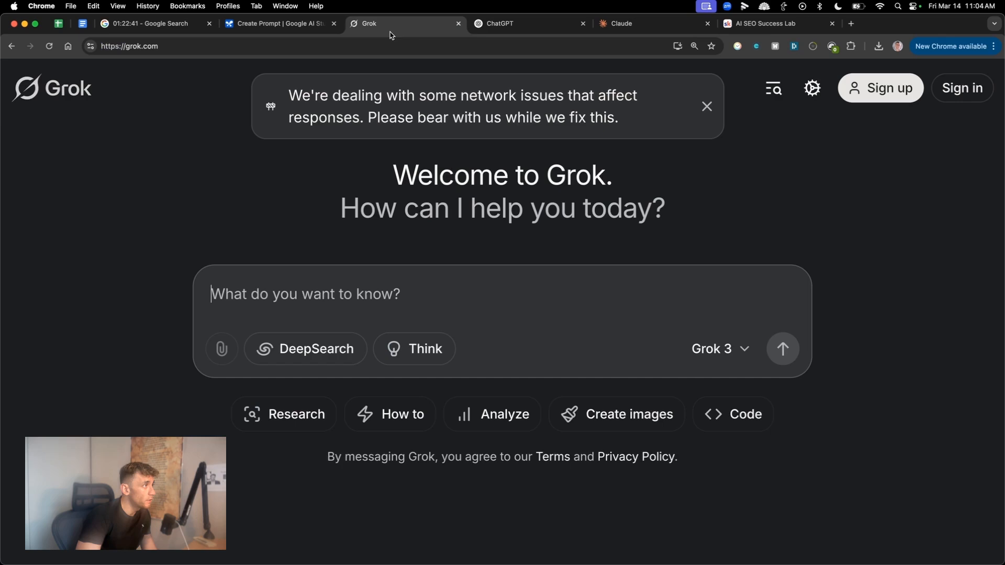
Switch to the AI Profit Boardroom community and search it for 'gemma 3'
click(622, 23)
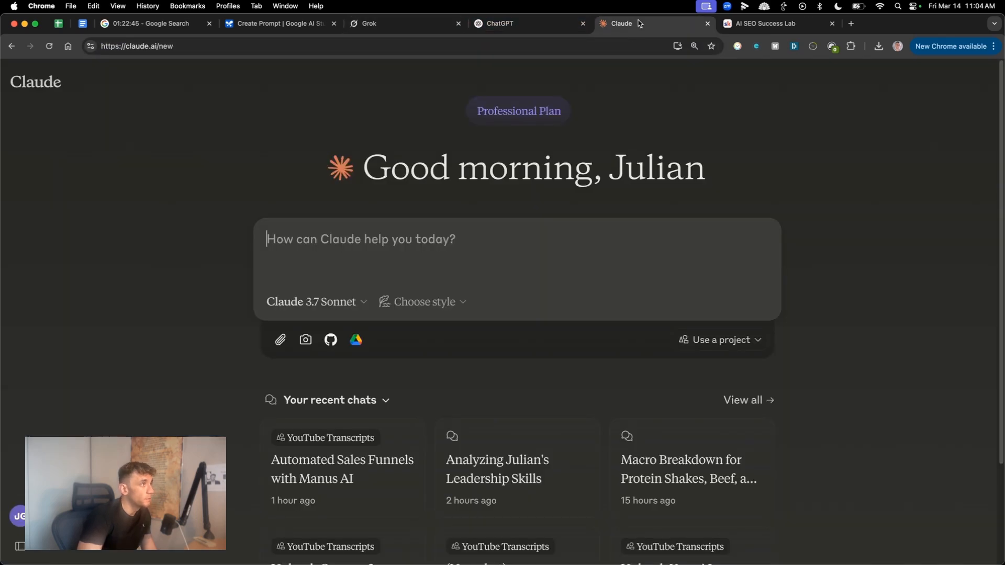
click(774, 24)
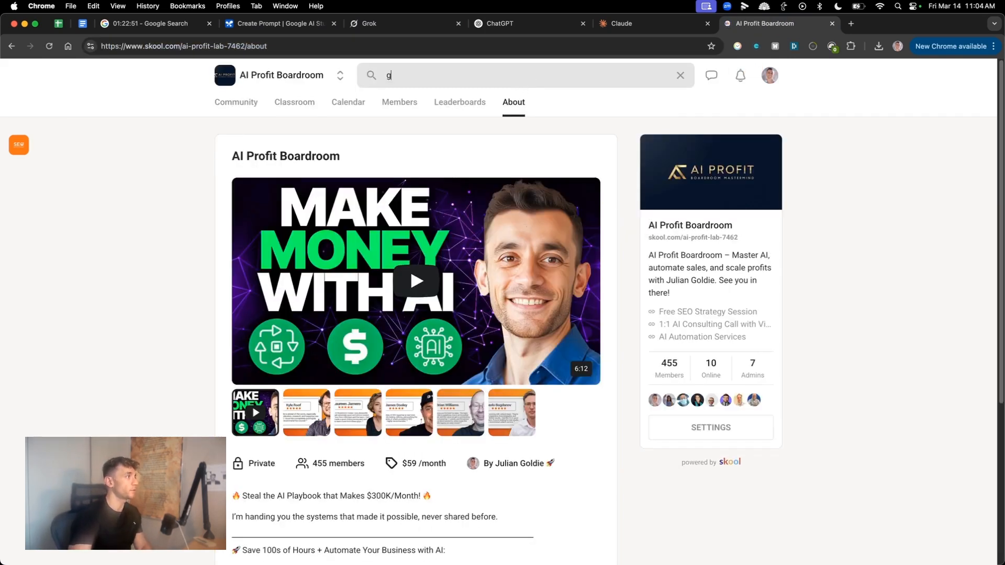
text(emma 3)
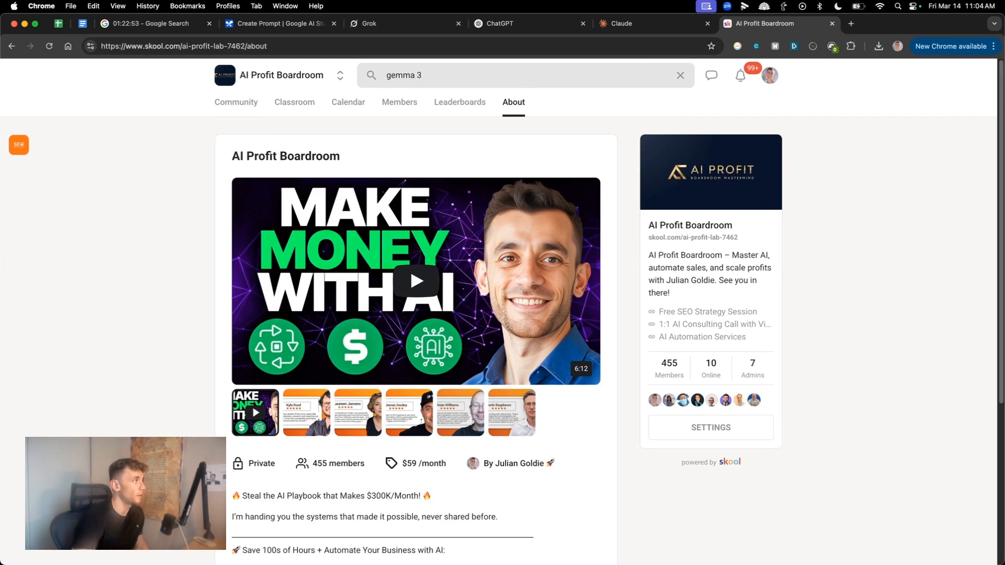
key(Enter)
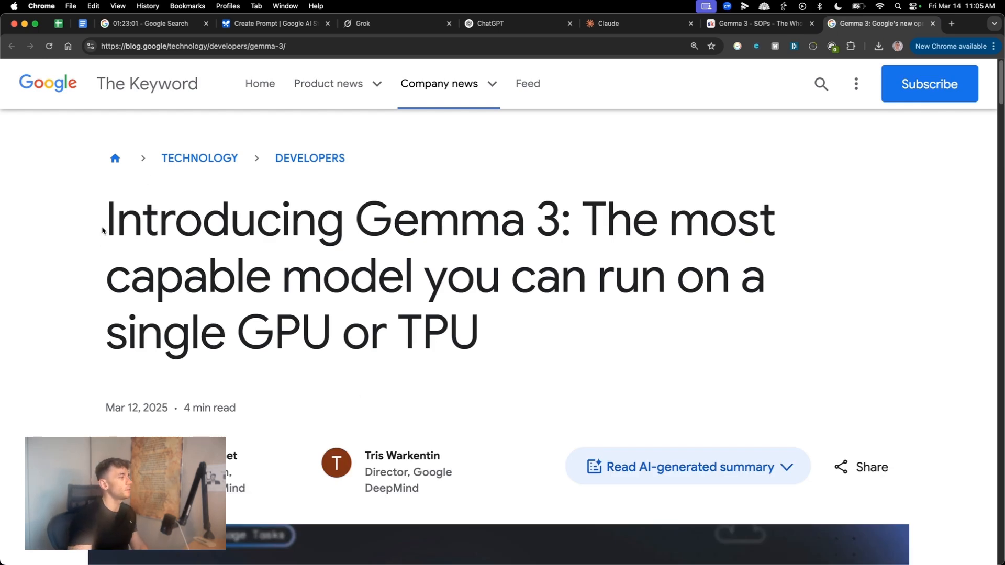
Highlight the Gemma 3 article title and scroll down to the Chatbot Arena Elo chart
drag(106, 217, 571, 217)
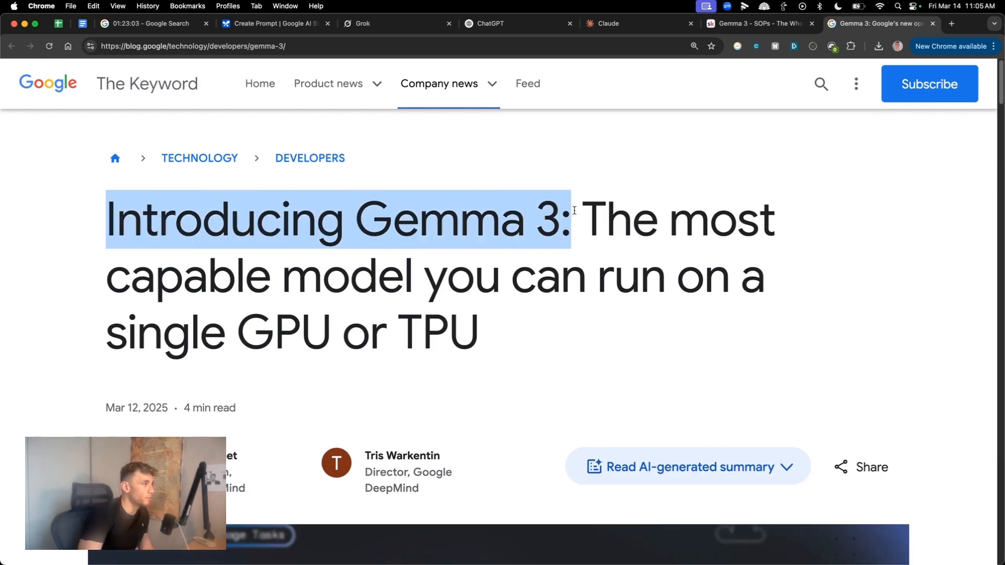
click(565, 218)
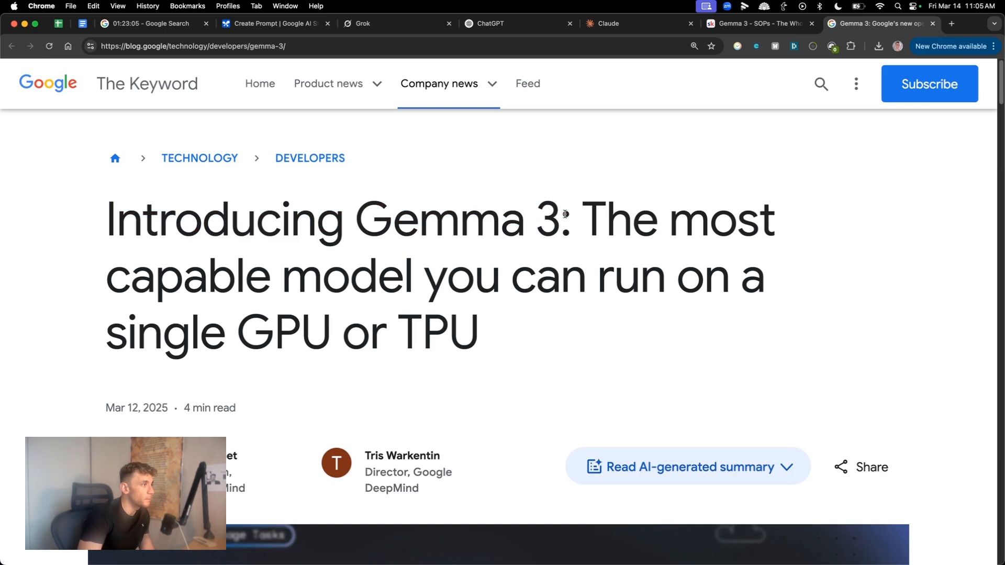
drag(563, 218, 425, 276)
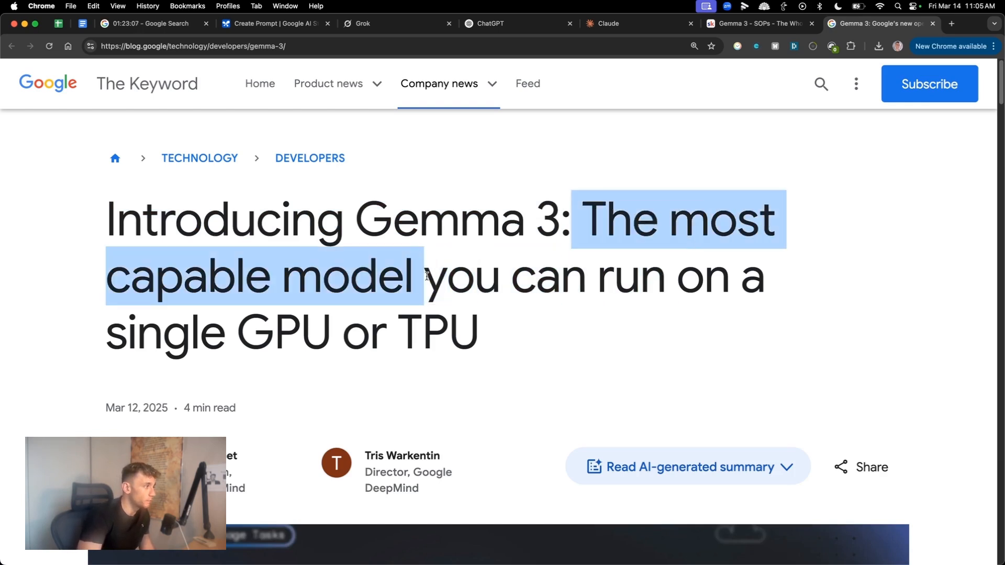
scroll(down, 3)
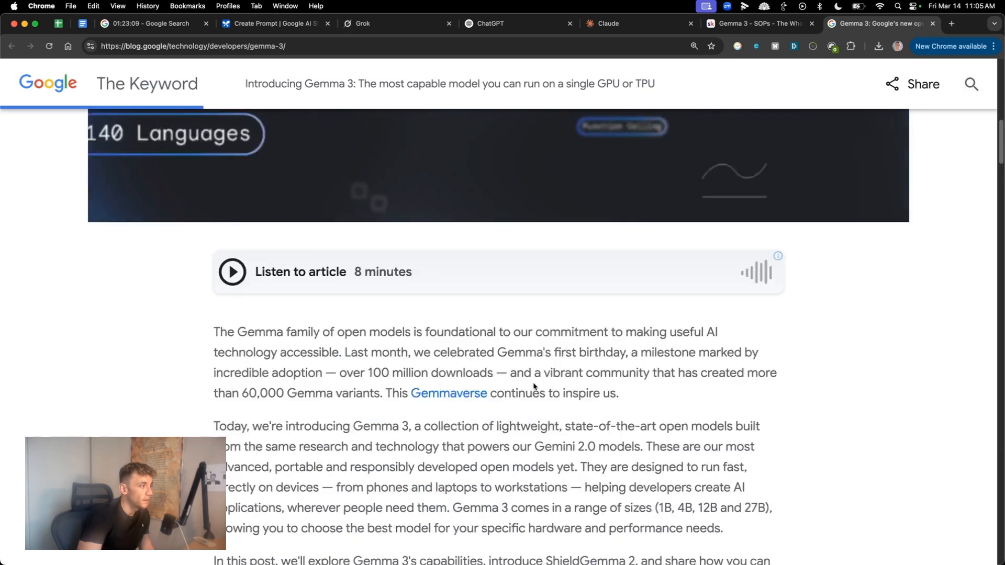
scroll(down, 3)
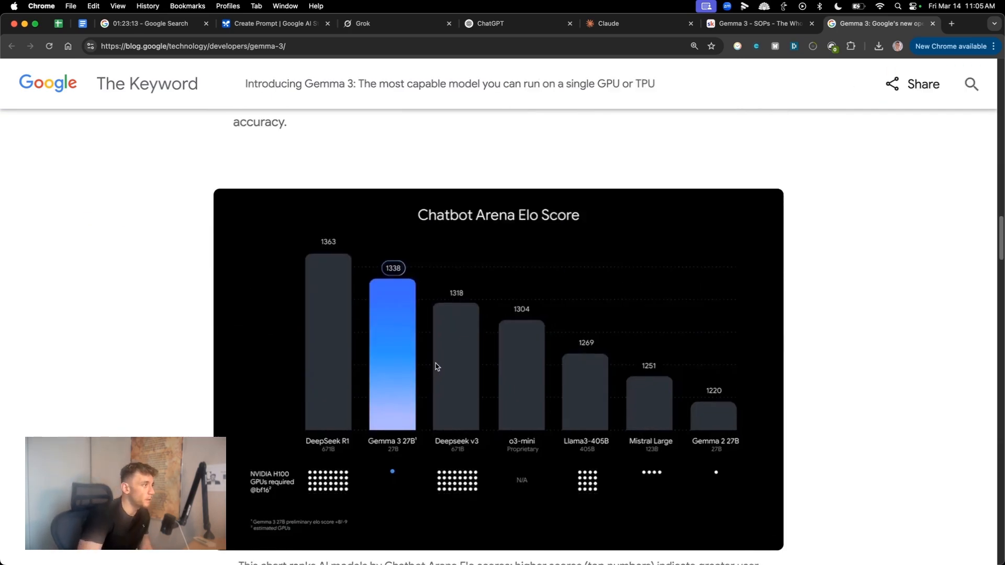
scroll(down, 3)
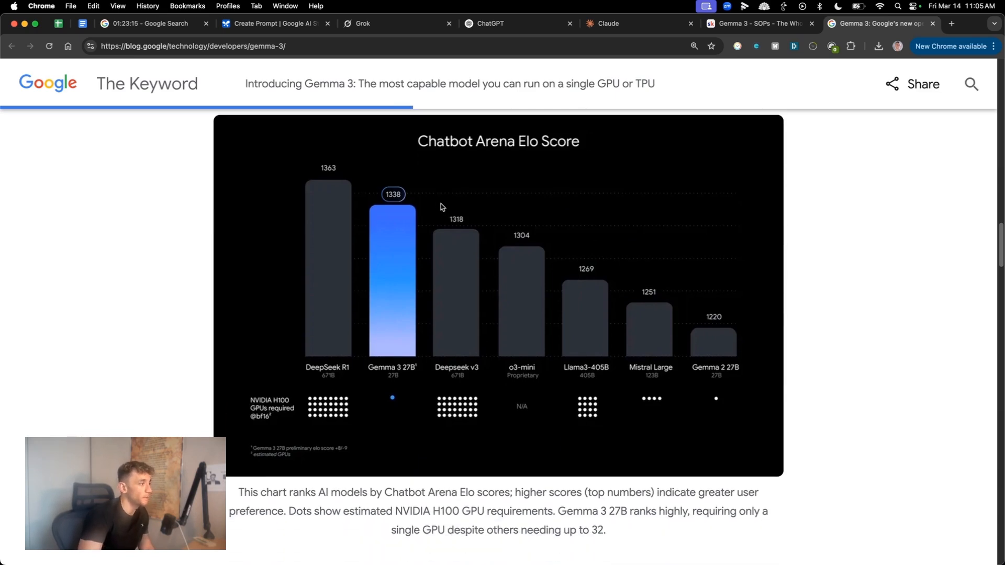
mouse_move(528, 370)
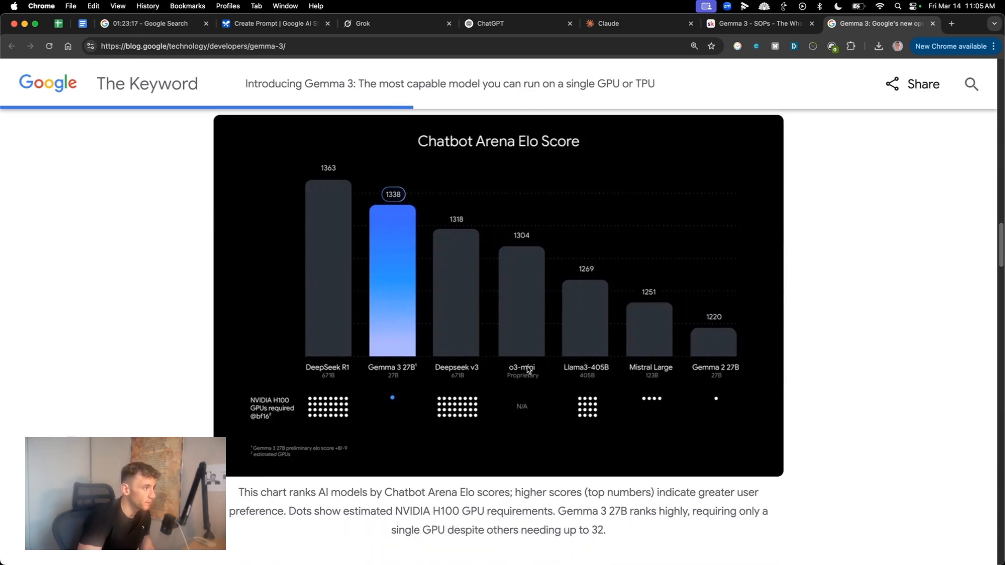
mouse_move(597, 361)
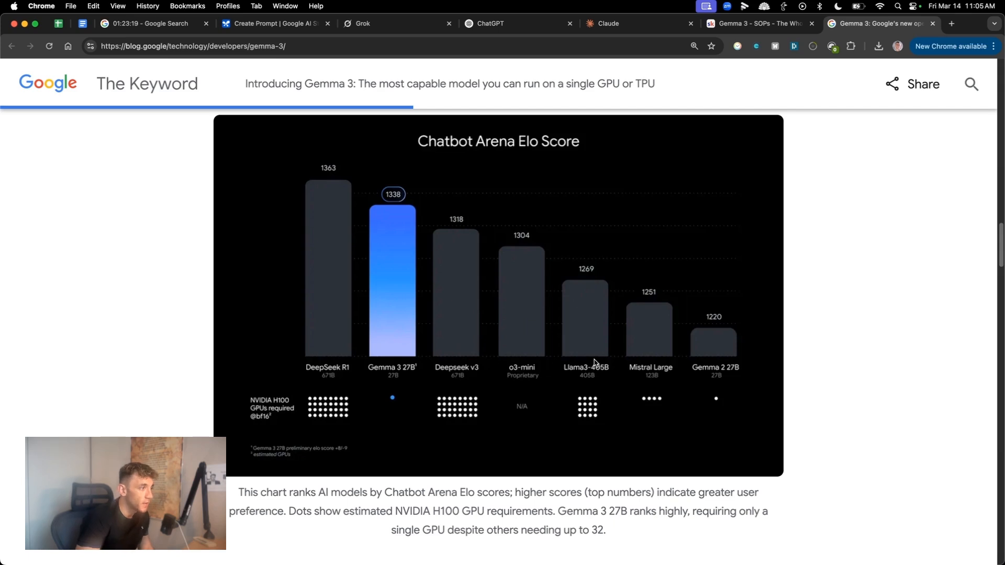
mouse_move(631, 365)
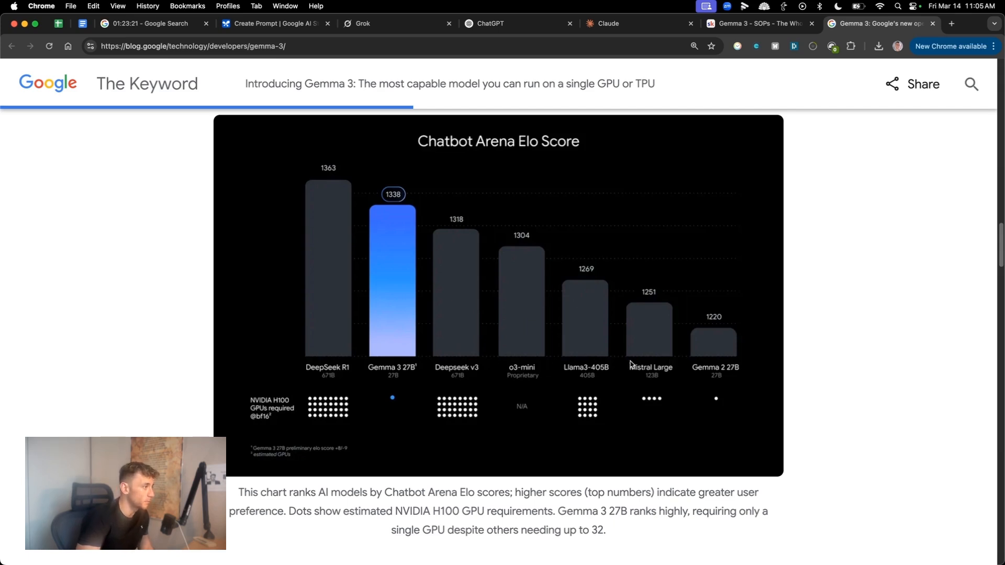
mouse_move(315, 315)
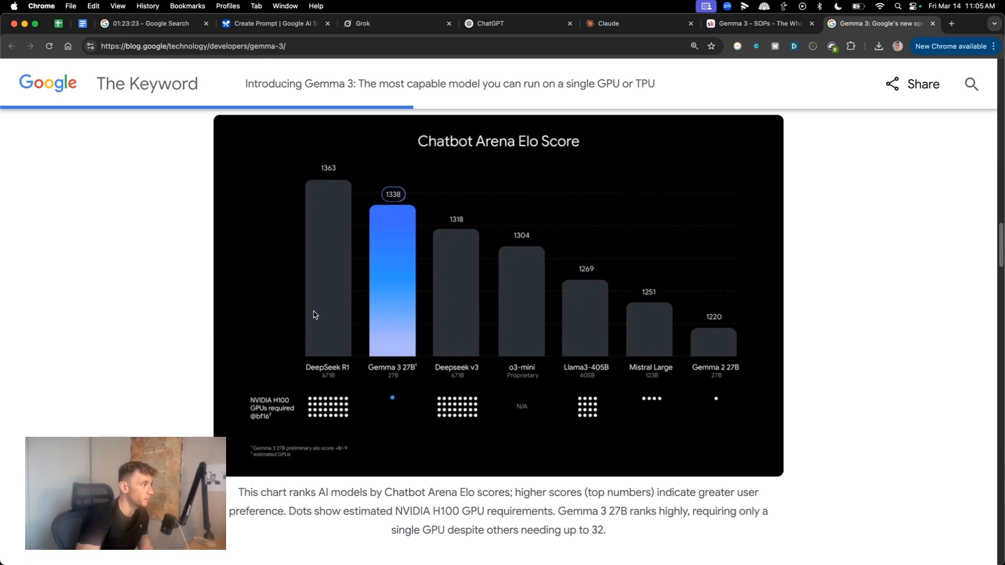
click(275, 23)
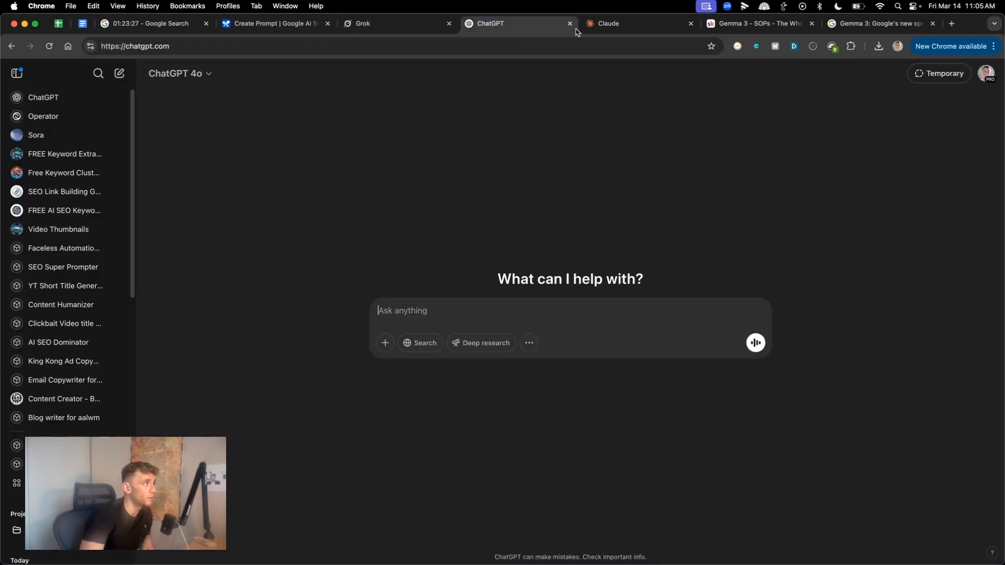
Start a new Gemma 3 27B prompt in AI Studio reading 'Build an SEO'
click(275, 23)
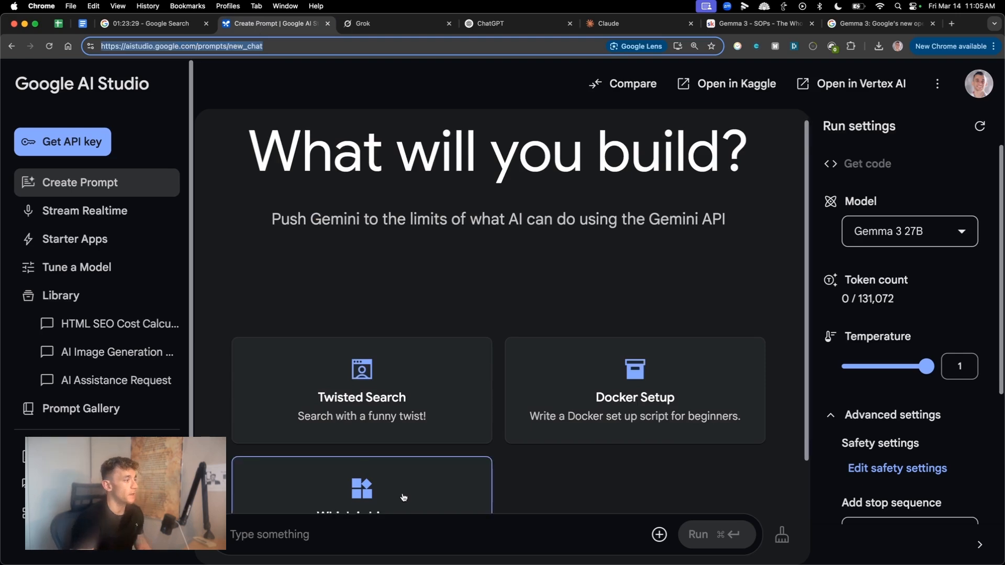
scroll(down, 3)
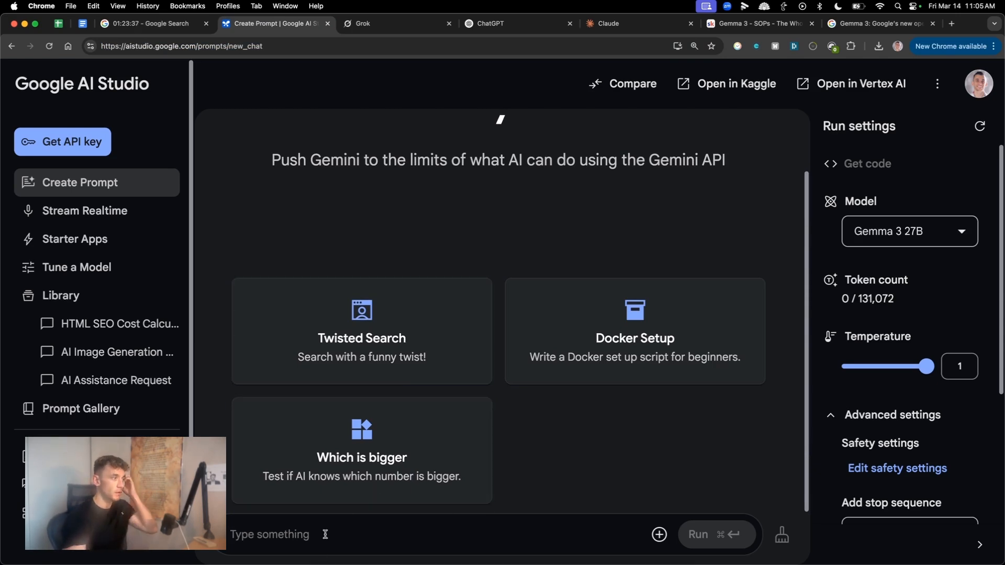
mouse_move(375, 506)
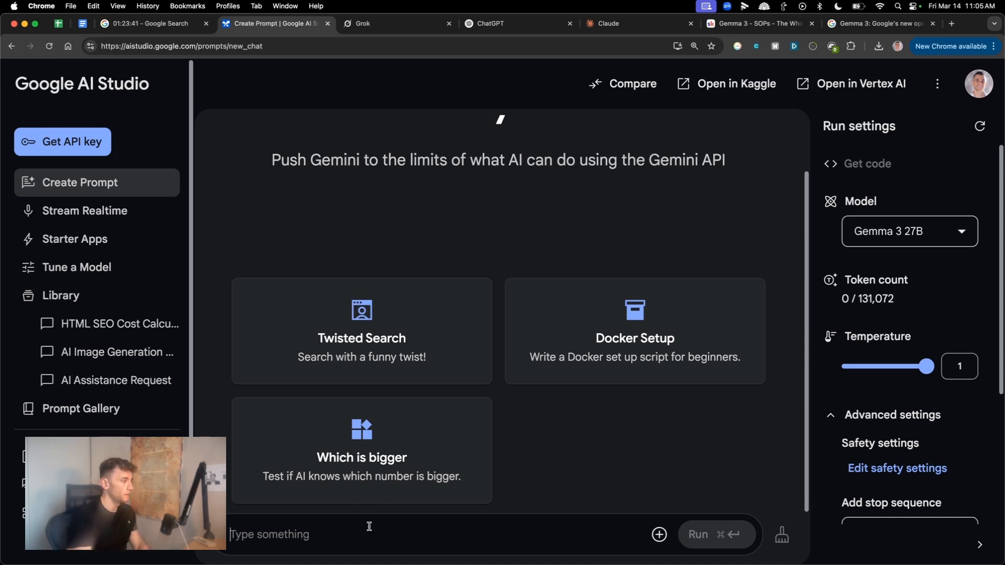
text(Build an SEO)
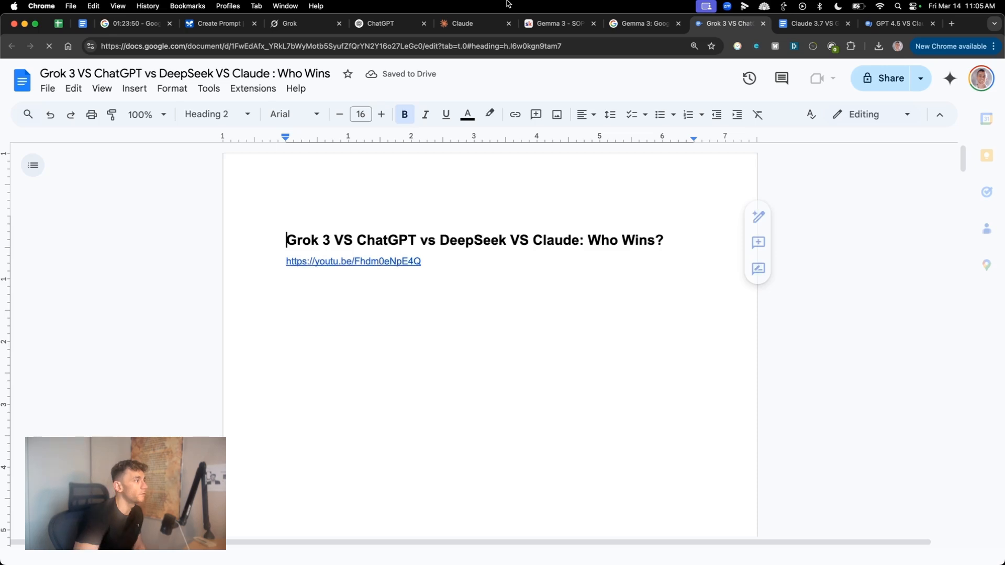
Copy the winter apple prompt from the Claude 3.7 comparison doc and run it on Gemma 3 27B
scroll(down, 3)
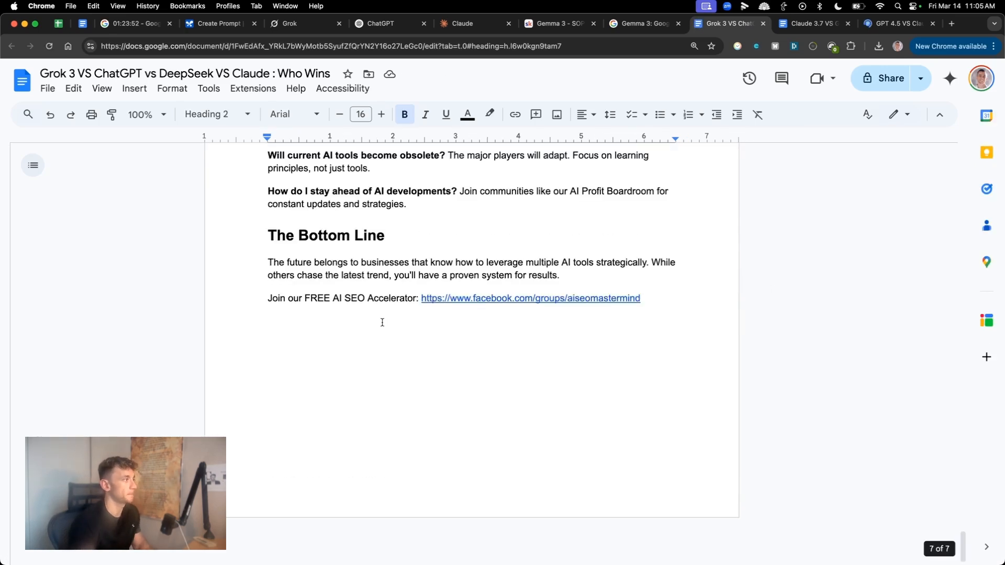
click(799, 23)
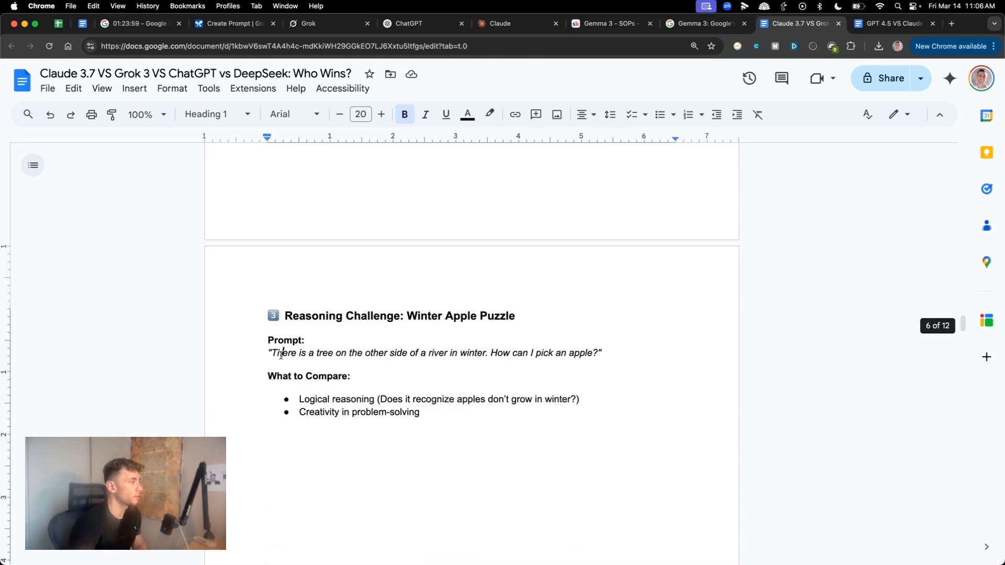
double_click(283, 353)
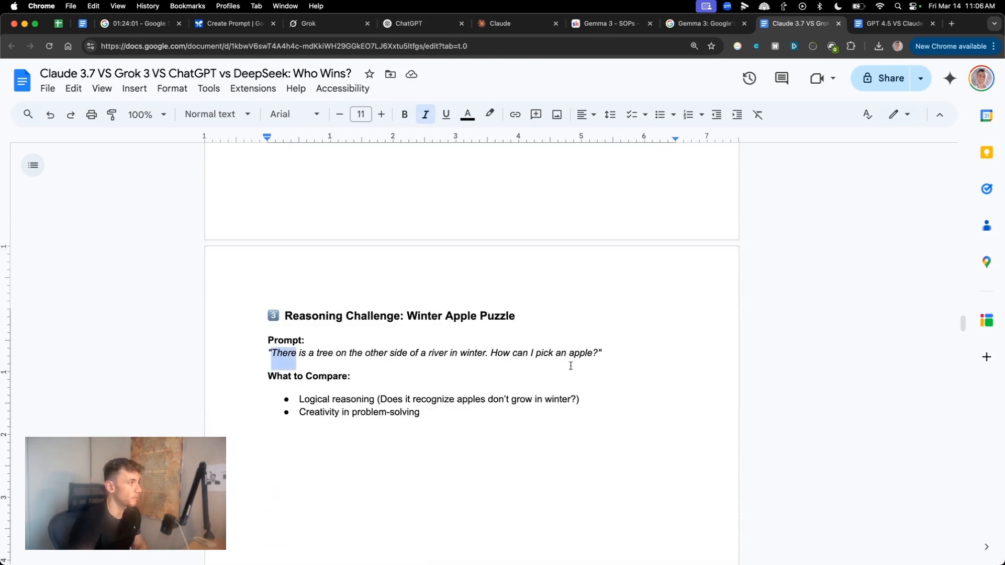
drag(269, 353, 602, 352)
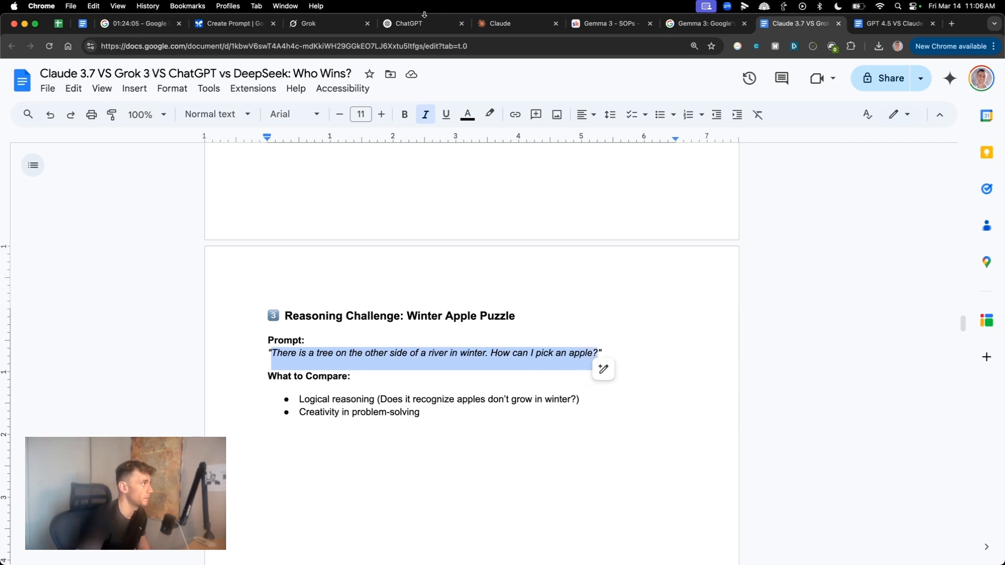
click(233, 23)
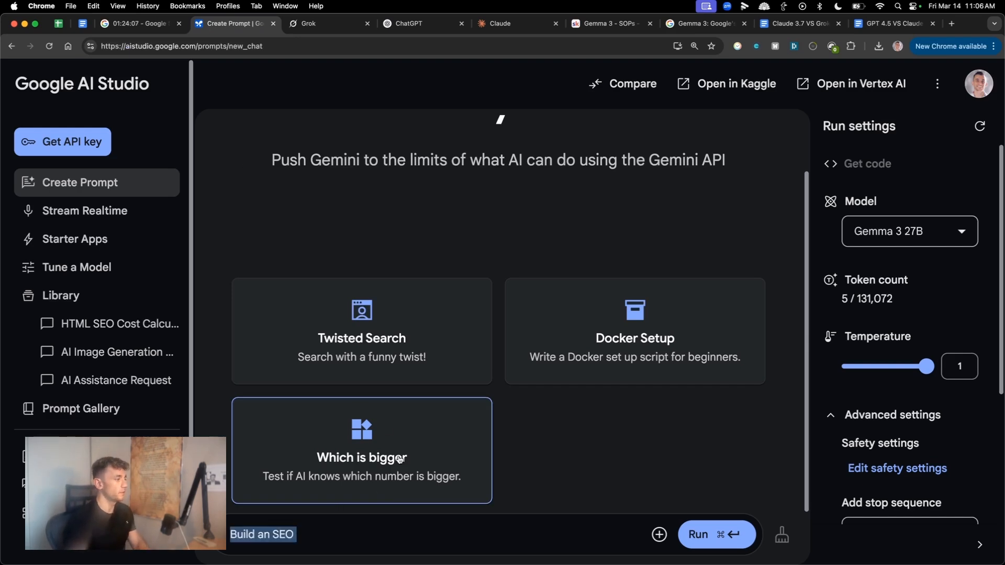
click(717, 534)
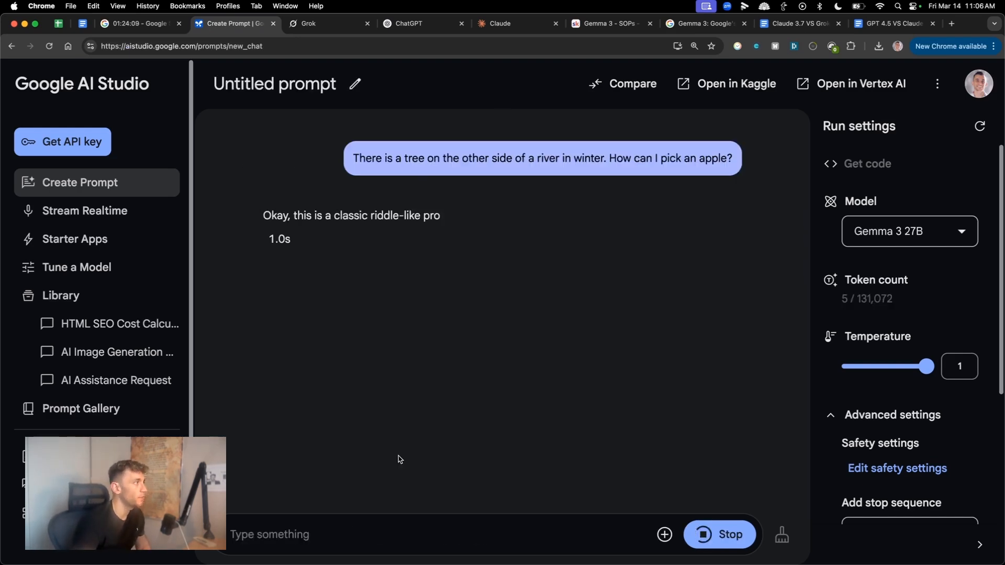
Submit the same winter apple riddle to Grok and to Claude
click(310, 23)
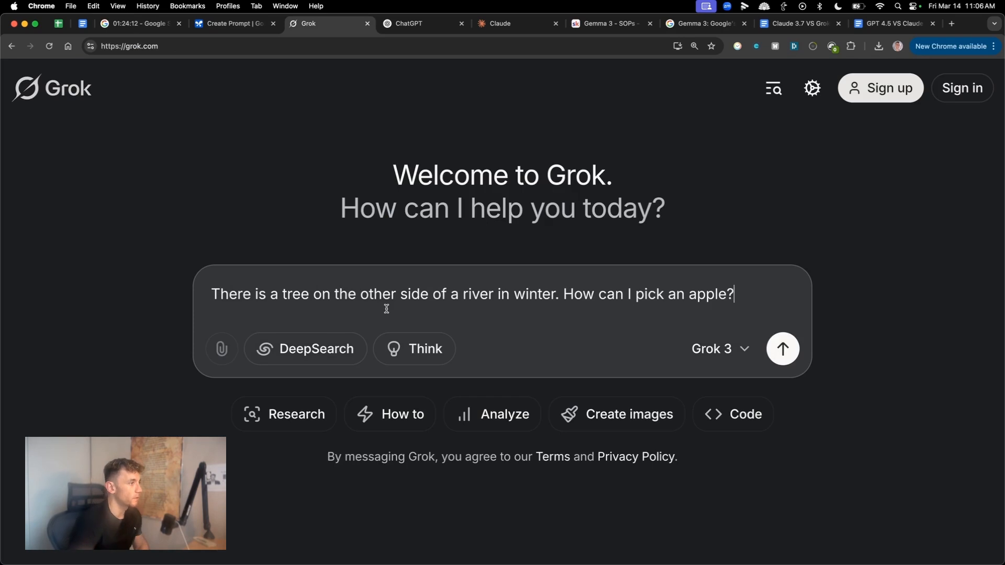
click(409, 23)
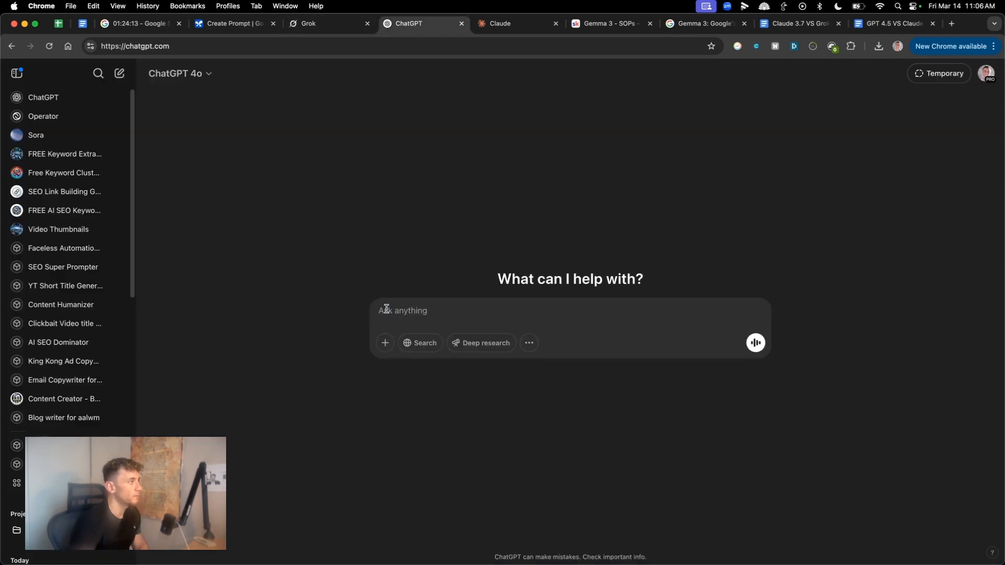
click(501, 24)
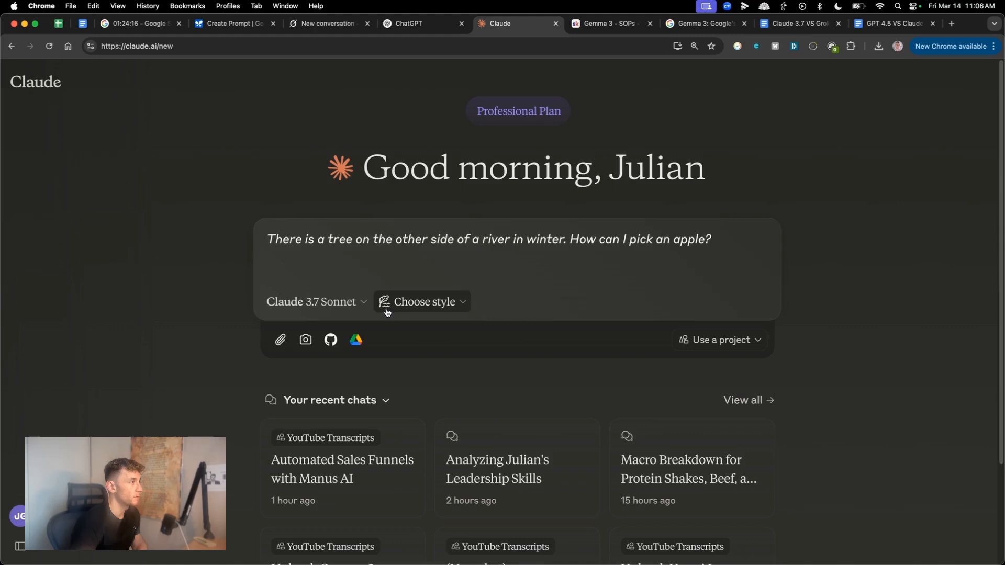
click(235, 23)
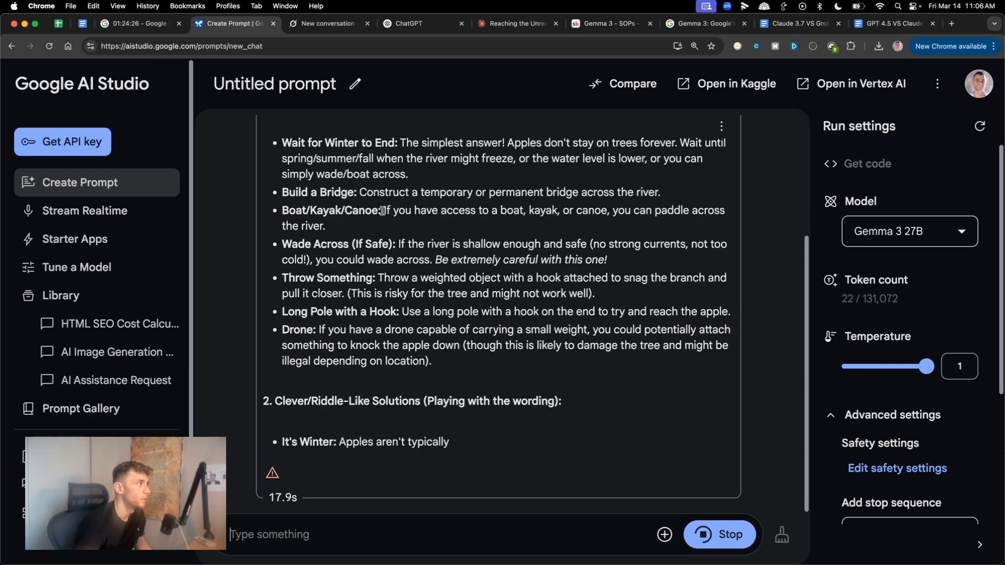
Read Gemma 3 27B's finished answer zoomed in, highlighting 'Hook' and the 'It's Winter' point
scroll(down, 3)
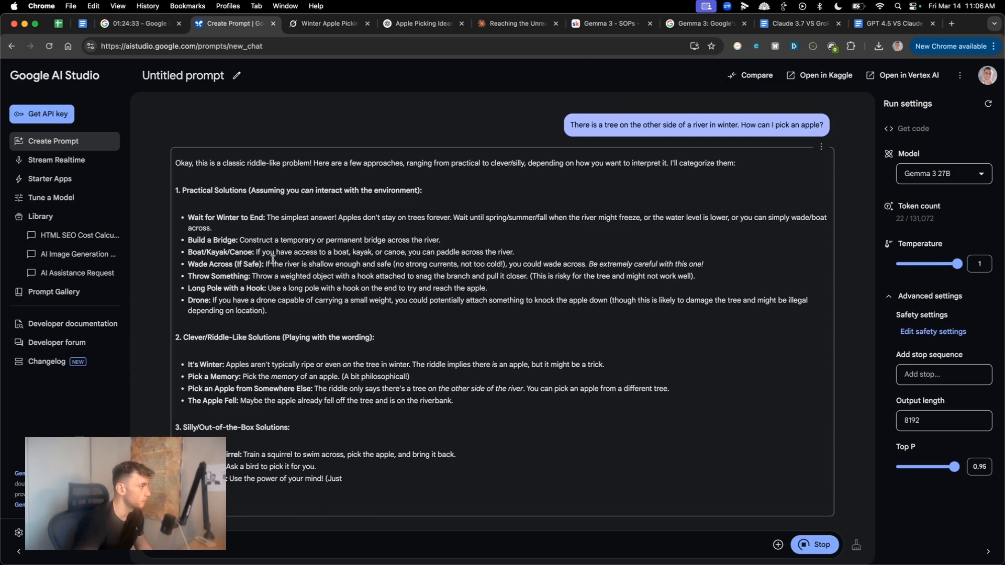
scroll(down, 3)
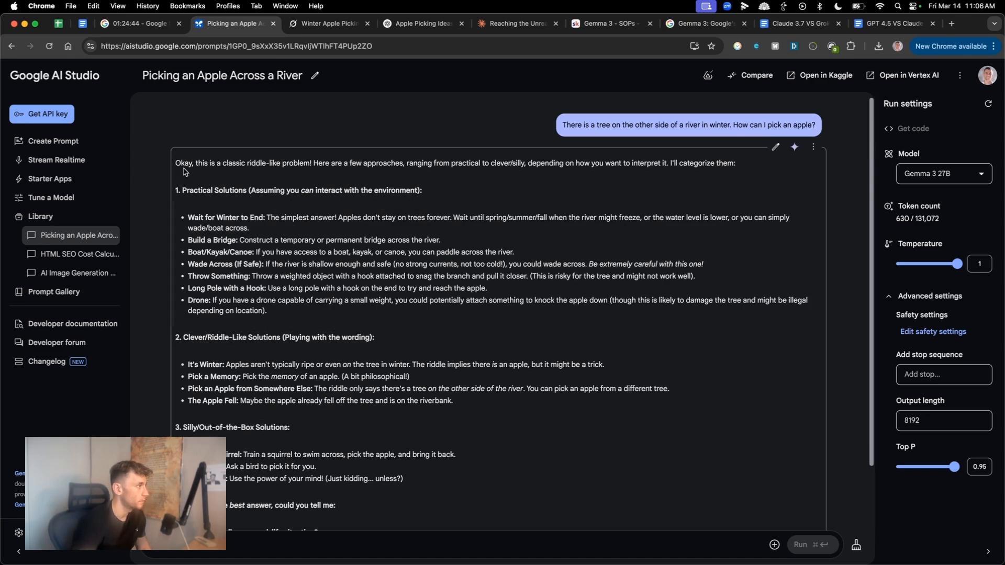
key(Cmd+=)
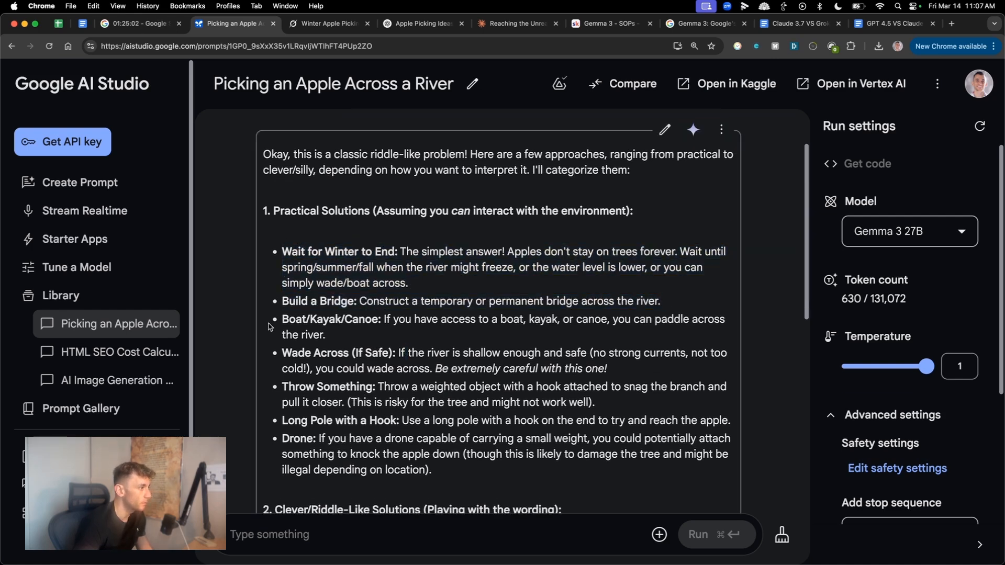
double_click(384, 420)
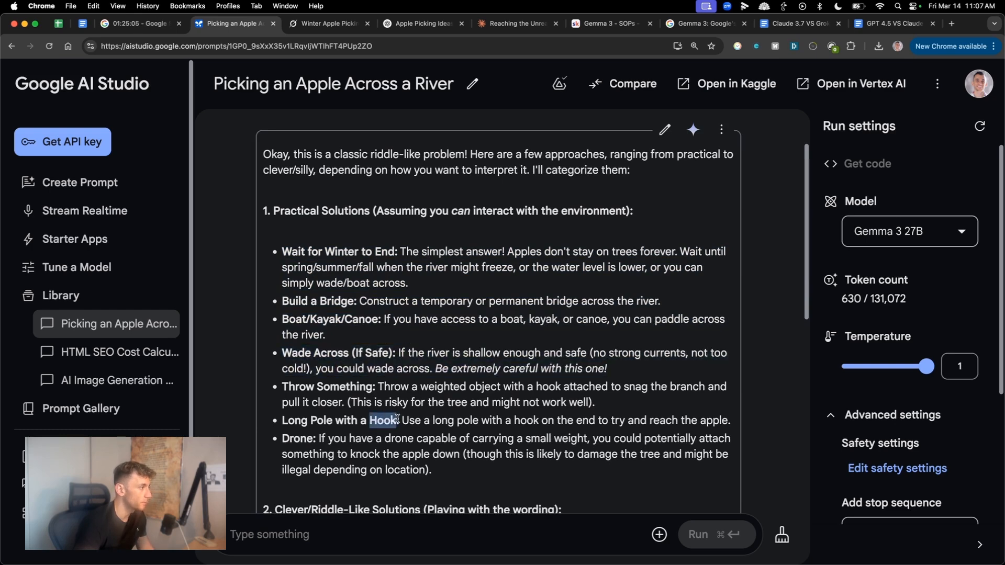
scroll(down, 3)
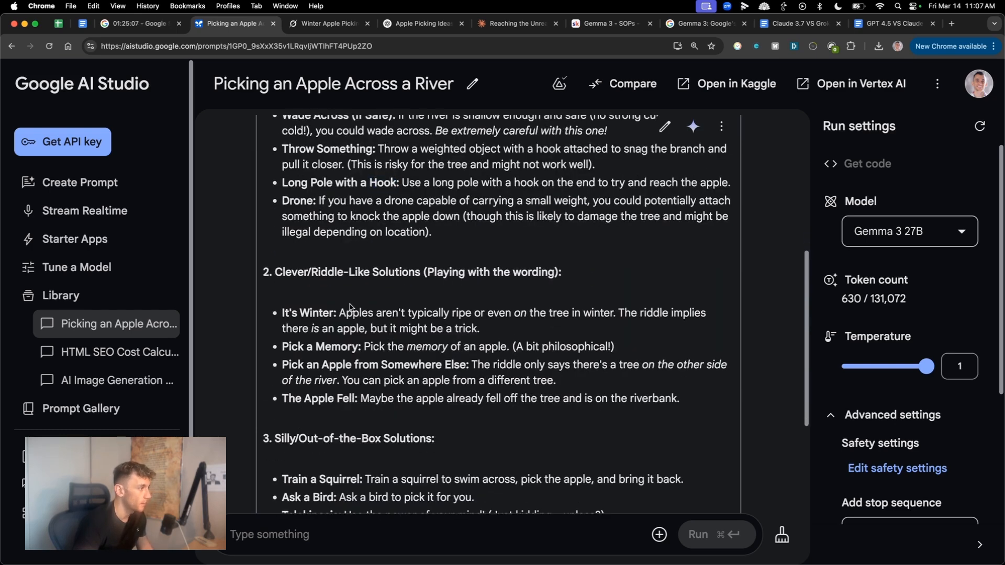
double_click(307, 314)
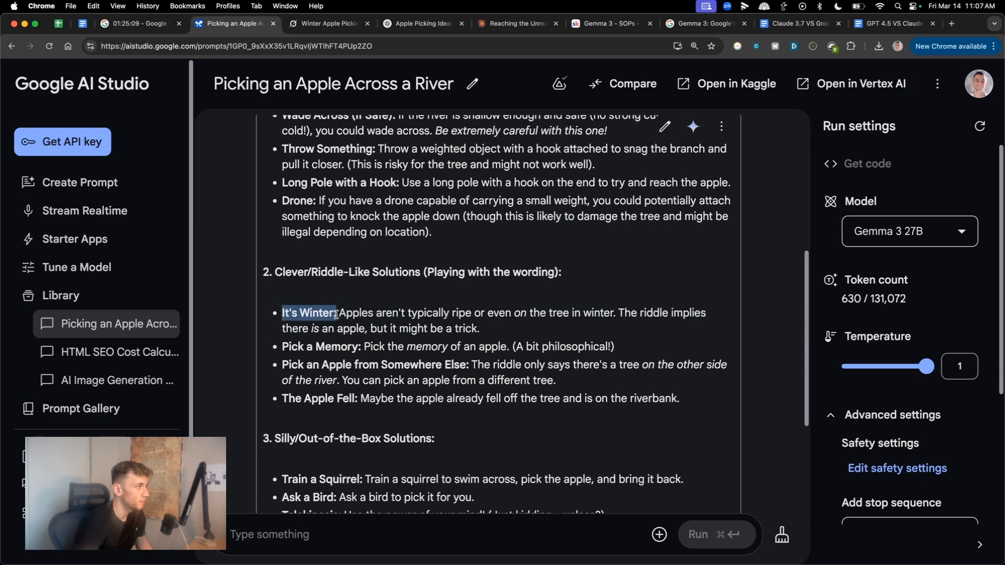
drag(339, 313, 557, 313)
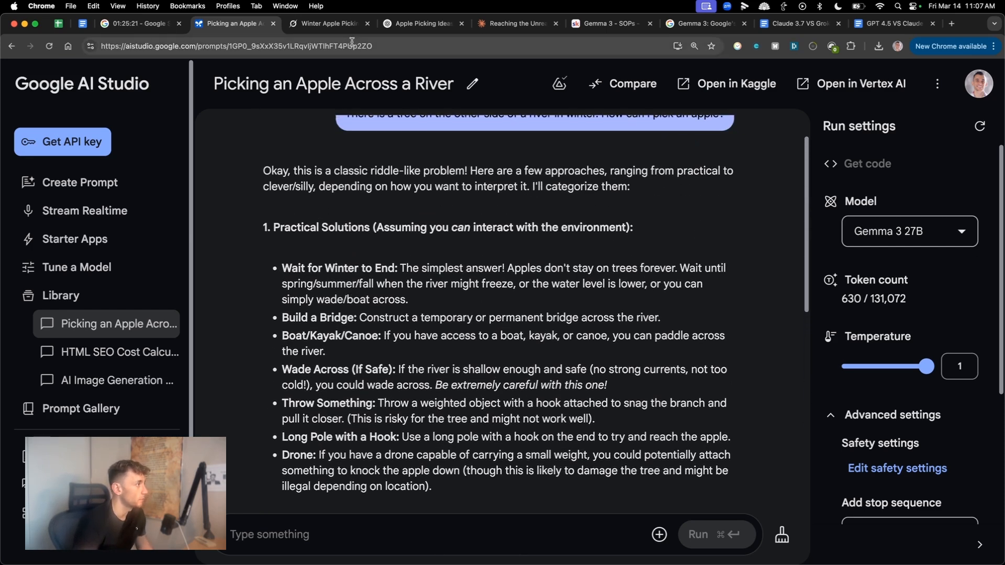
click(323, 23)
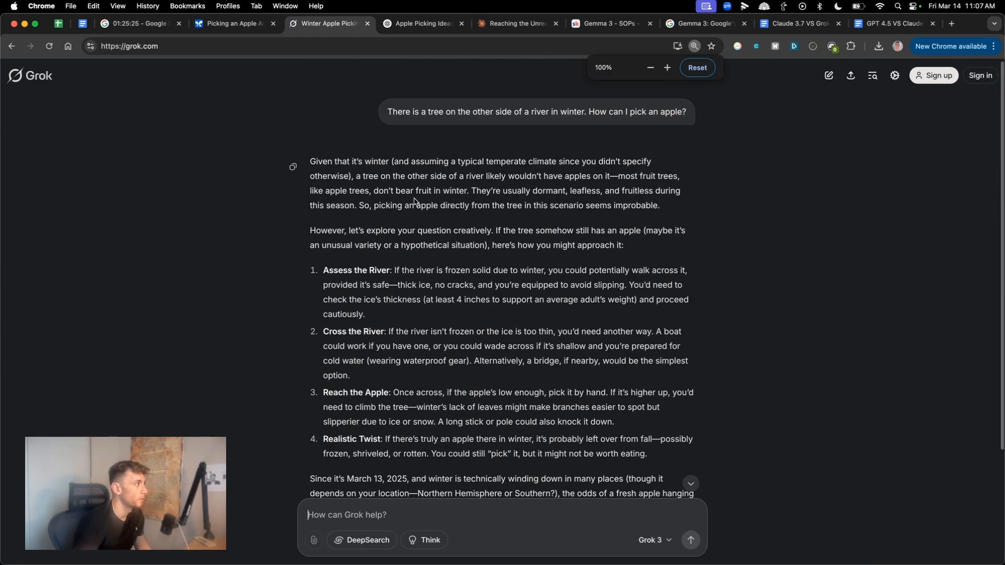
Select all of Grok 3's apple riddle answer and scroll through it
key(Cmd+a)
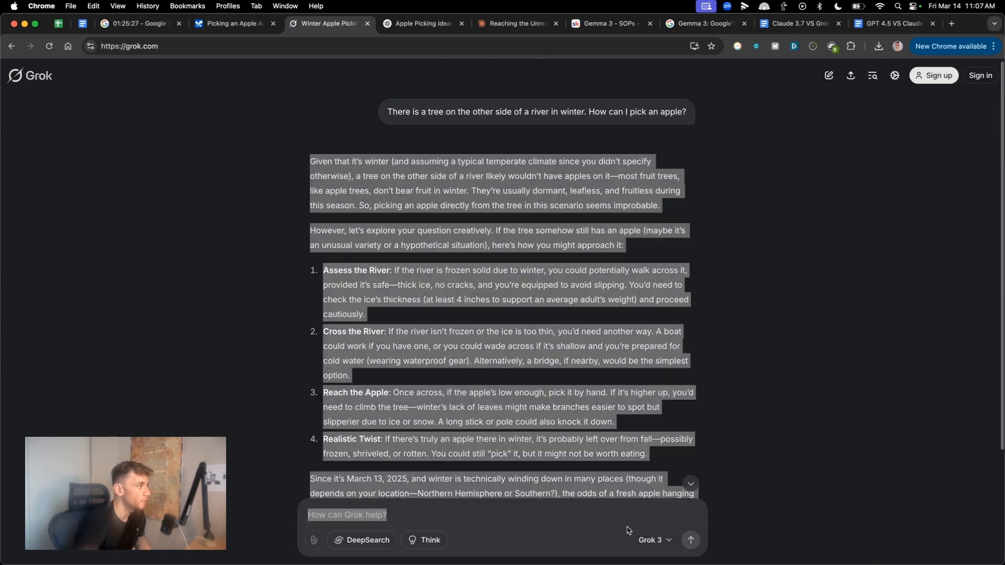
scroll(down, 3)
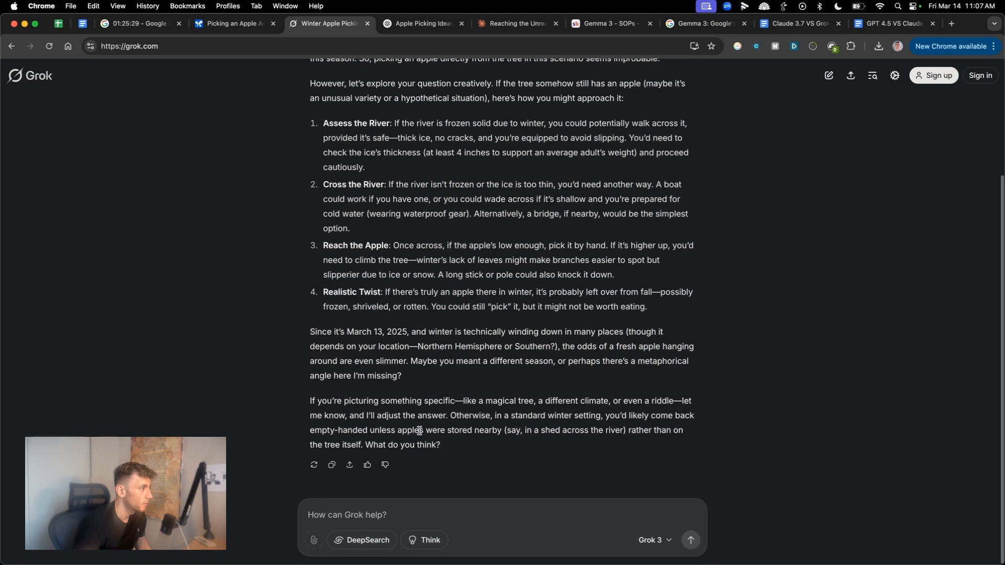
scroll(up, 3)
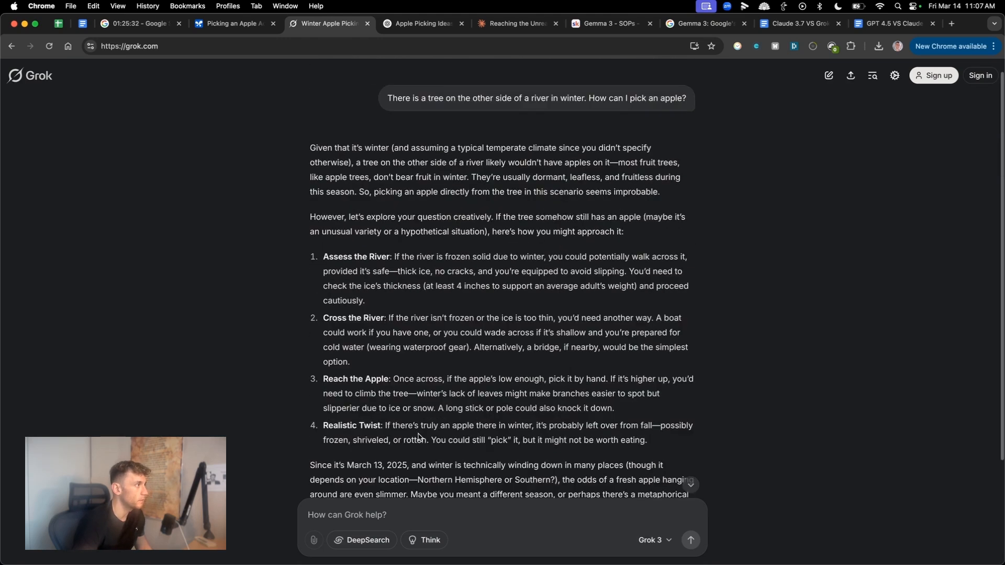
click(420, 23)
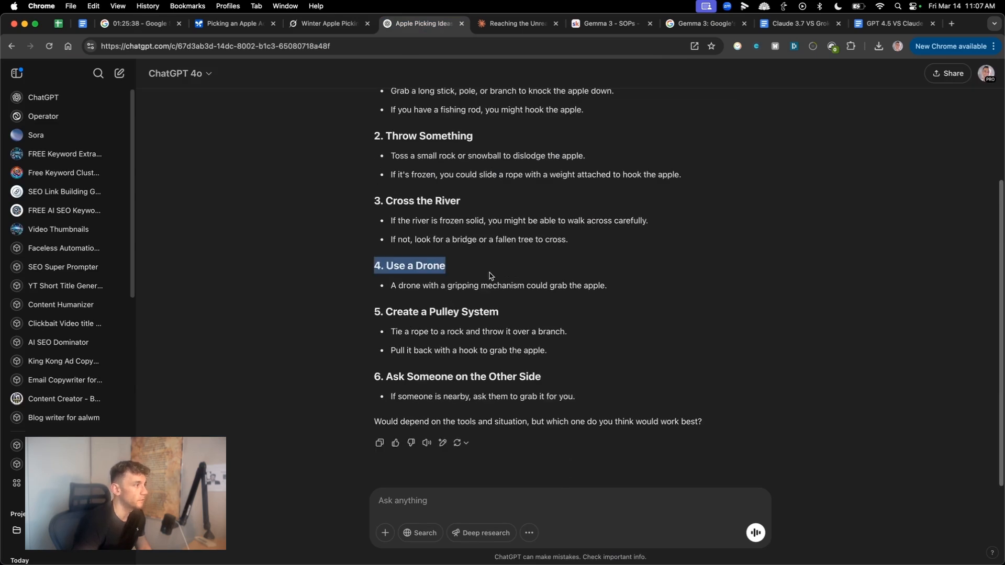
Highlight ChatGPT 4o's 'Use a Drone' suggestion and scroll through the reply
drag(445, 265, 606, 285)
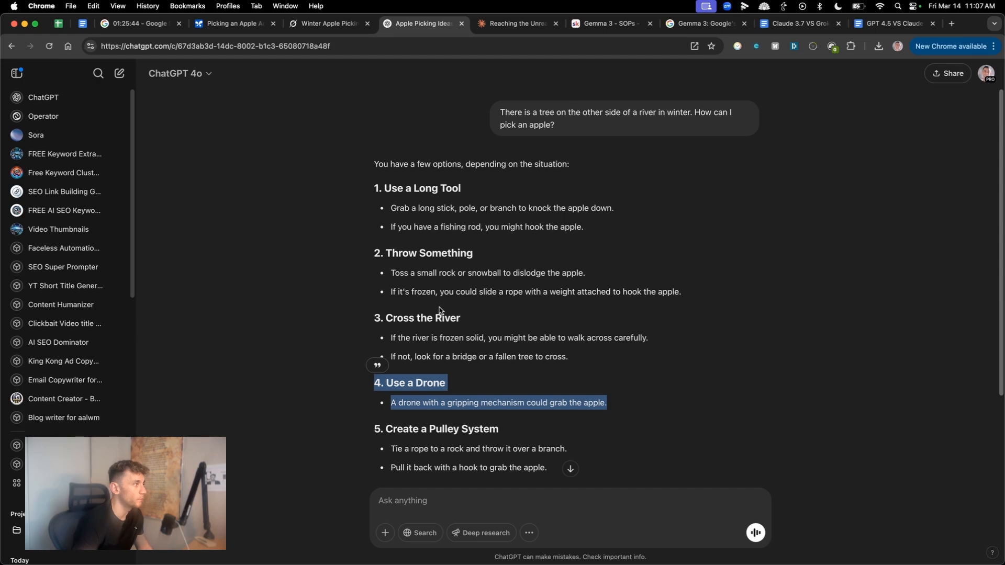
scroll(down, 3)
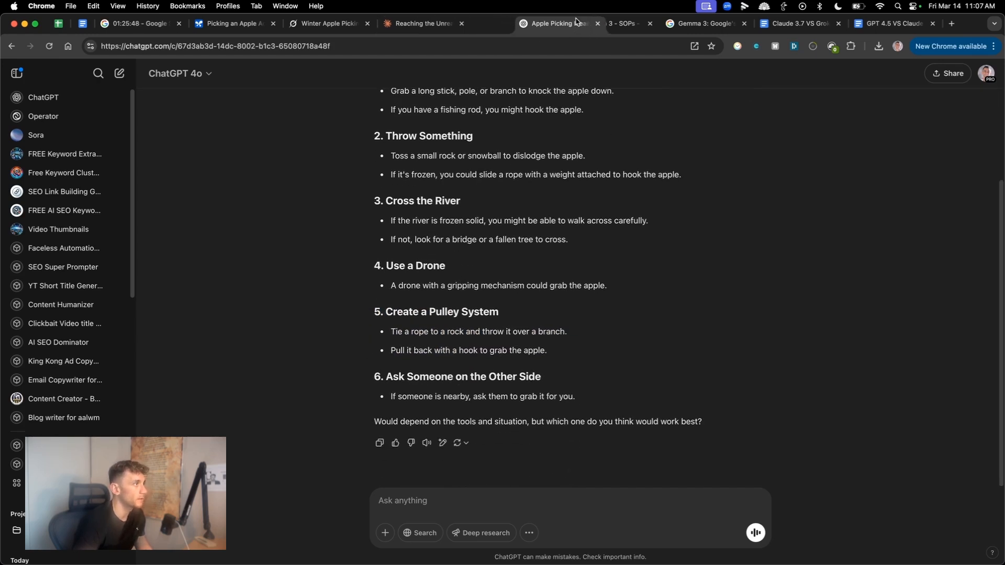
click(423, 24)
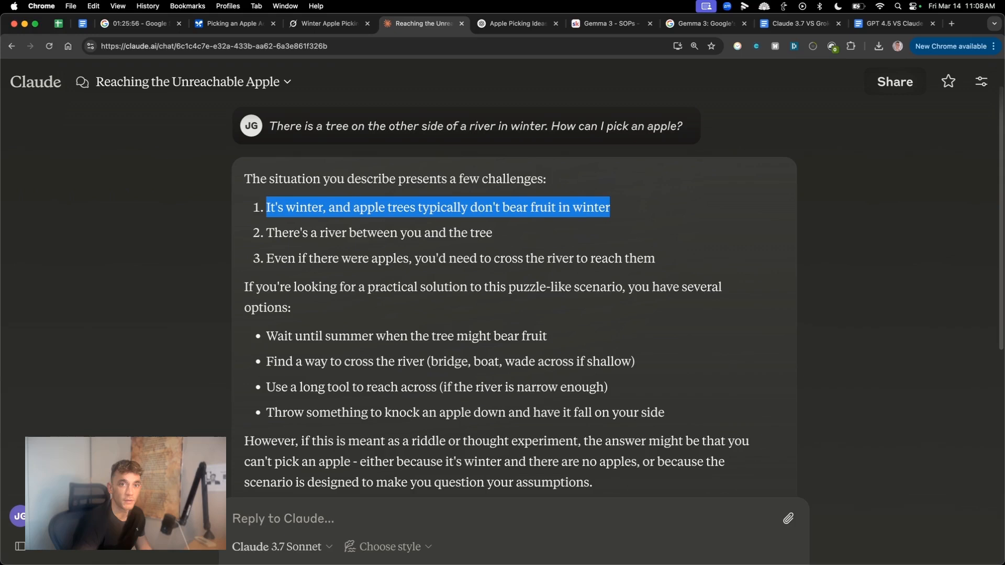
Scroll Claude 3.7 Sonnet's reply to its point that apple trees bear no winter fruit
scroll(down, 3)
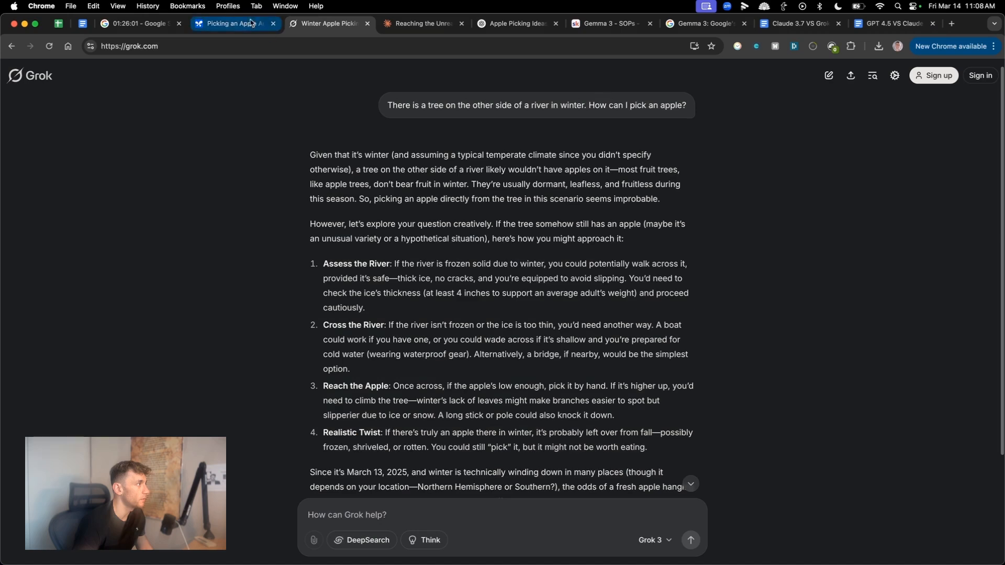
Highlight Gemma's Practical Solutions heading, then flip through the Grok, Claude and ChatGPT answers
click(234, 24)
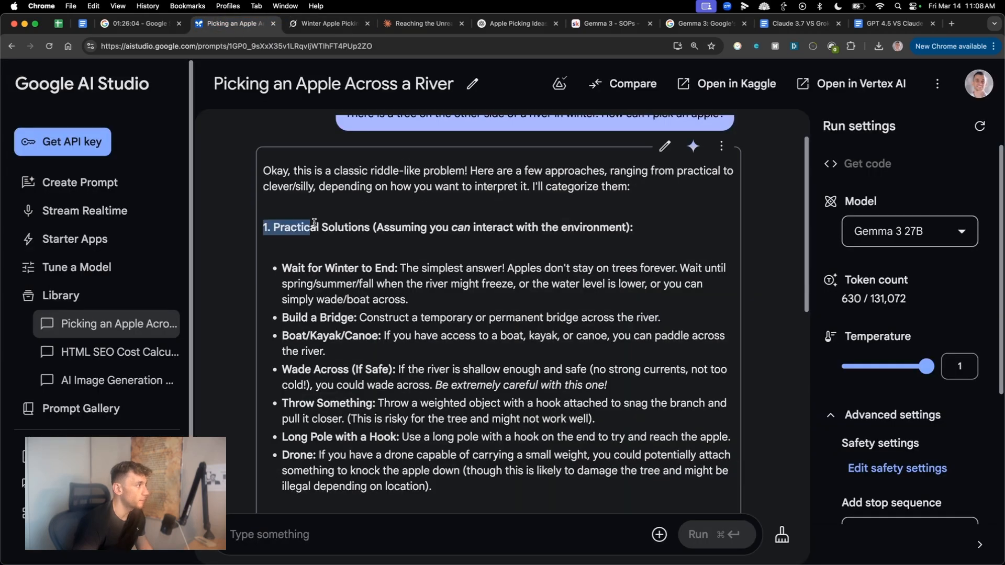
drag(265, 227, 631, 227)
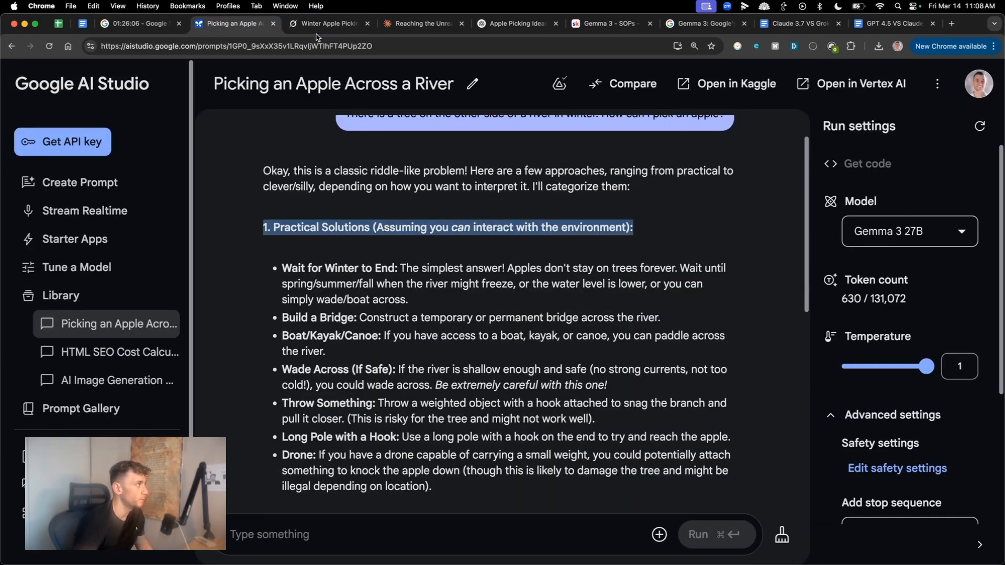
click(420, 23)
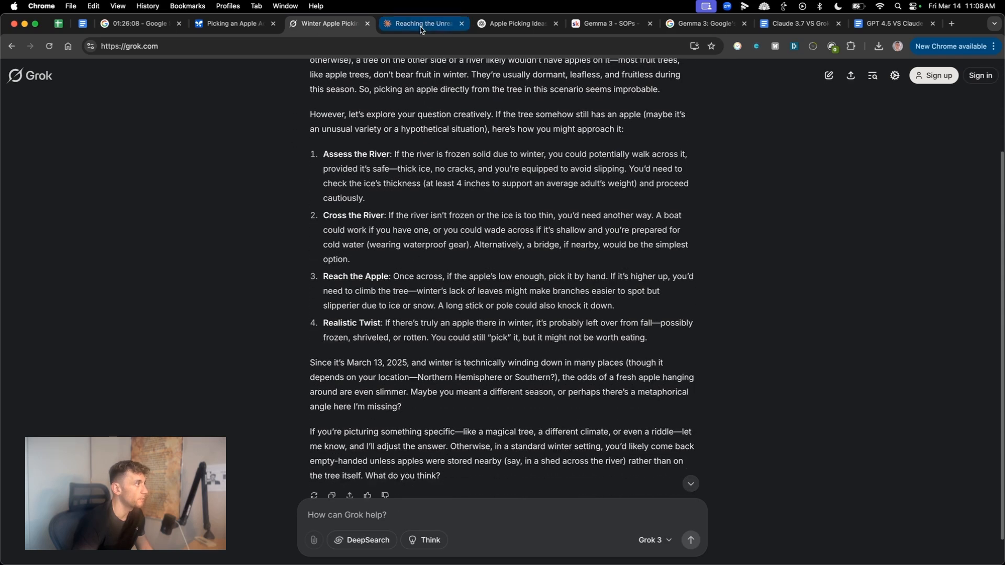
click(422, 23)
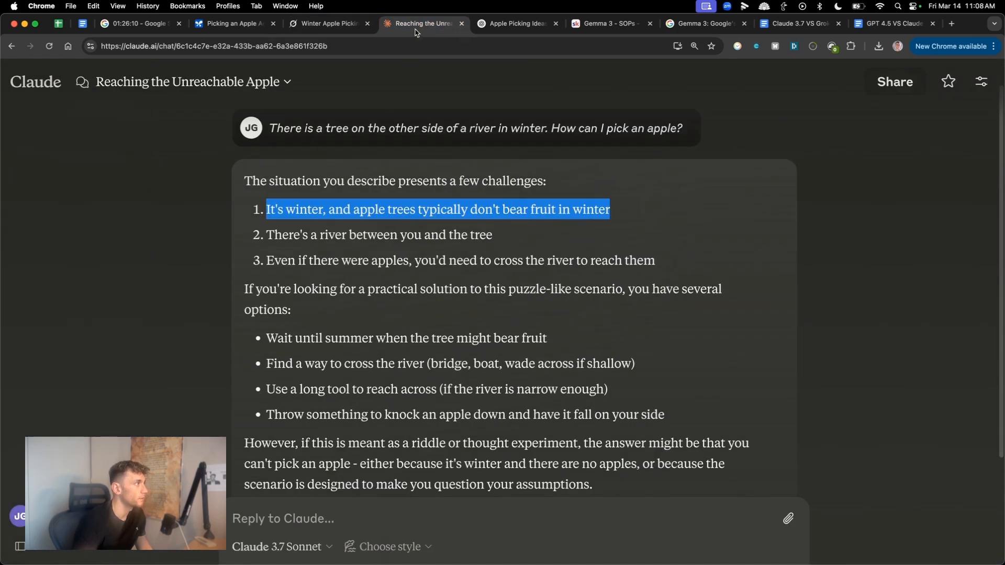
click(230, 23)
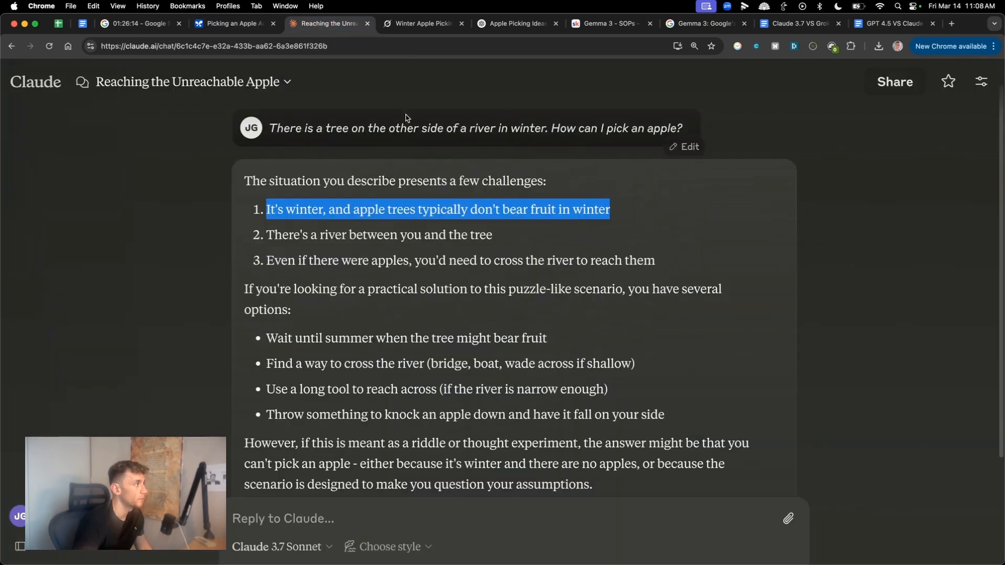
click(421, 24)
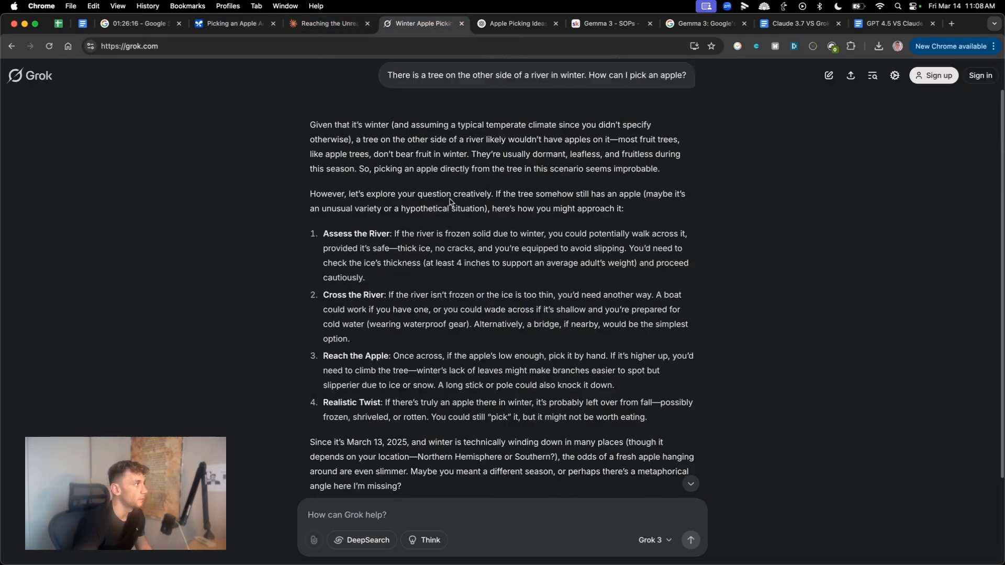
click(515, 23)
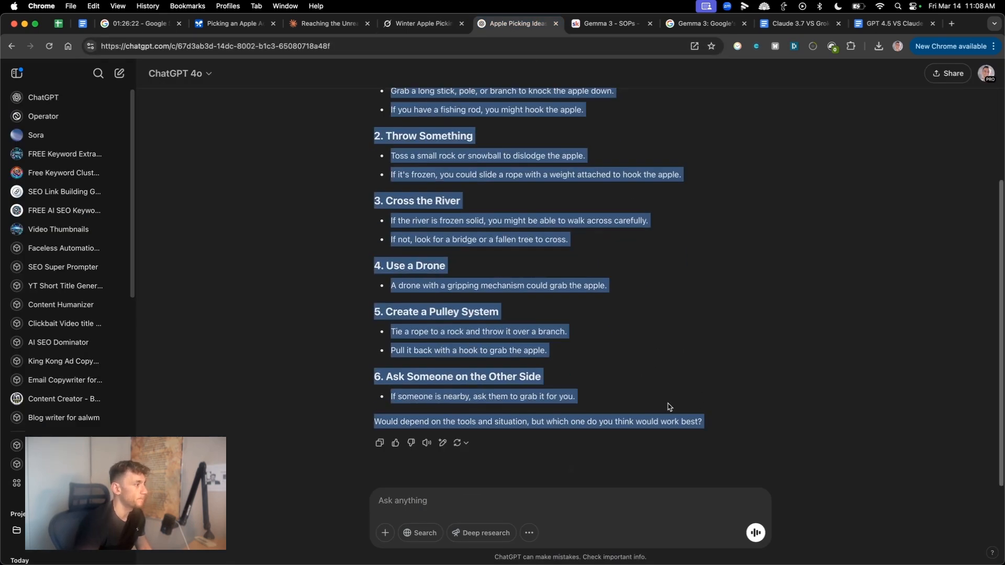
Return to Gemma 3's answer, scroll it, and bring up the GPT 4.5 comparison doc
click(232, 24)
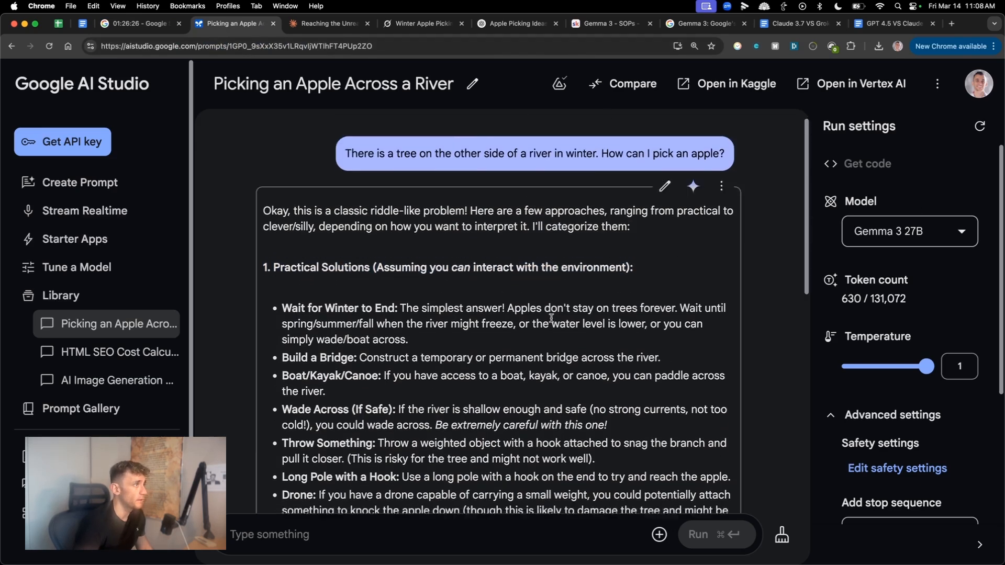
scroll(down, 3)
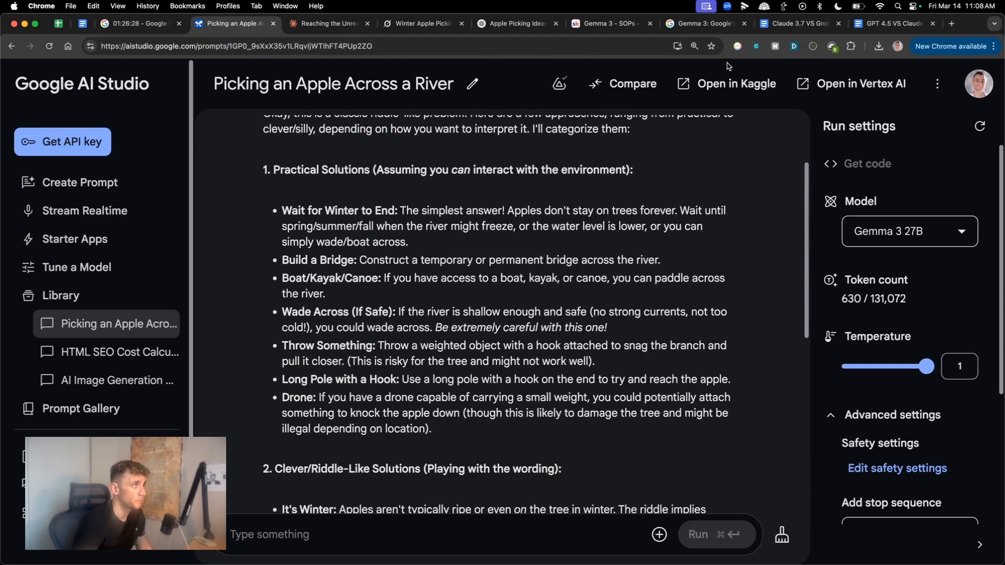
click(887, 23)
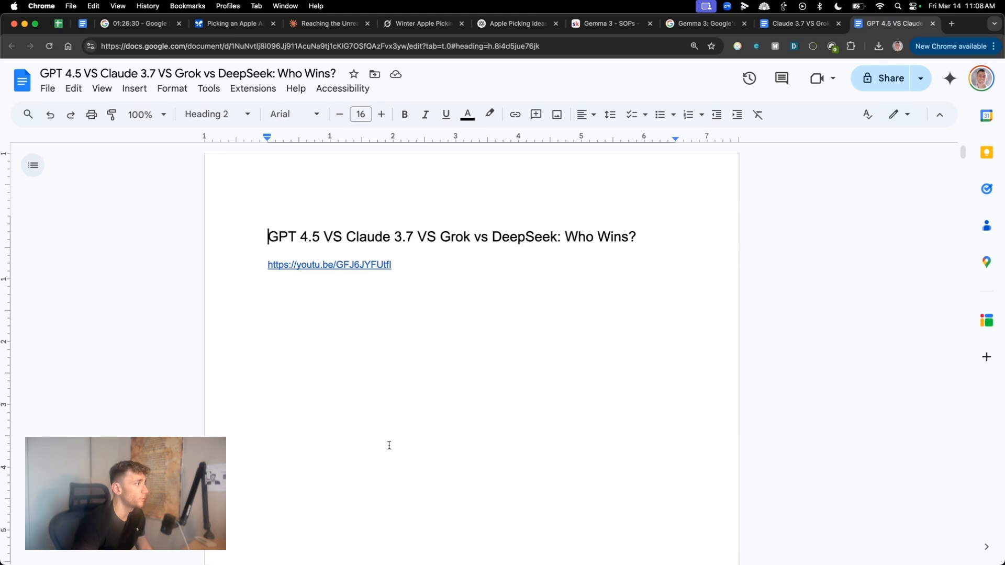
Check the Claude 3.7 vs Grok 3 doc and open the Claude 3.5 Sonnet ranking SOP
click(797, 24)
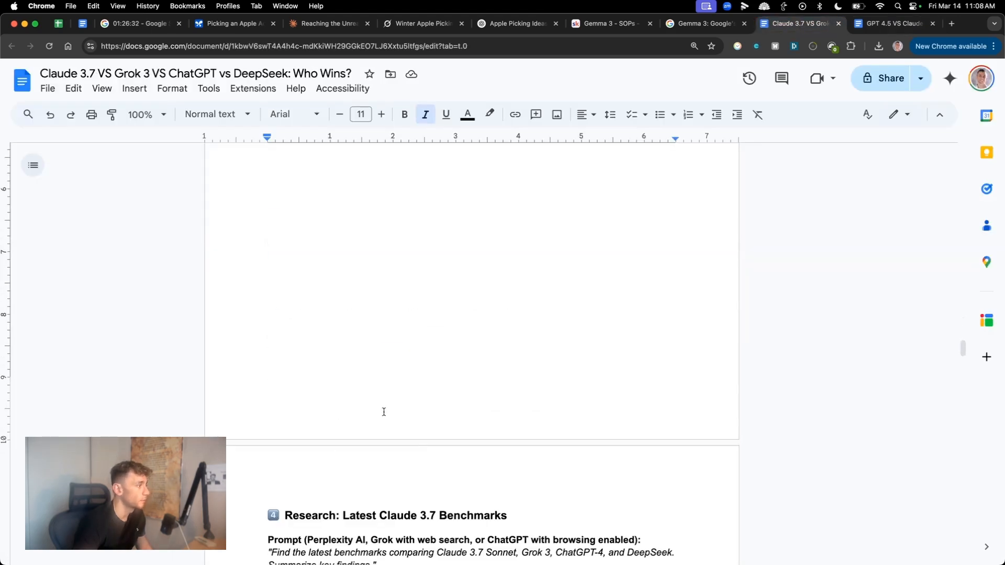
scroll(up, 3)
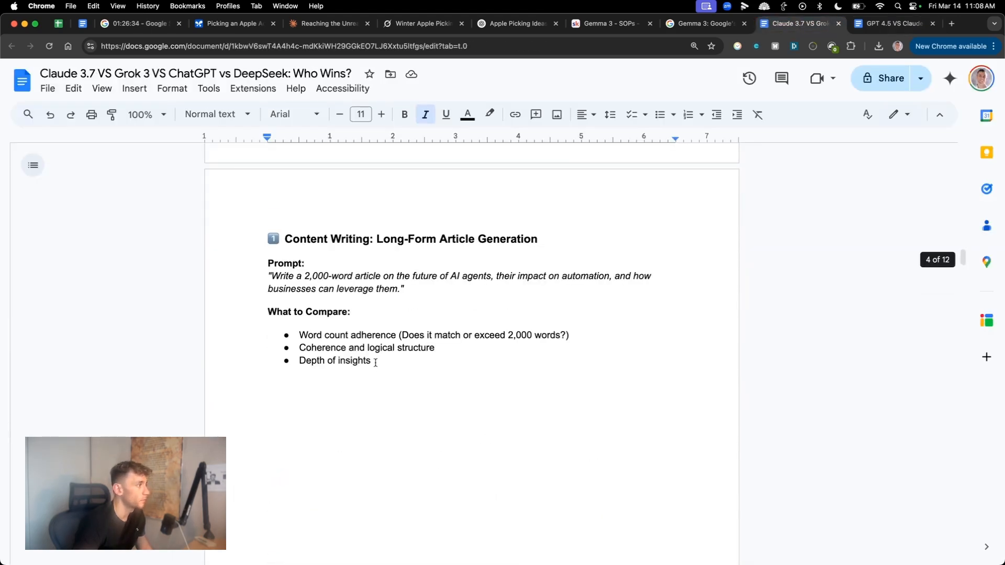
click(950, 23)
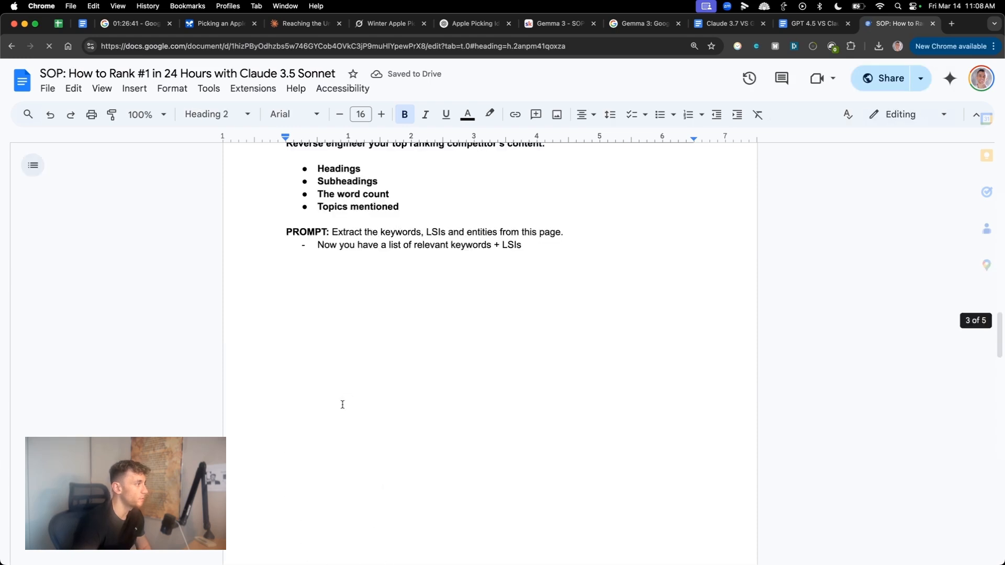
scroll(down, 3)
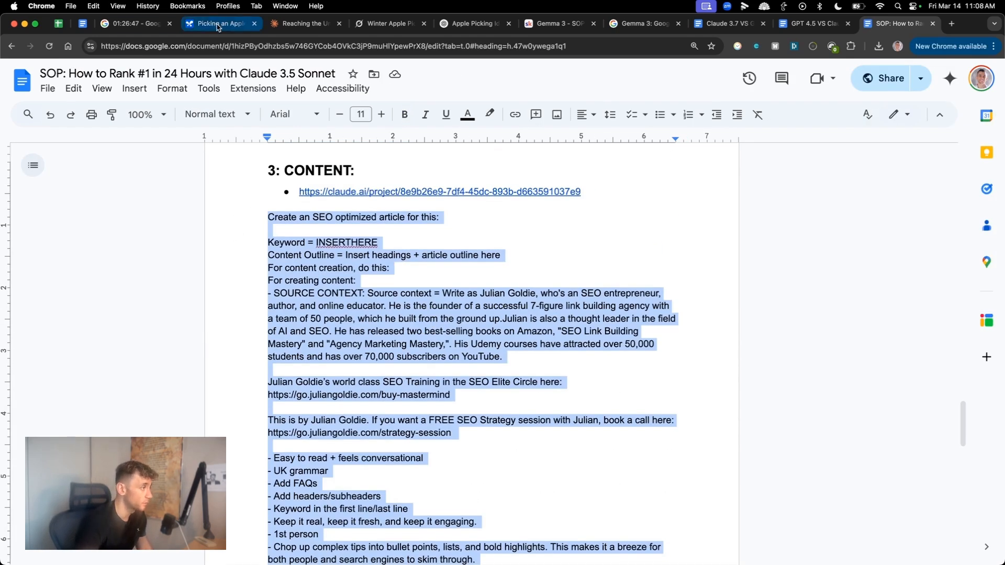
click(217, 23)
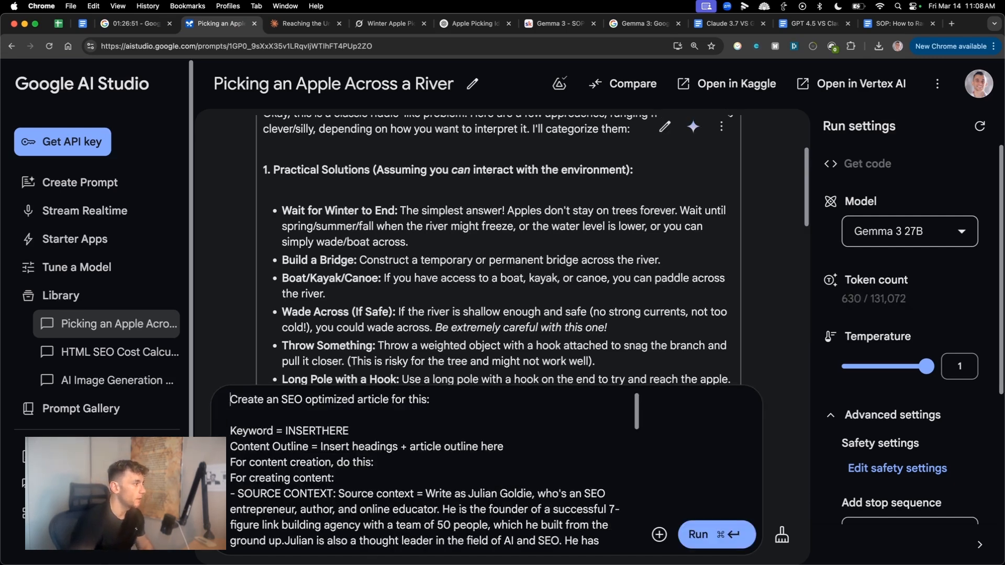
Replace INSERTHERE with 'SEO Training' and run the article prompt on Gemma 3 27B
double_click(315, 431)
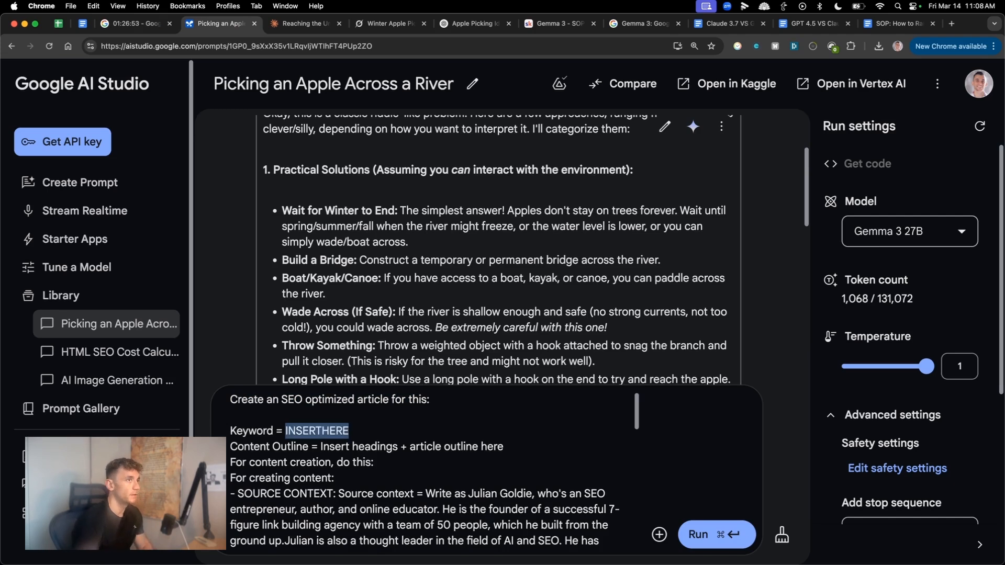
text(SEO Training)
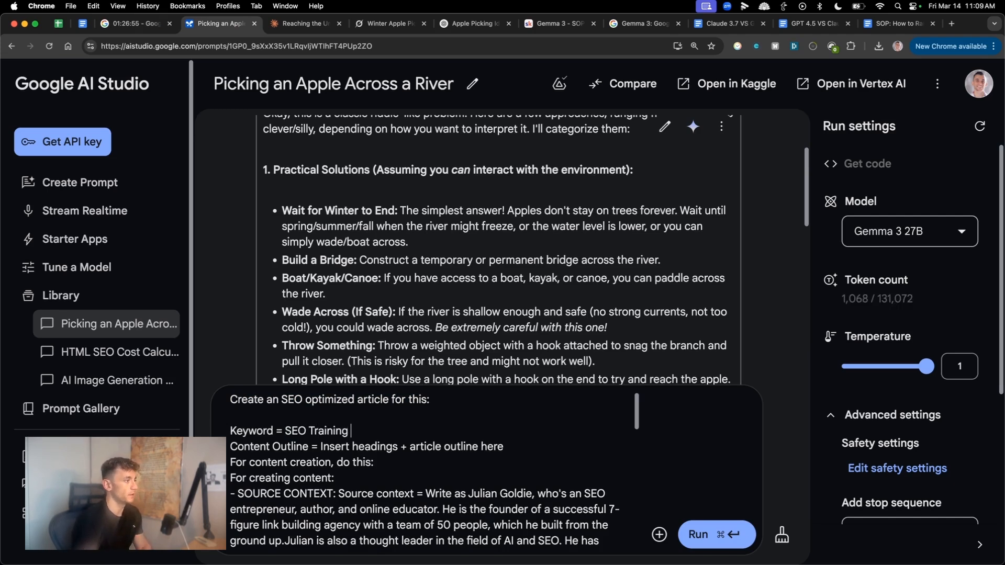
click(717, 535)
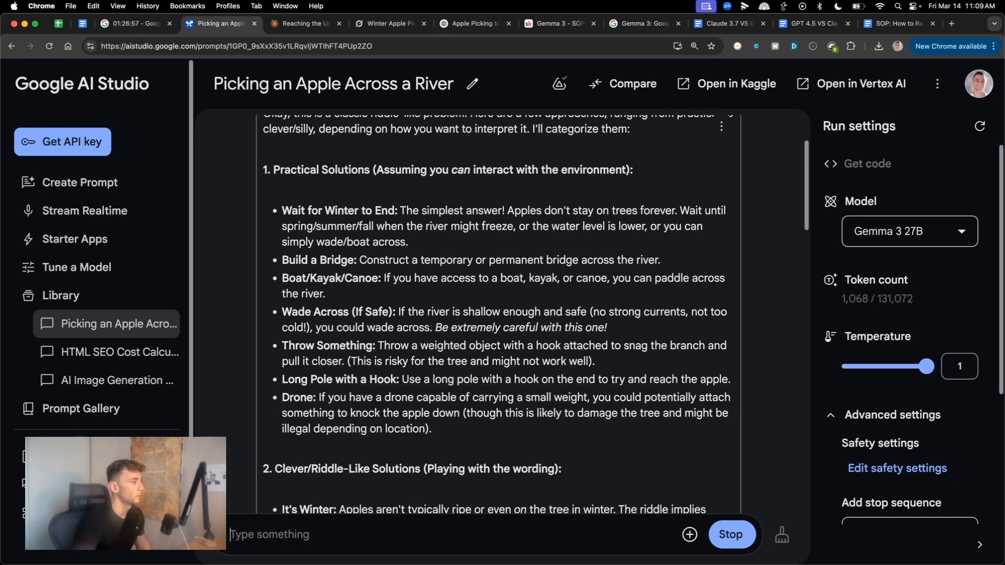
click(301, 24)
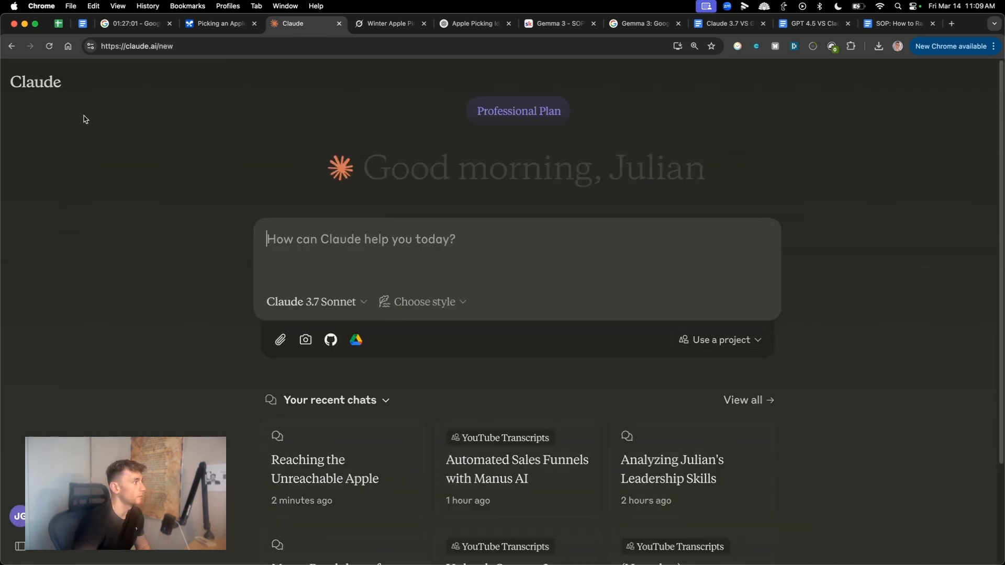
Send the SEO Training London article prompt to Grok and a fresh ChatGPT chat
click(392, 24)
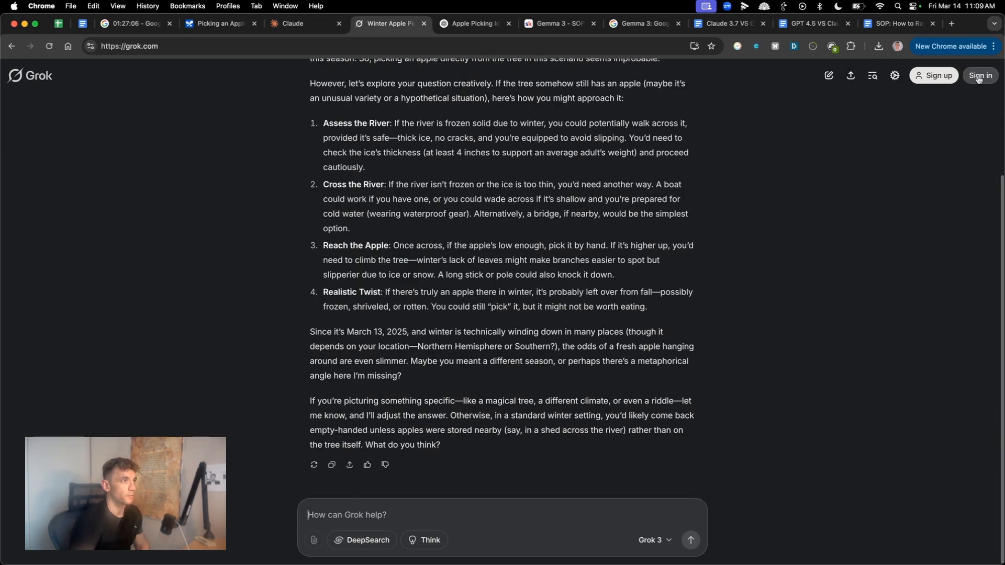
click(980, 75)
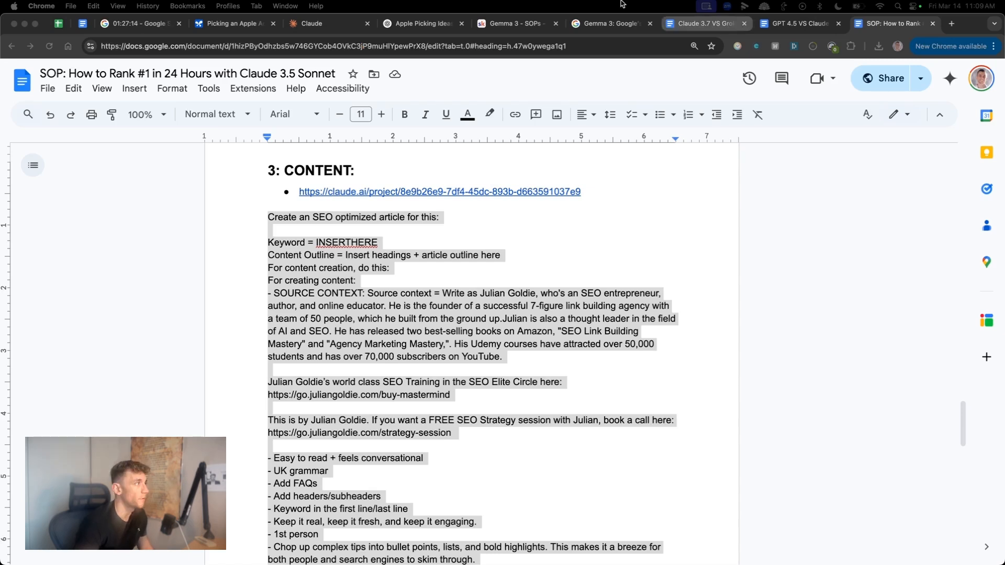
click(420, 23)
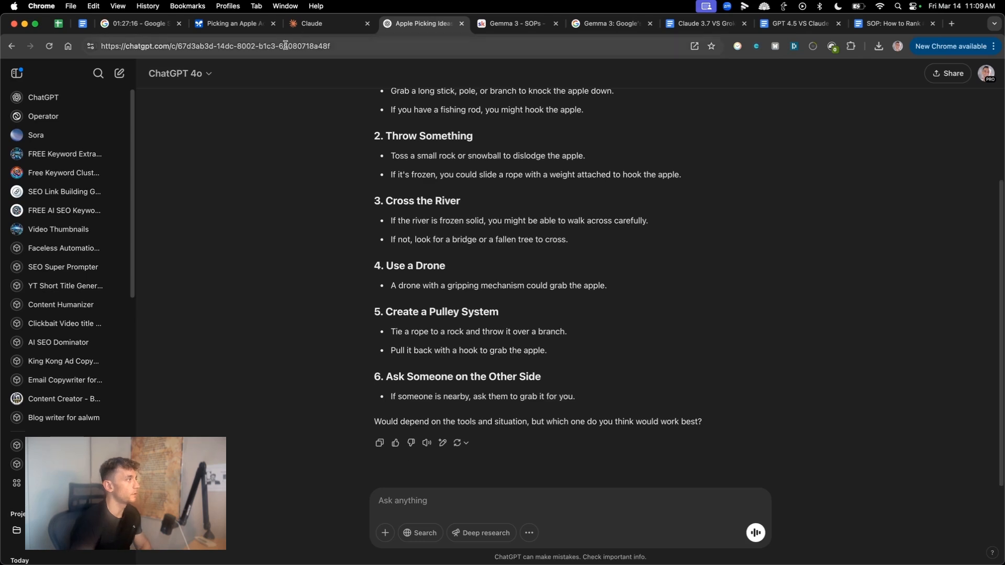
click(119, 73)
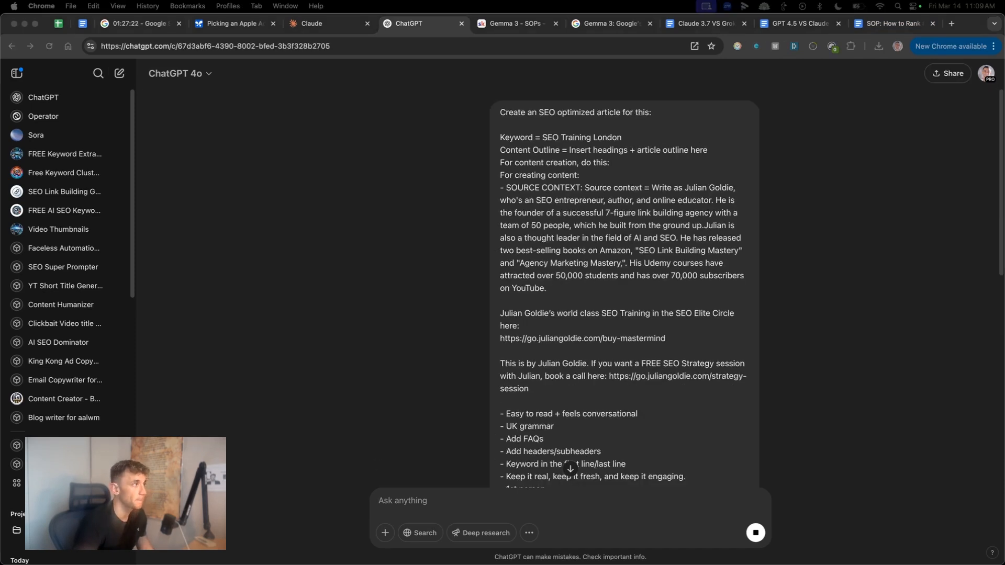
click(384, 23)
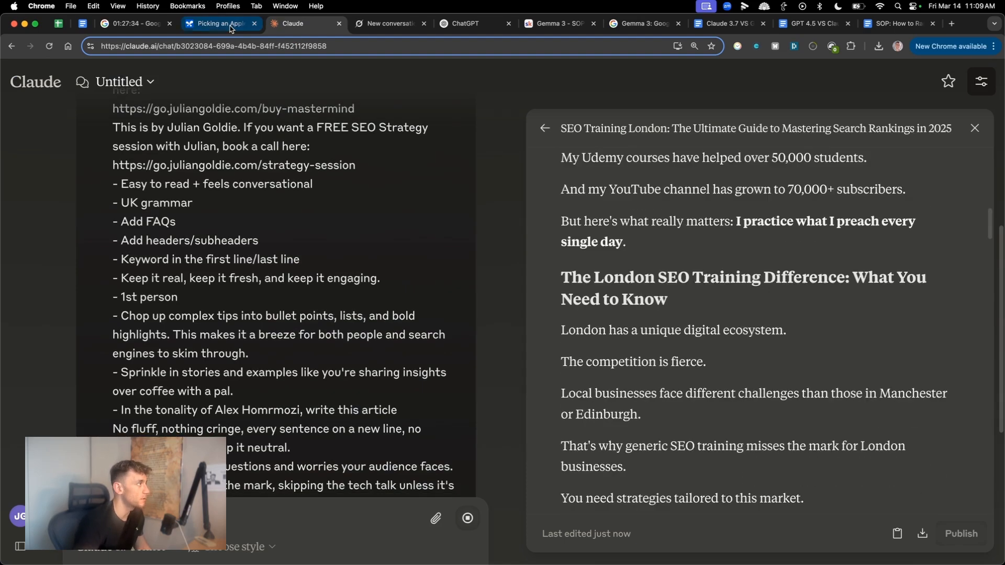
Glance at Gemma 3's draft, then scroll through Claude's finished SEO Training London guide
click(220, 24)
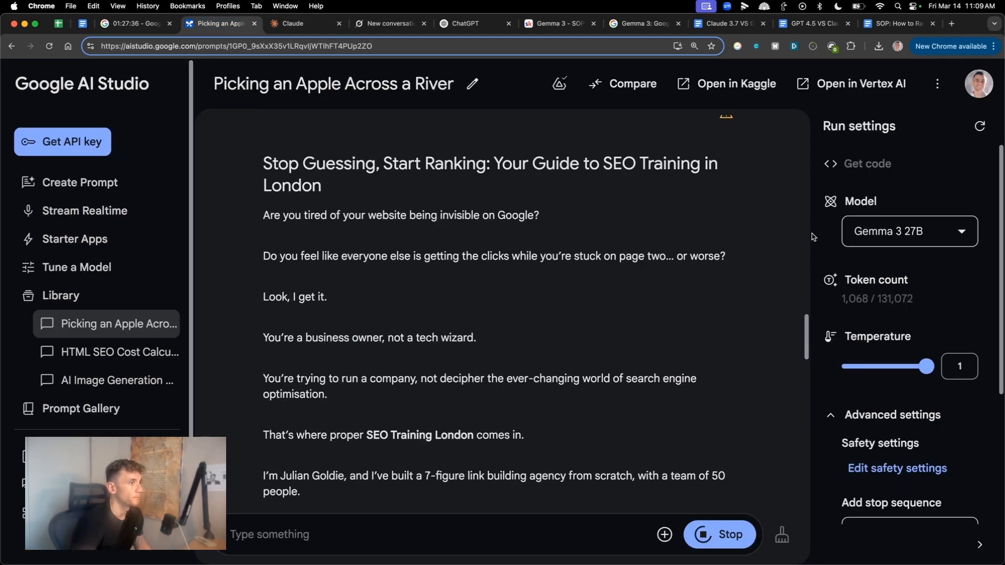
click(290, 24)
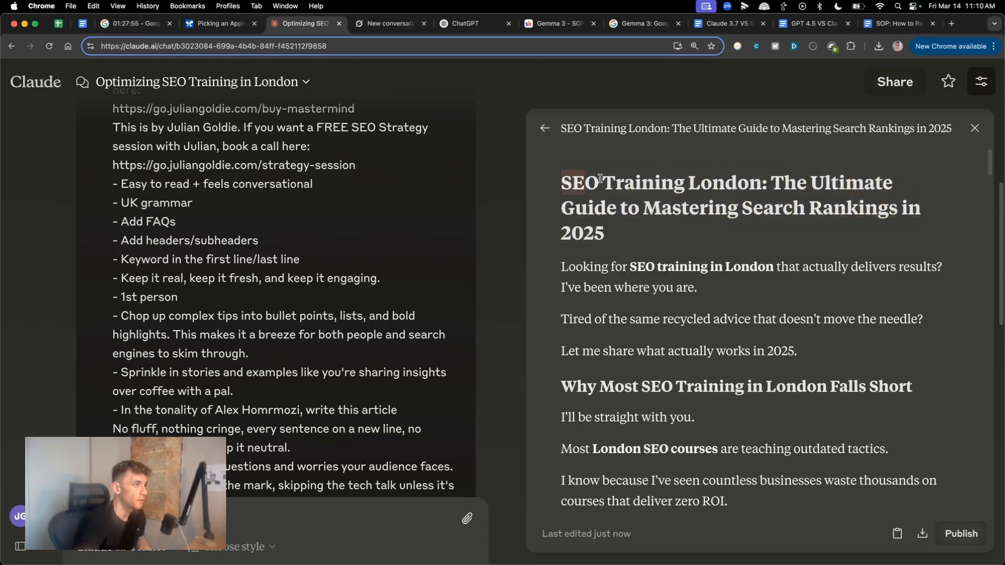
scroll(down, 3)
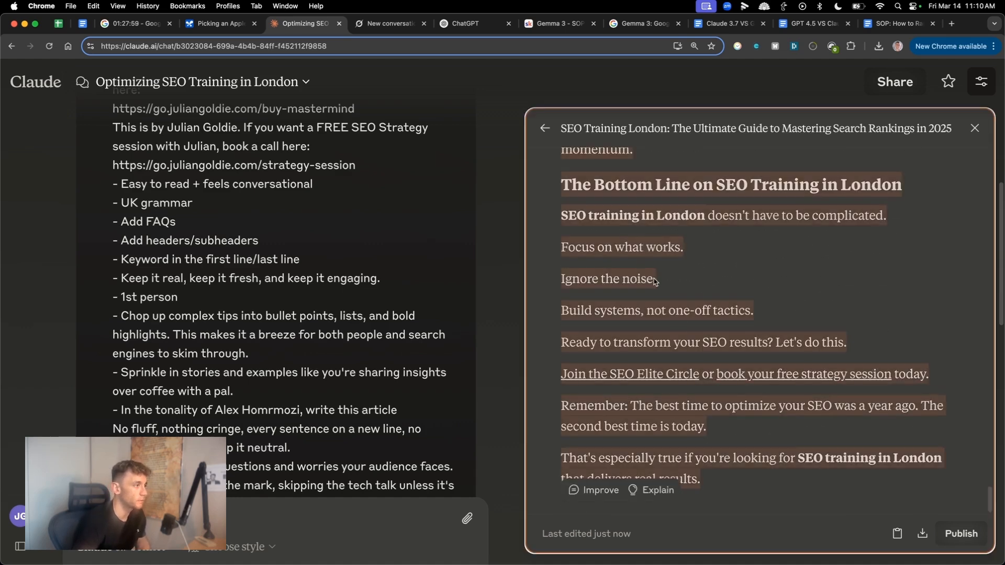
mouse_move(678, 368)
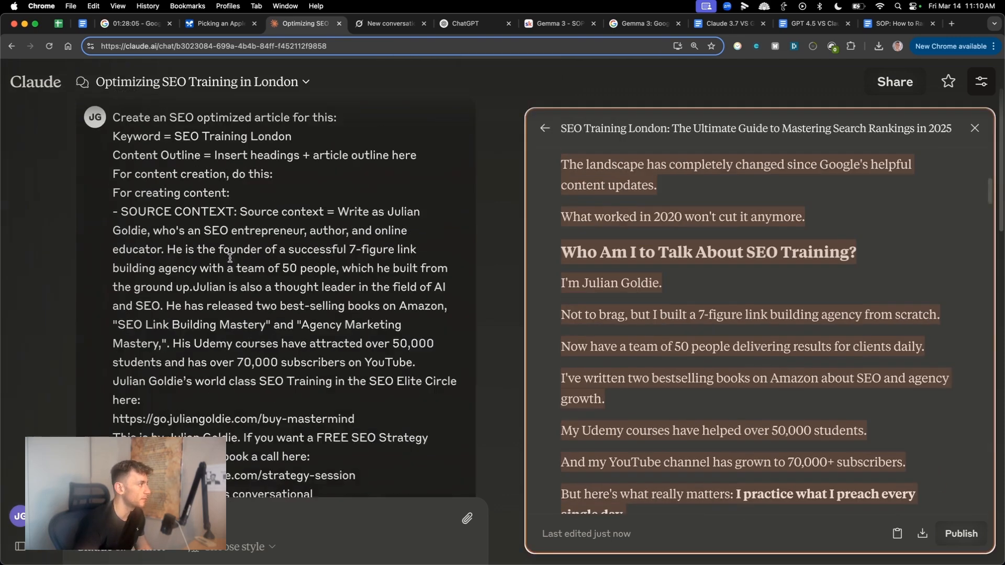
scroll(down, 3)
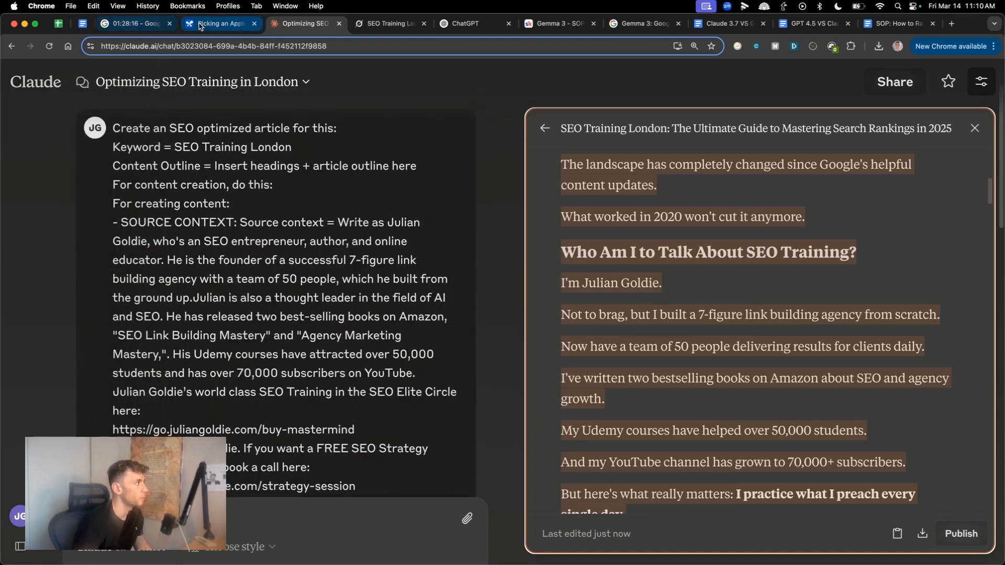
click(222, 24)
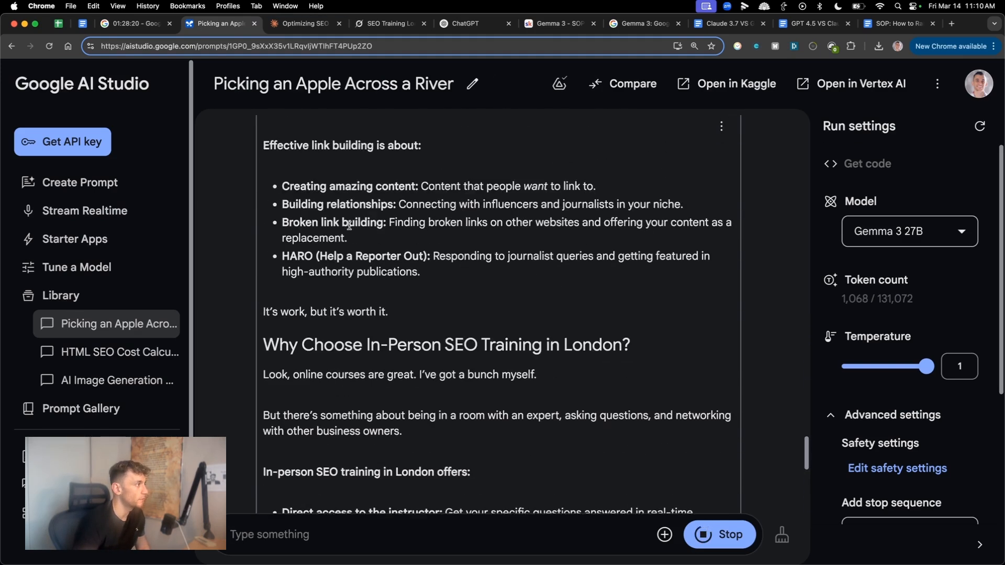
scroll(down, 3)
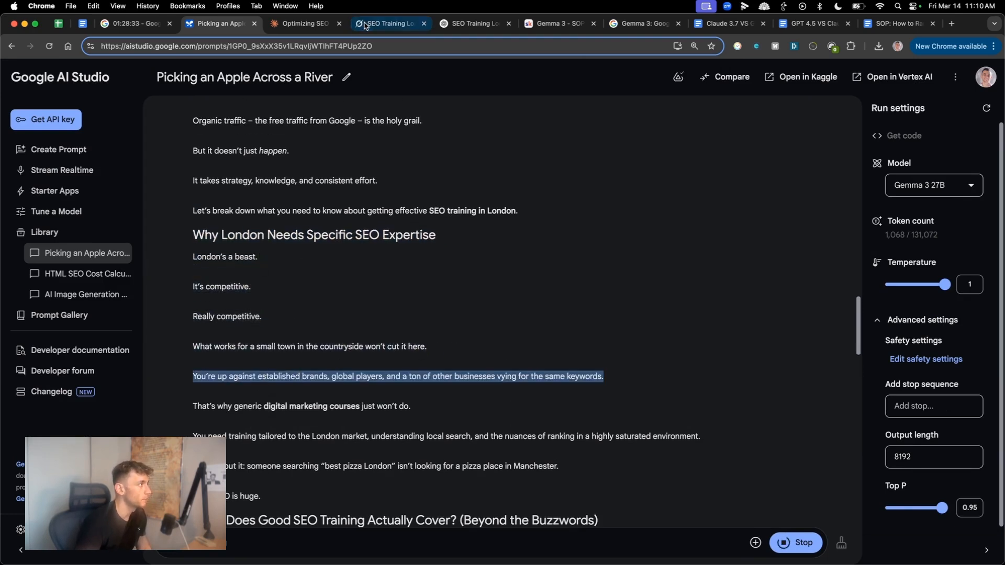
click(388, 24)
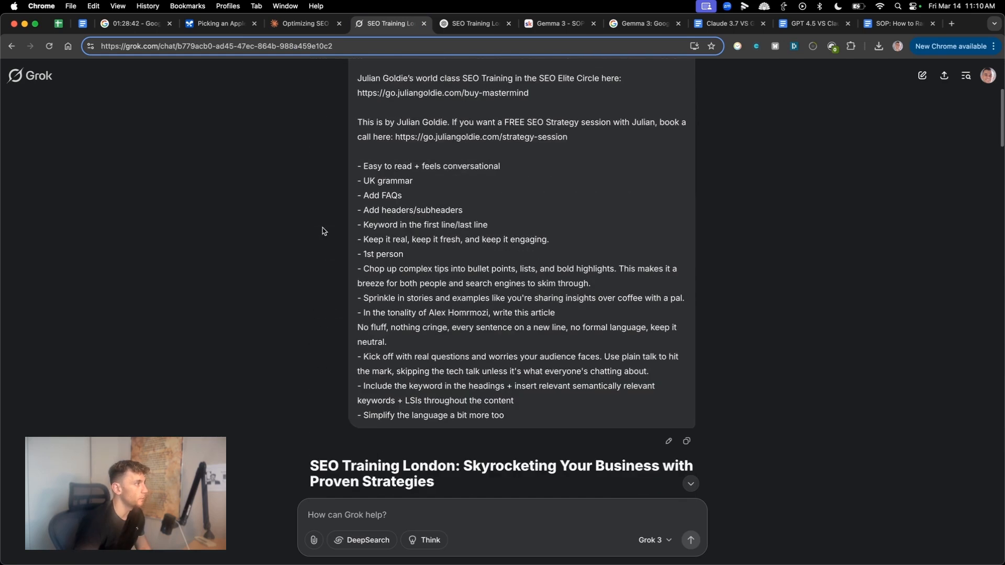
Finish reading Grok's article to its final thoughts and return to Gemma 3's draft
double_click(324, 466)
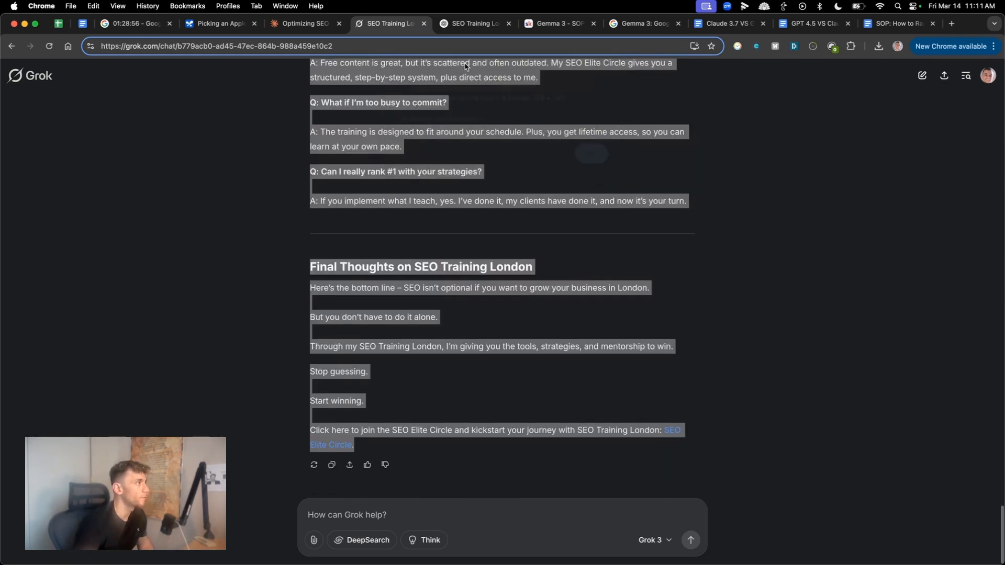
click(217, 23)
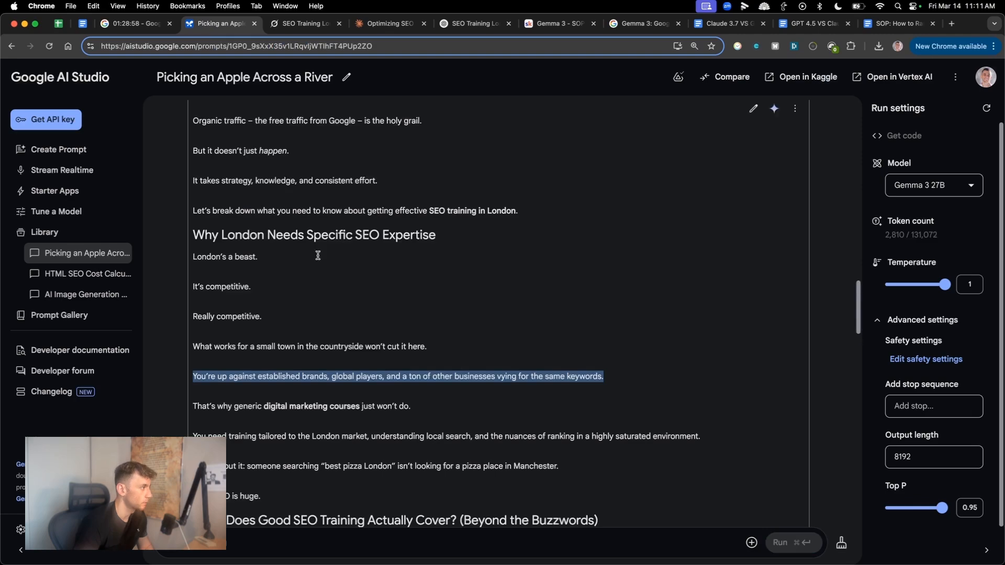
Highlight the opening question and second sentence of Gemma 3's article, then go to Claude
scroll(down, 3)
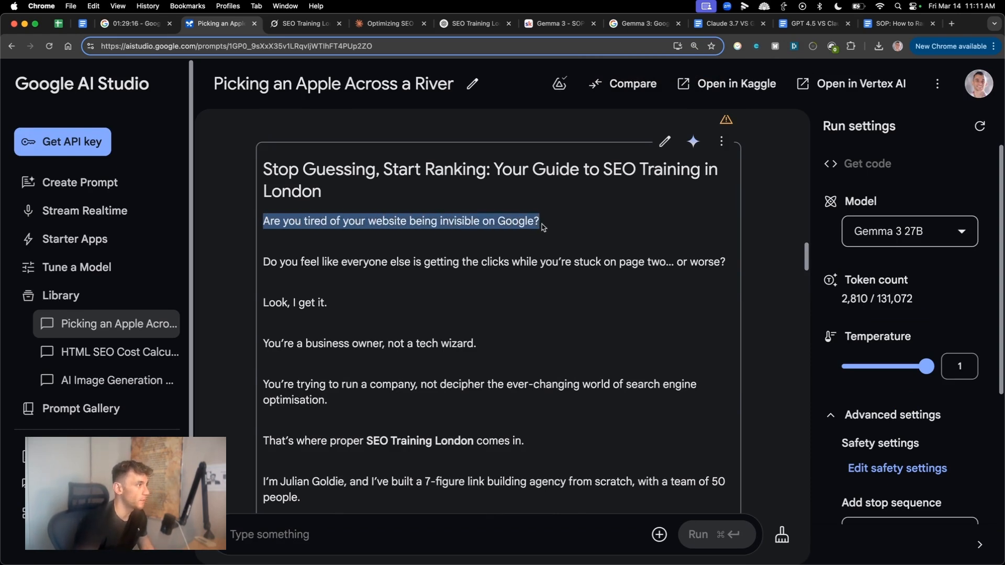
drag(278, 261, 499, 261)
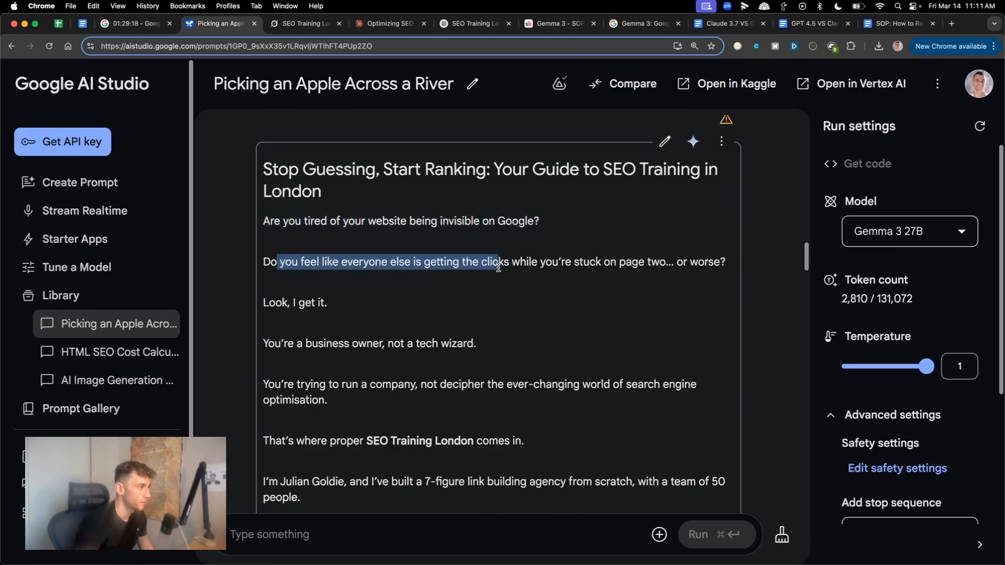
drag(497, 262, 718, 262)
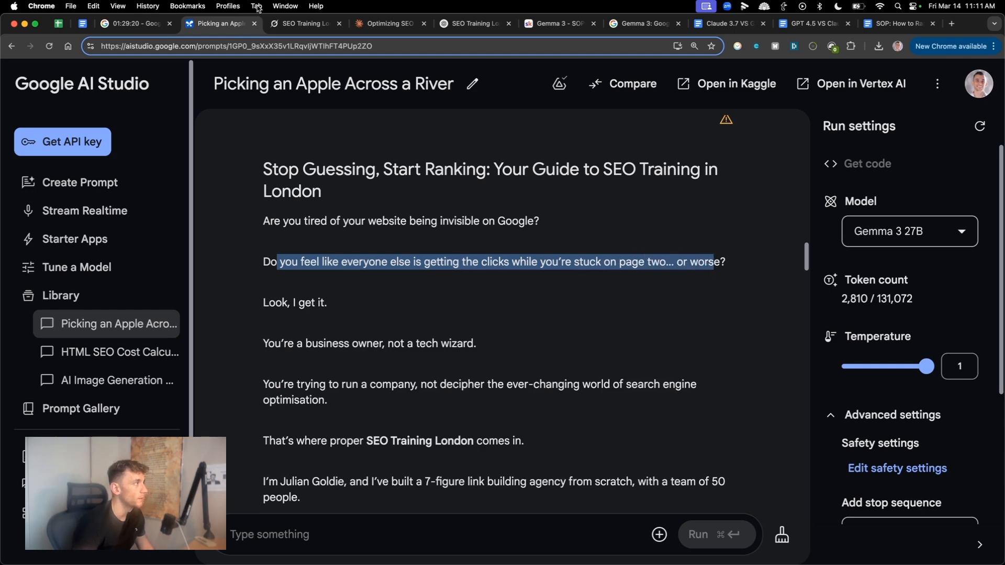
click(264, 24)
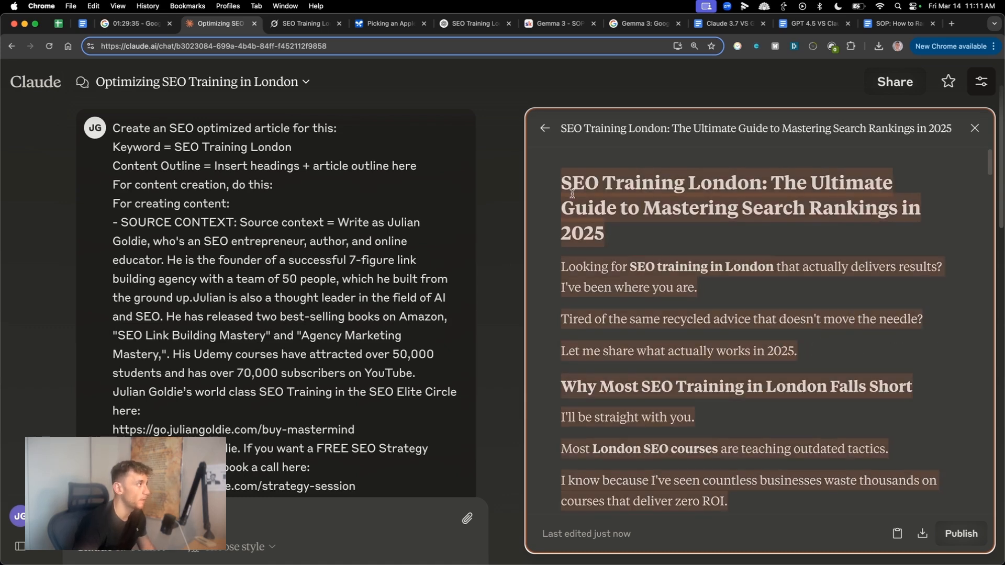
Compare Gemma 3's opening with ChatGPT 4o's article, scrolling to its FAQs and final thoughts
click(386, 24)
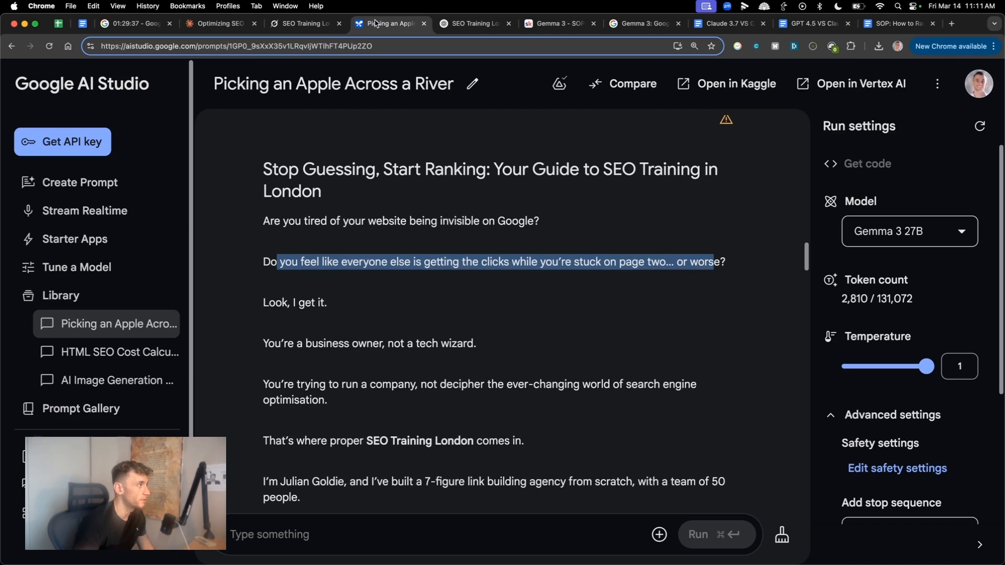
click(380, 24)
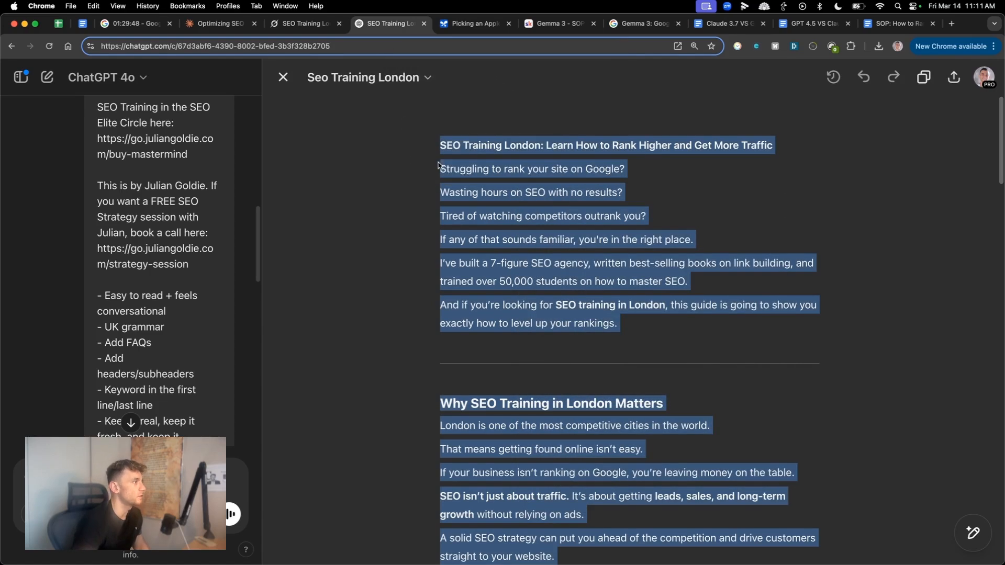
click(651, 332)
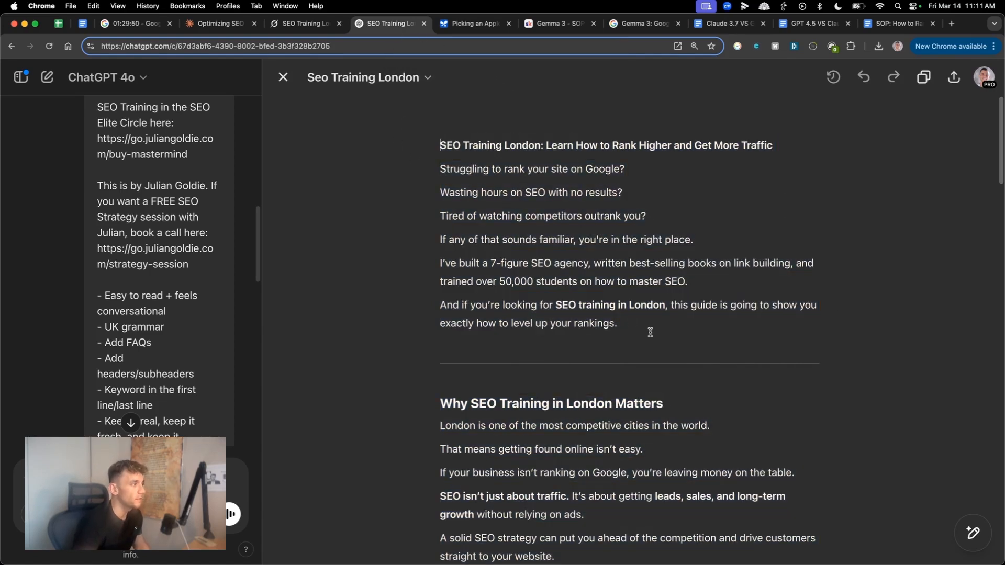
scroll(down, 3)
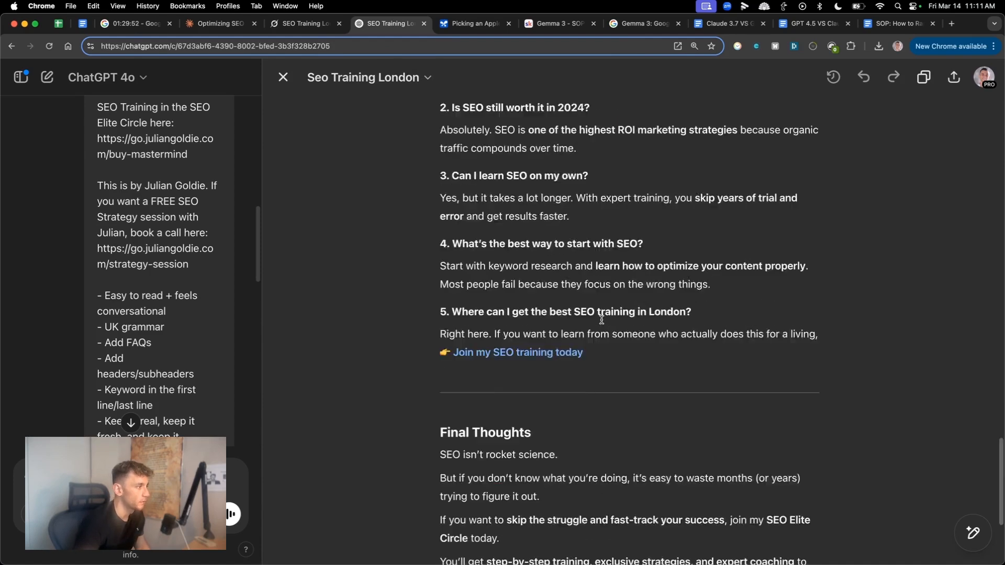
click(304, 23)
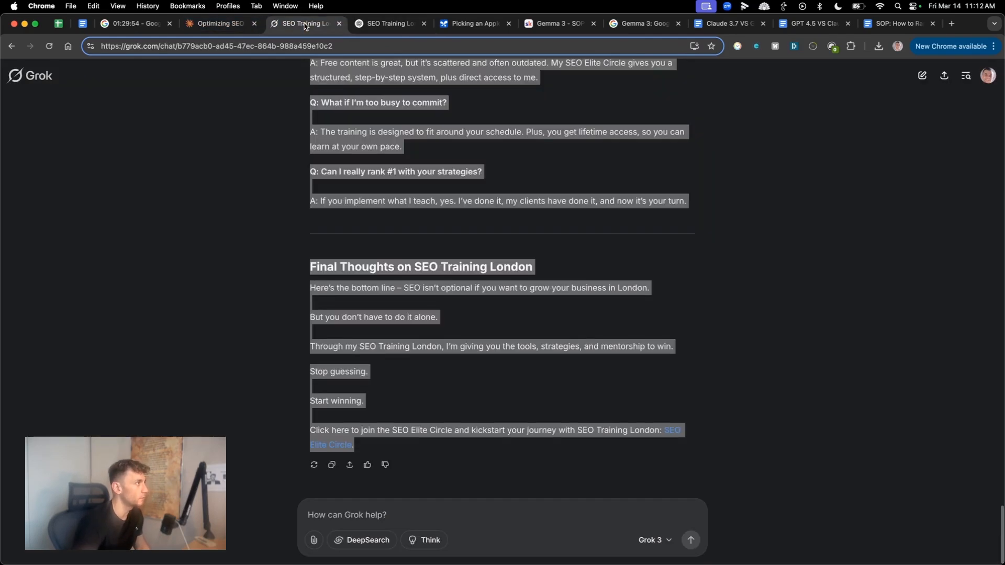
Flip between the Grok, Claude, ChatGPT and Gemma 3 articles, reading their endings
scroll(up, 3)
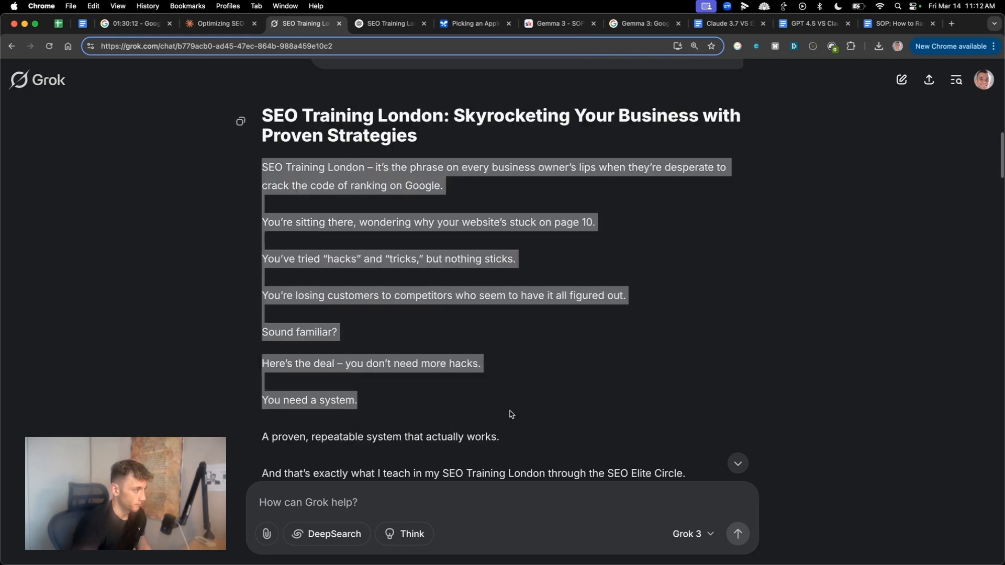
scroll(down, 3)
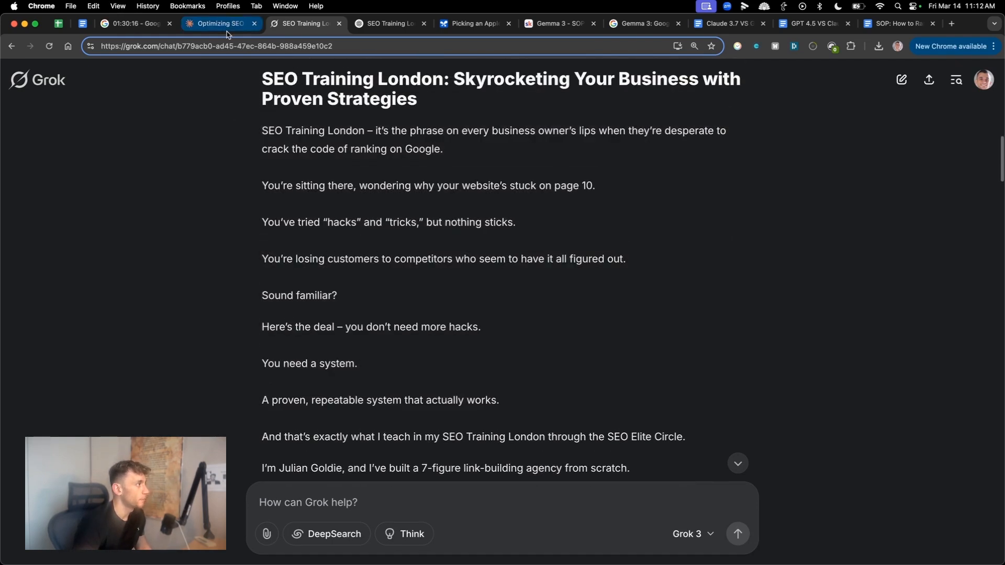
click(221, 24)
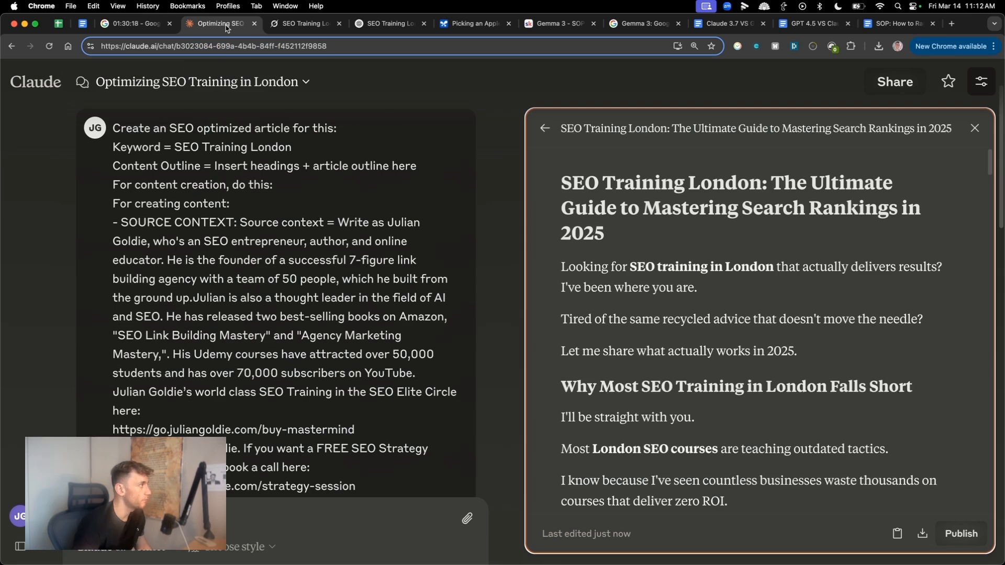
click(303, 24)
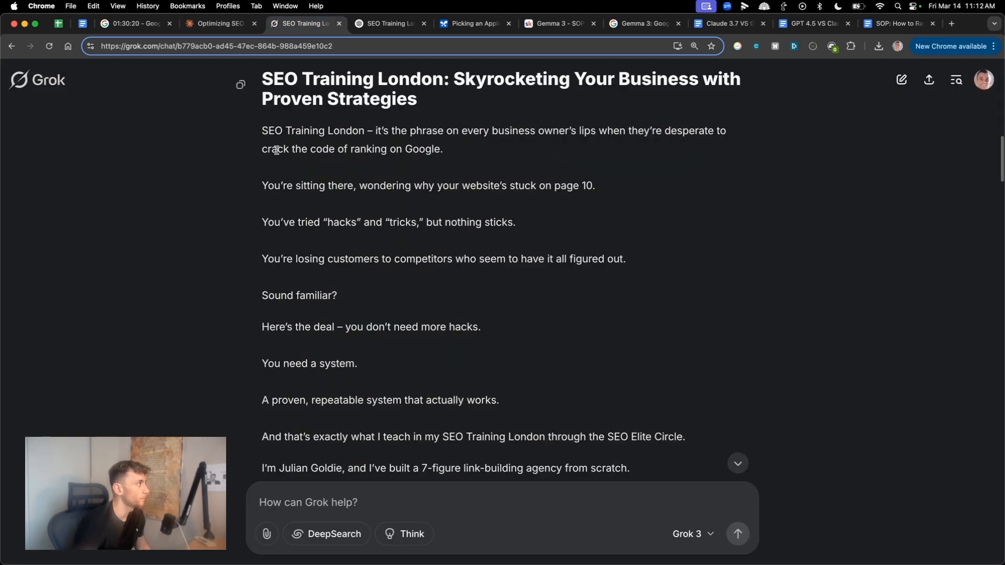
click(388, 24)
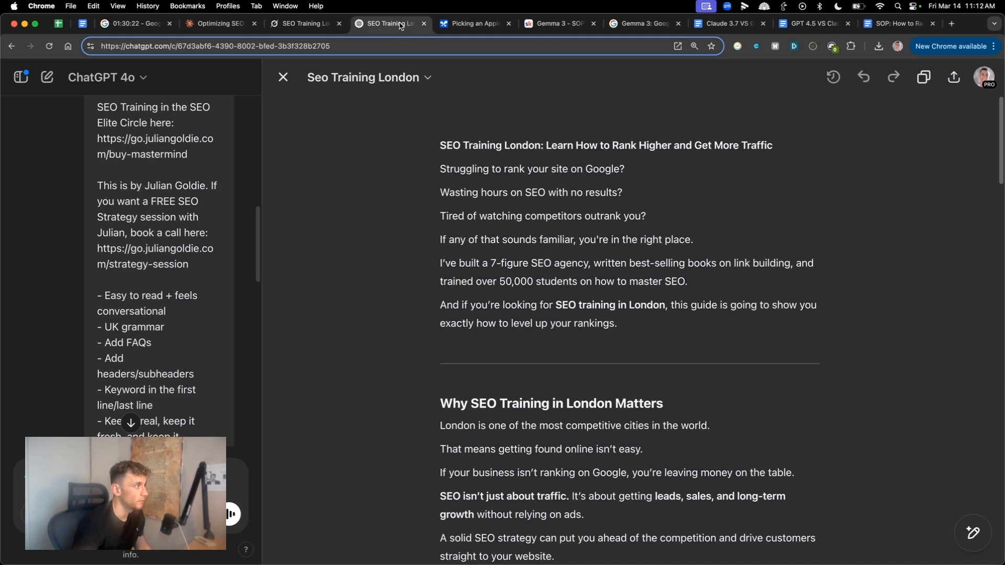
click(473, 24)
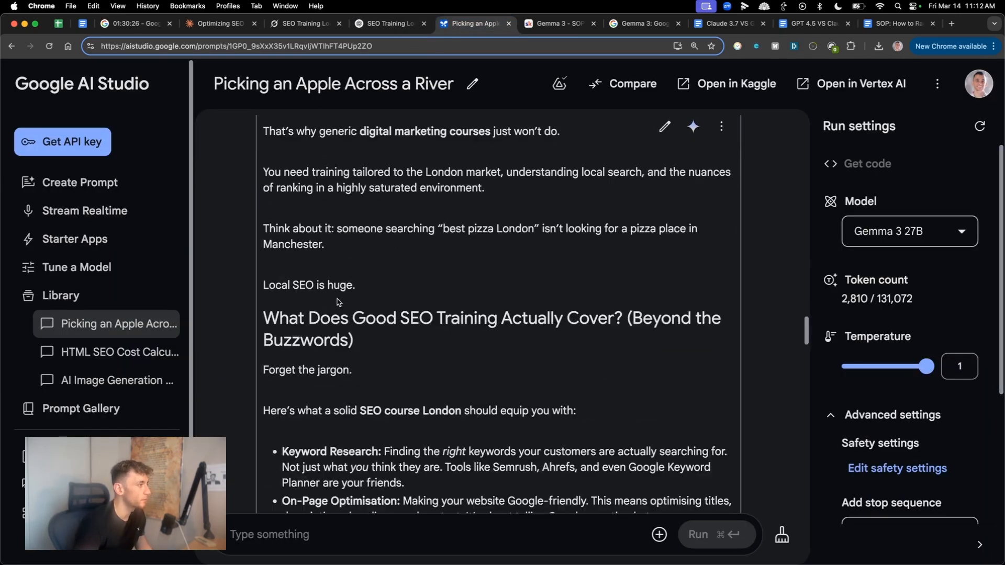
scroll(down, 3)
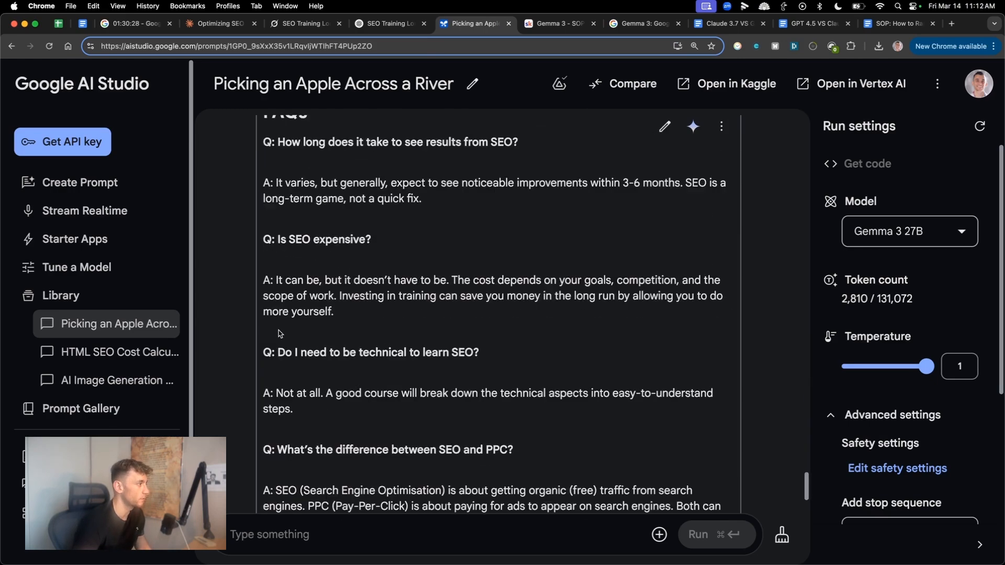
click(220, 23)
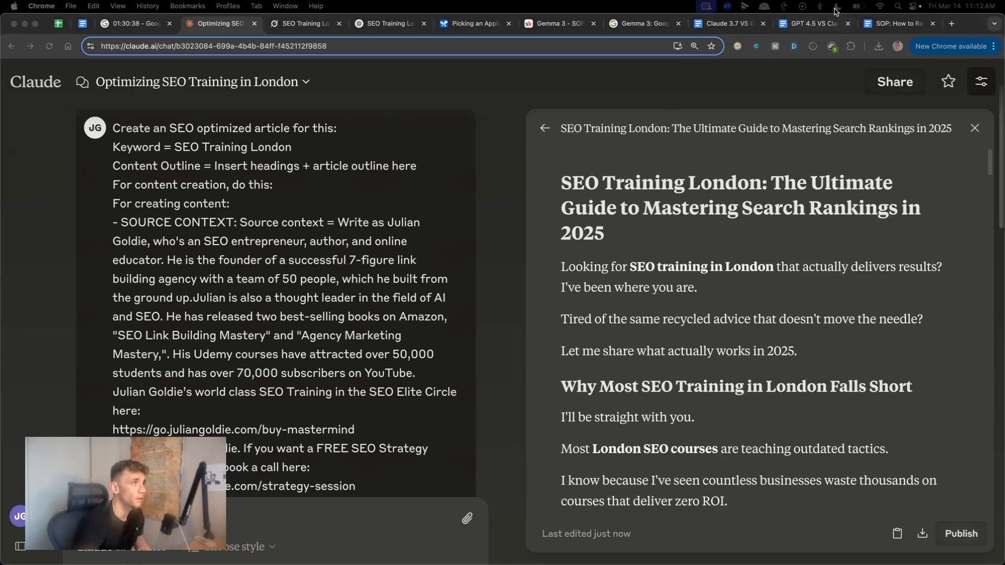
Scroll through the comparison documents, then head to the ZeroGPT AI detector
click(898, 23)
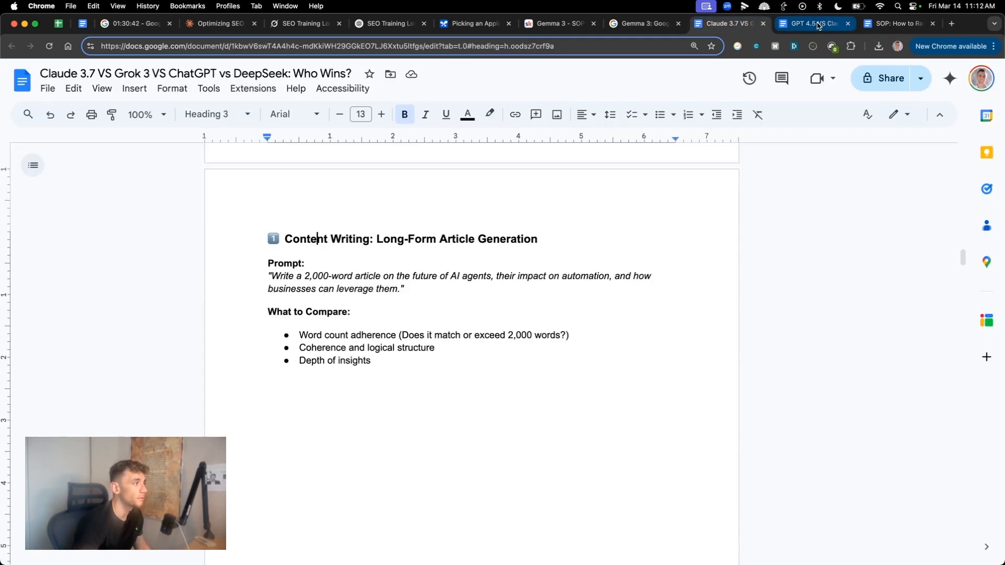
scroll(down, 3)
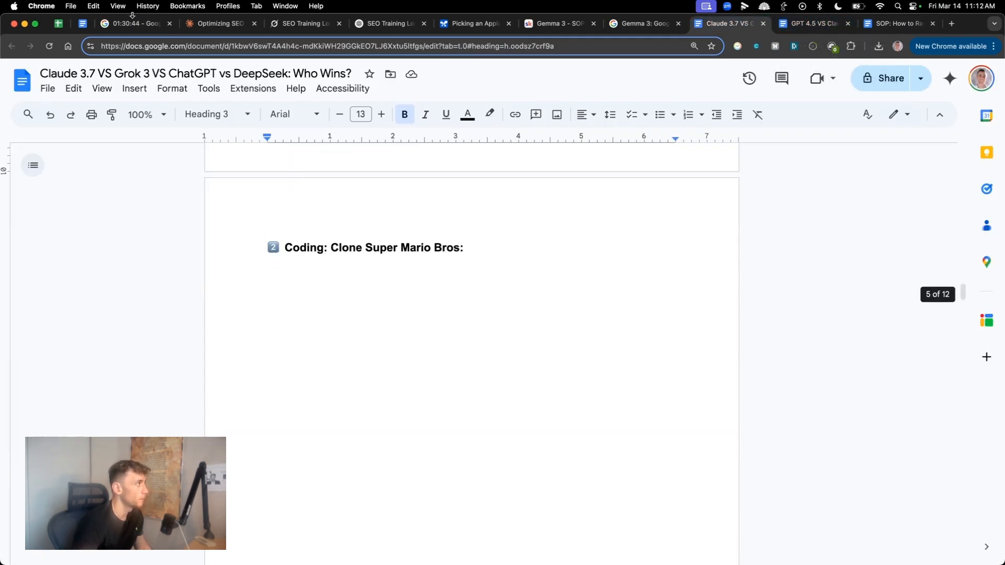
click(951, 23)
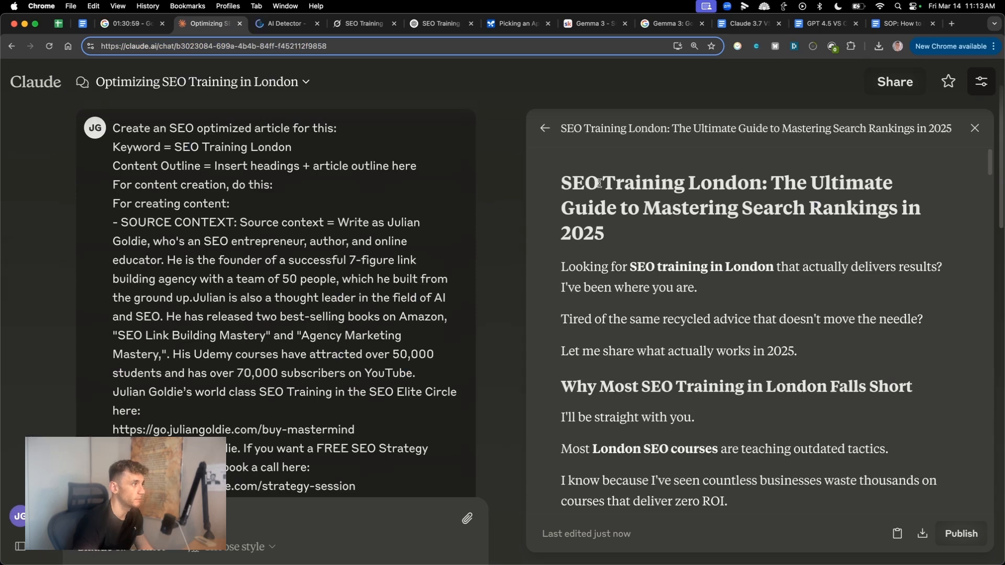
scroll(down, 3)
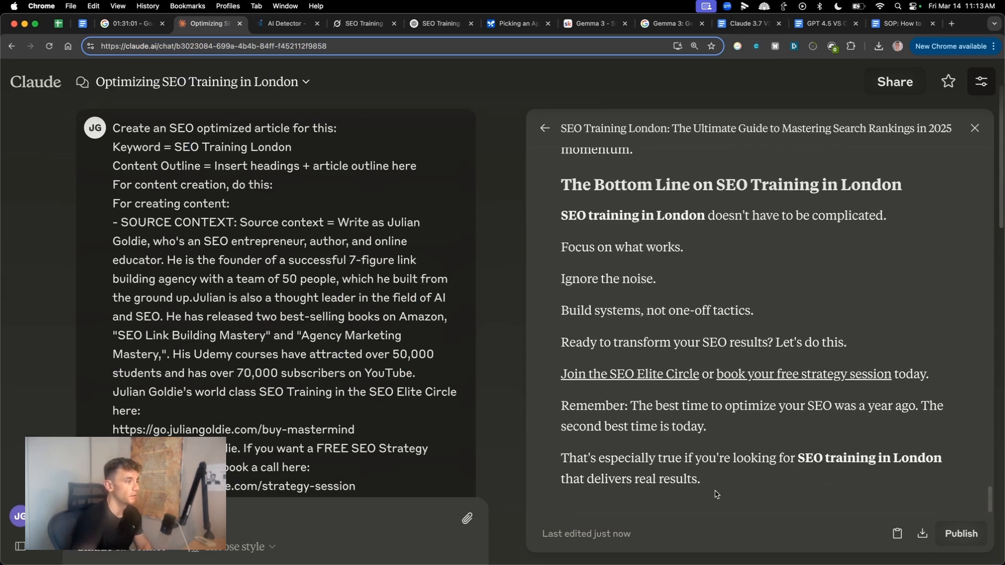
click(282, 24)
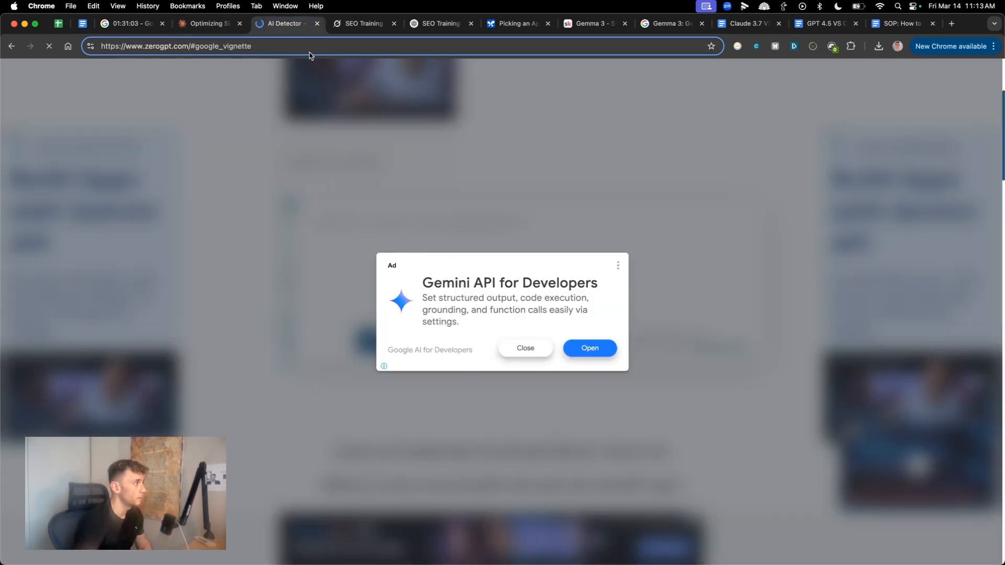
Run Claude's article through ZeroGPT's detector, which scores it 0.9% AI
click(526, 348)
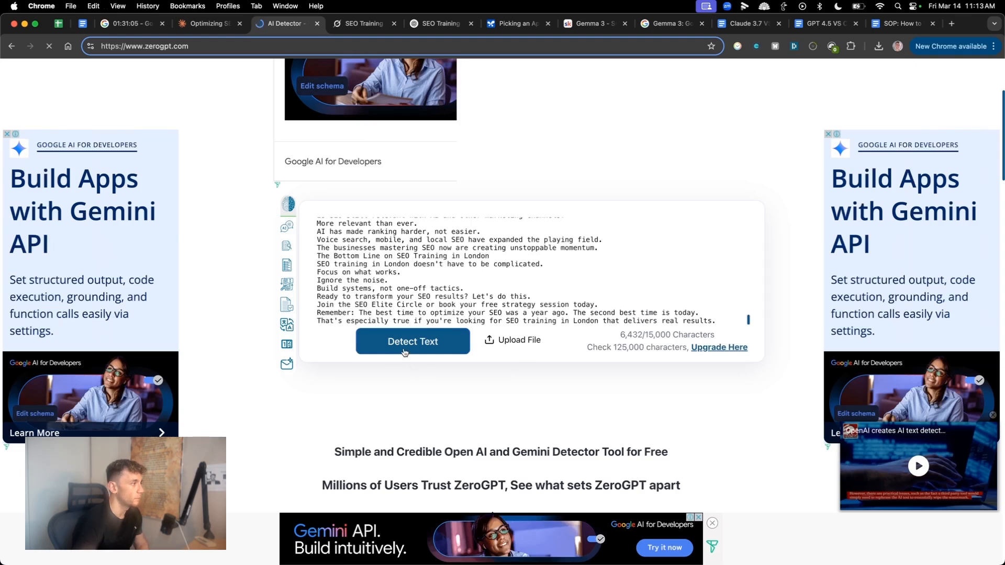
click(412, 341)
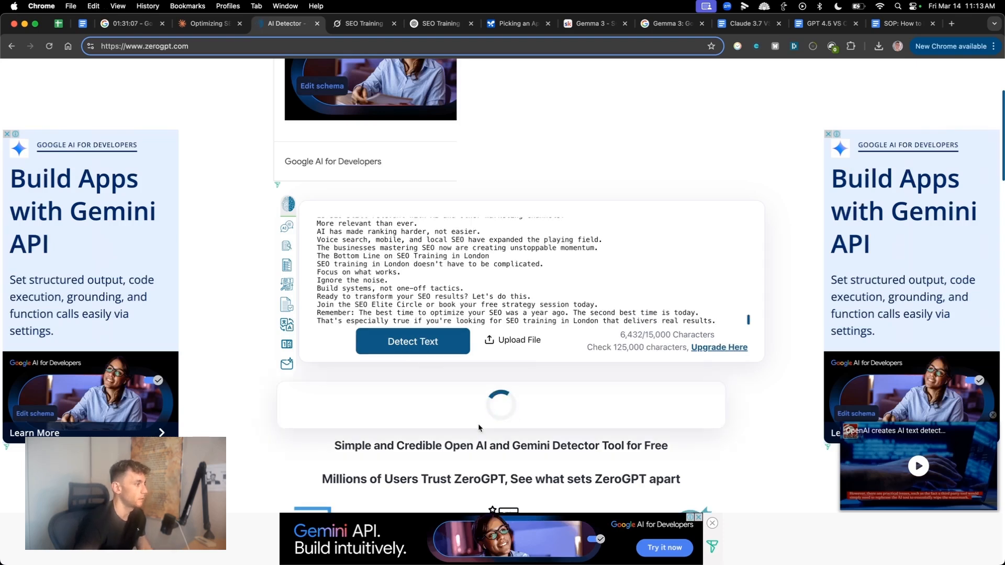
scroll(down, 3)
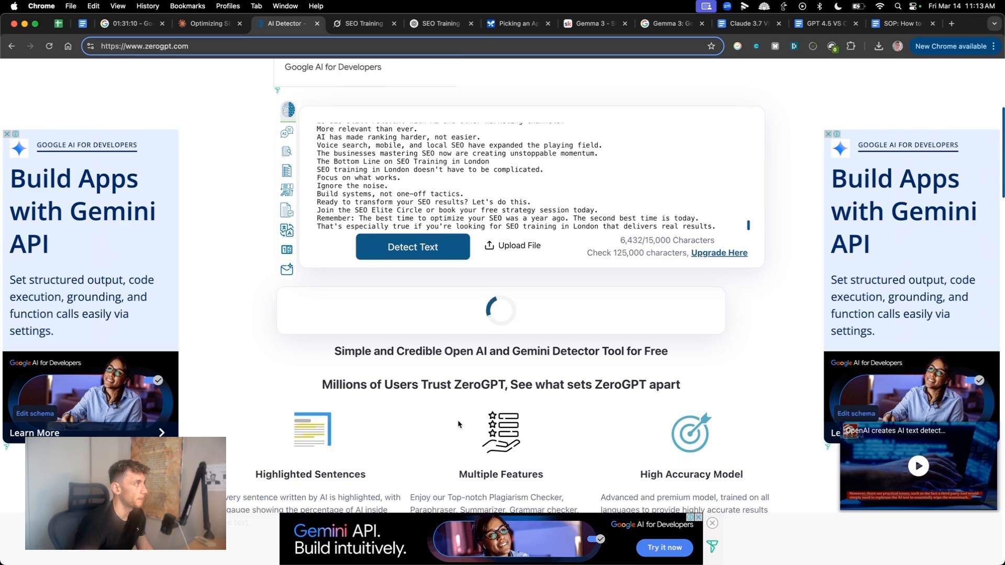
click(413, 246)
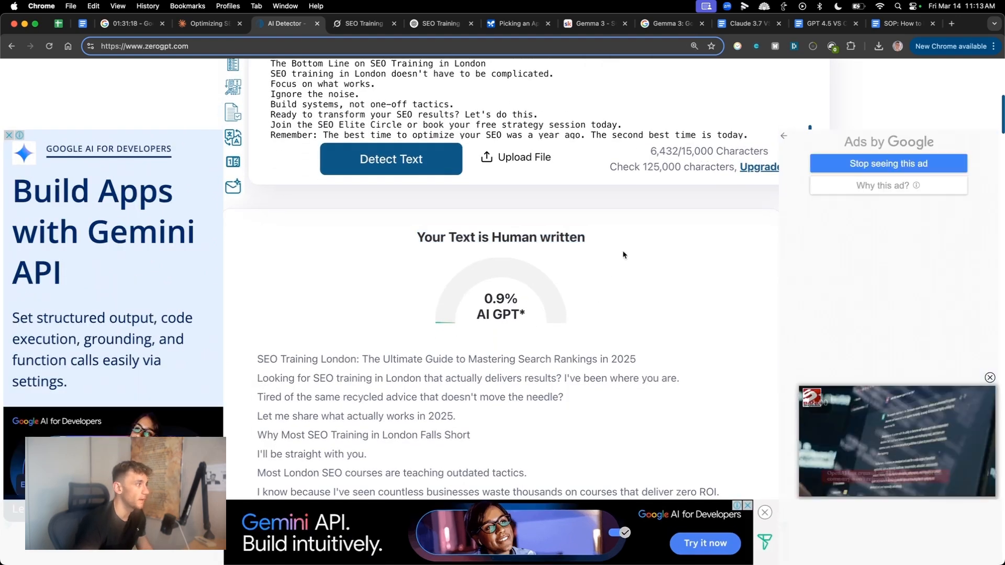
scroll(down, 3)
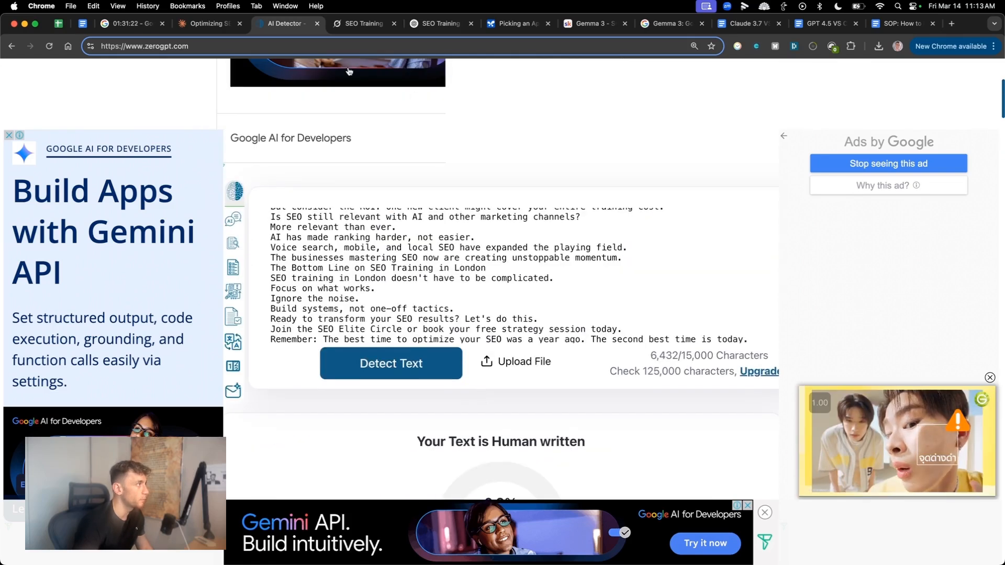
mouse_move(207, 23)
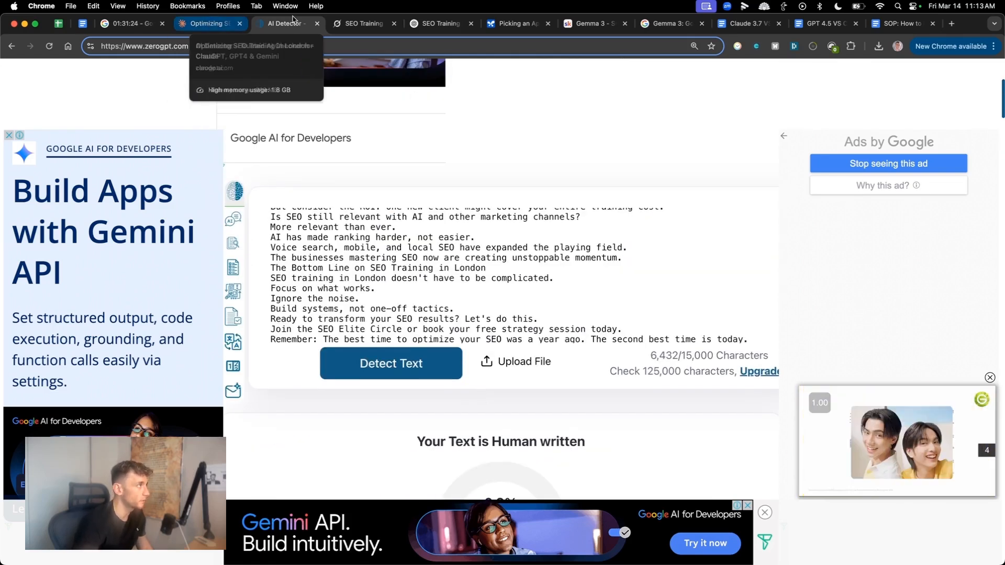
Detect Grok's article (15.98% AI) and ChatGPT's (19.39% AI), then return to Claude
click(361, 24)
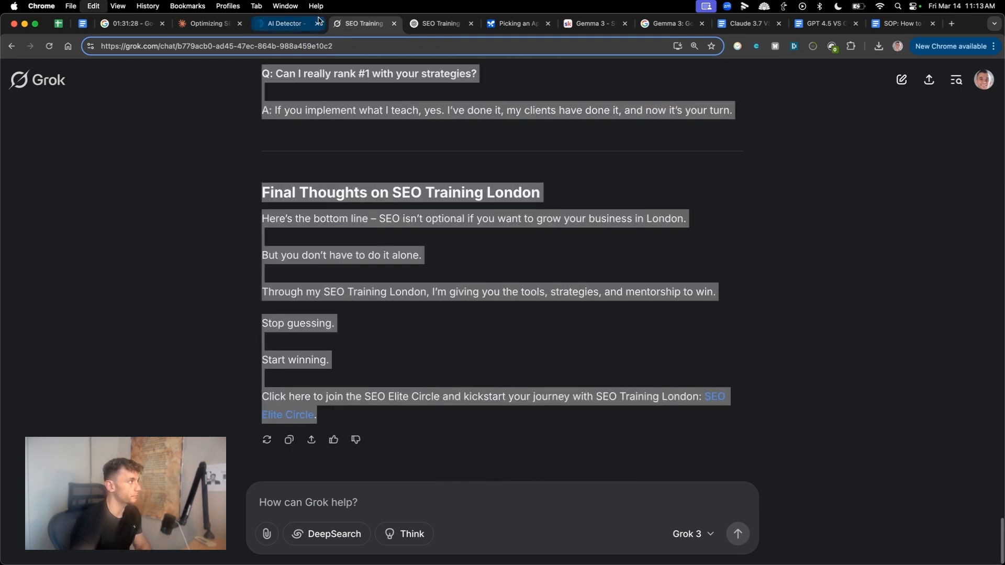
click(284, 24)
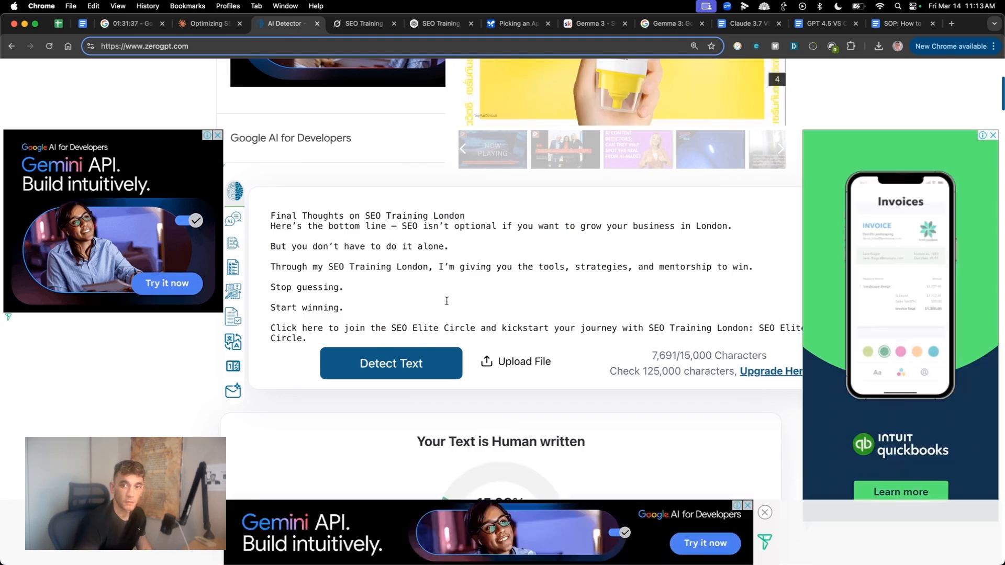
scroll(down, 3)
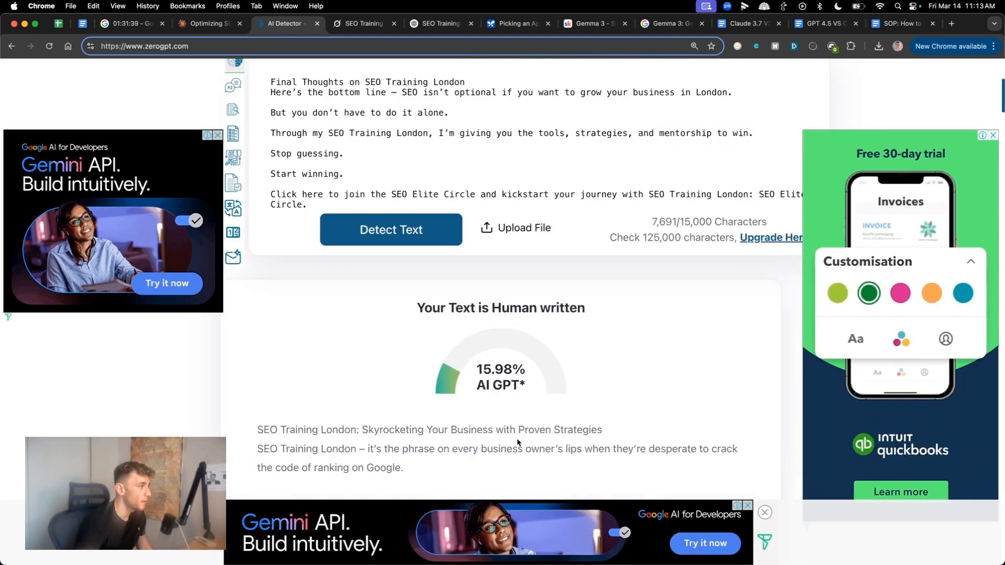
scroll(down, 3)
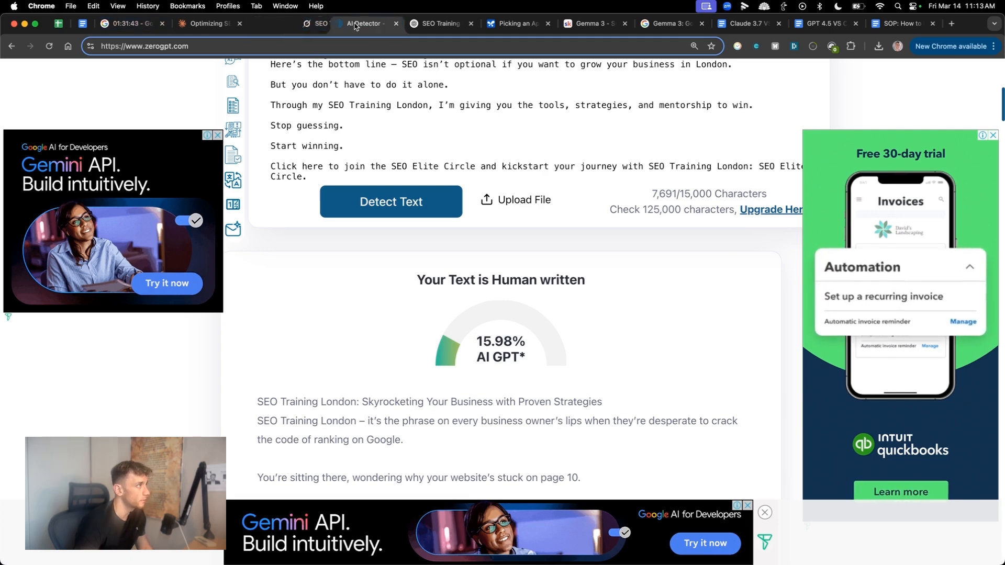
click(358, 23)
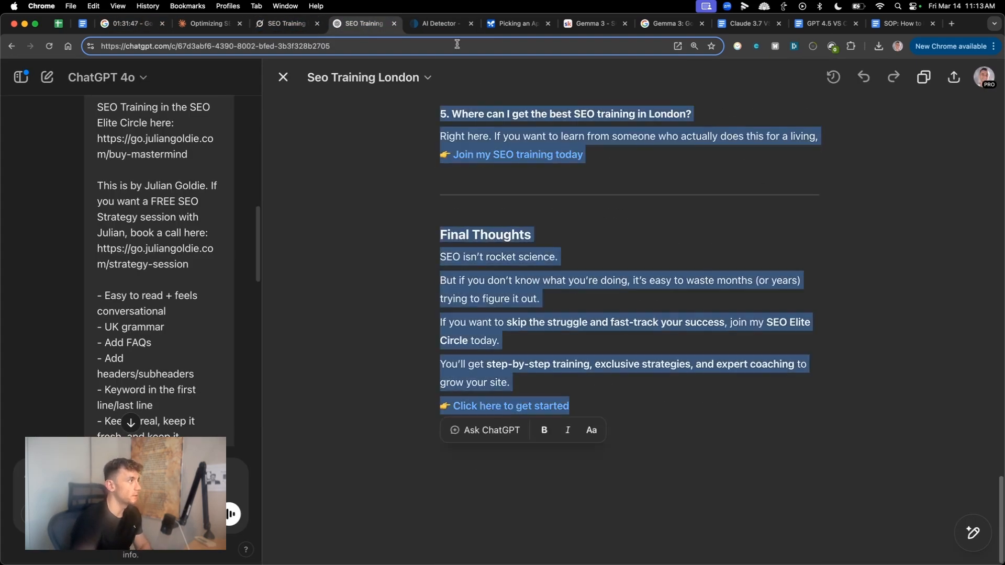
click(438, 23)
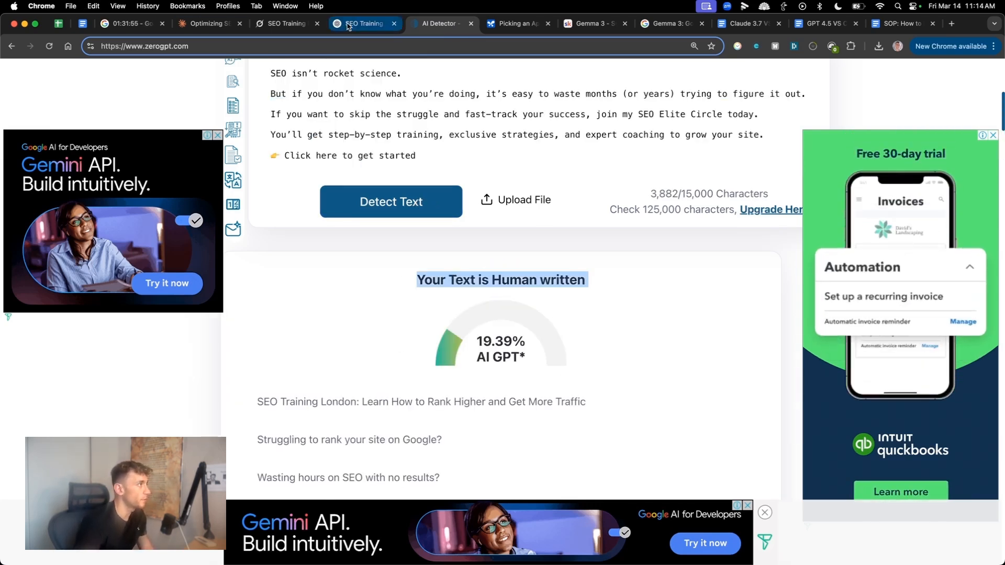
click(207, 23)
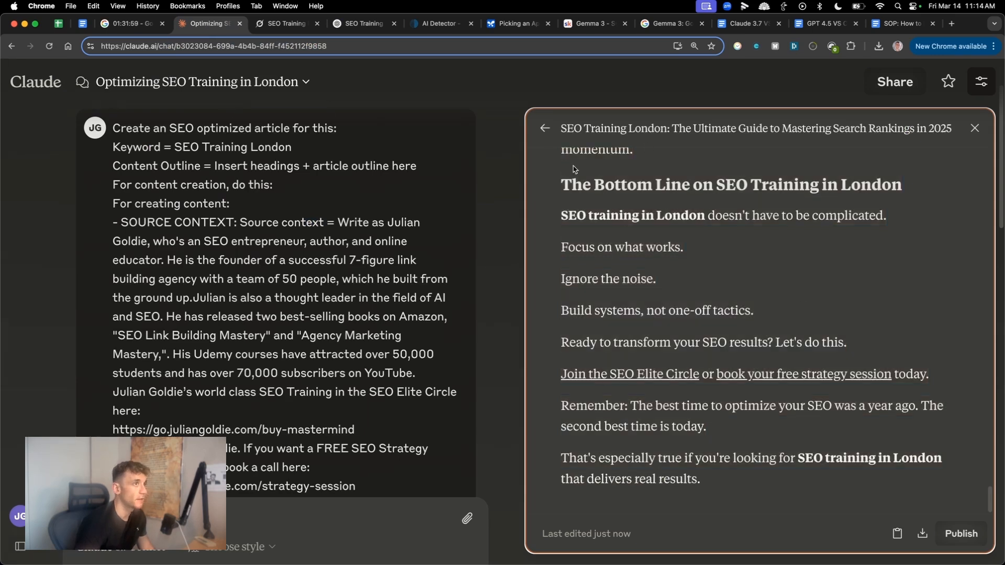
Cycle through the Grok, Claude and ChatGPT tabs to reach Gemma 3's article
click(287, 24)
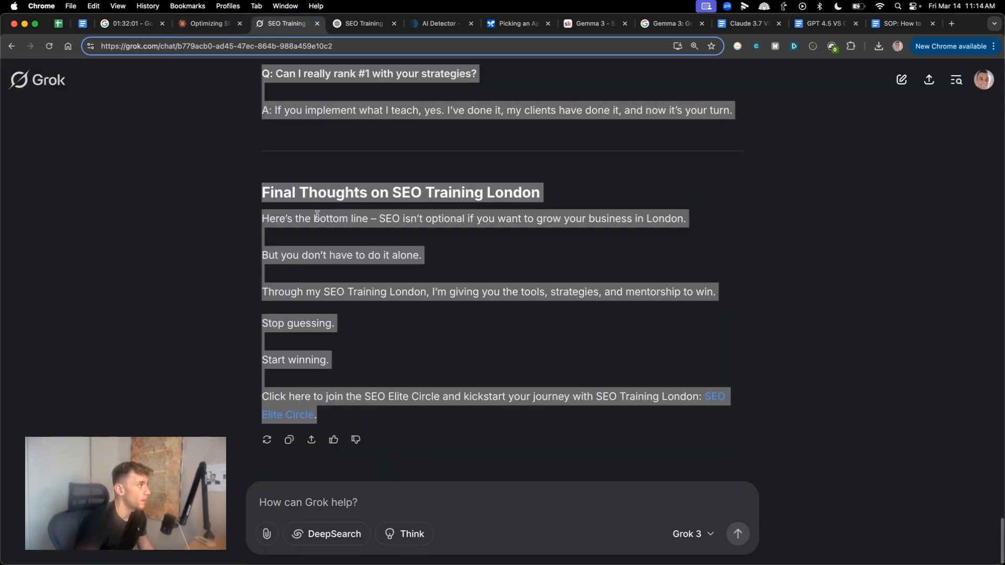
click(359, 24)
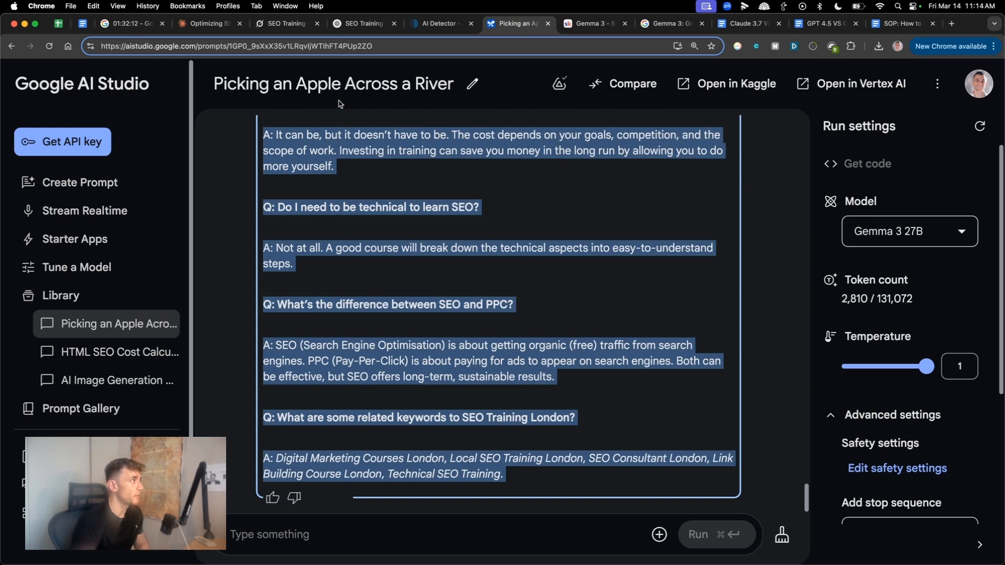
click(205, 24)
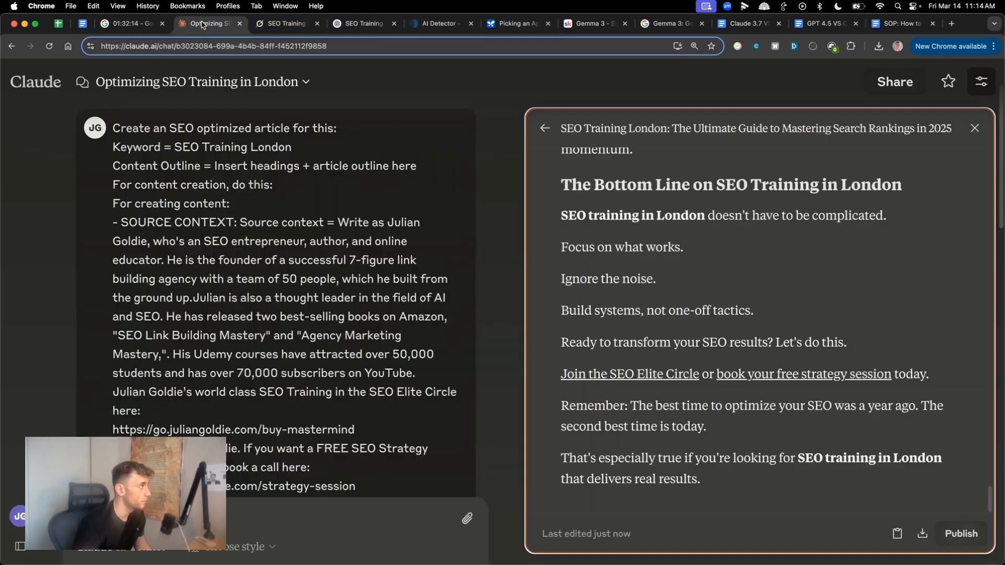
click(363, 23)
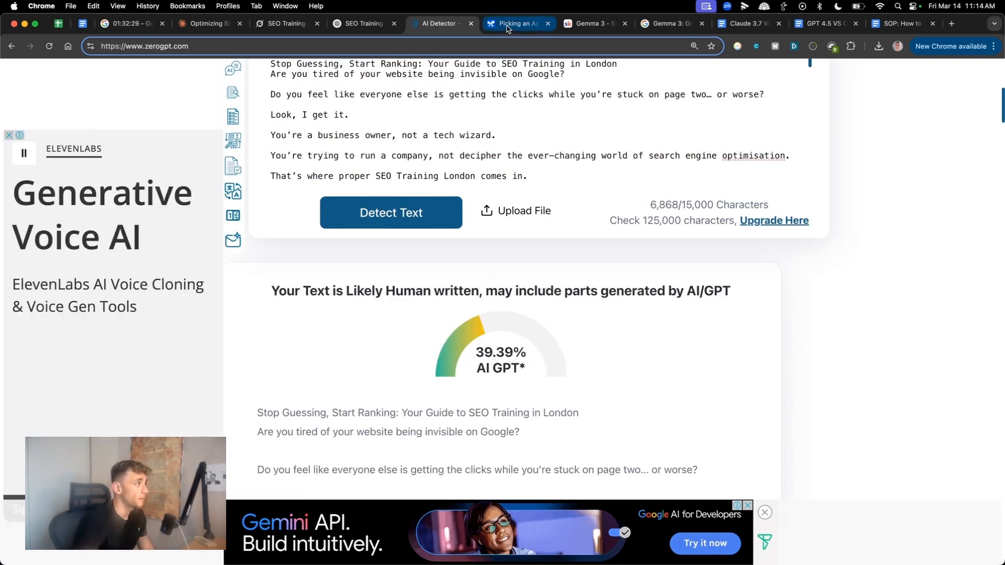
click(514, 23)
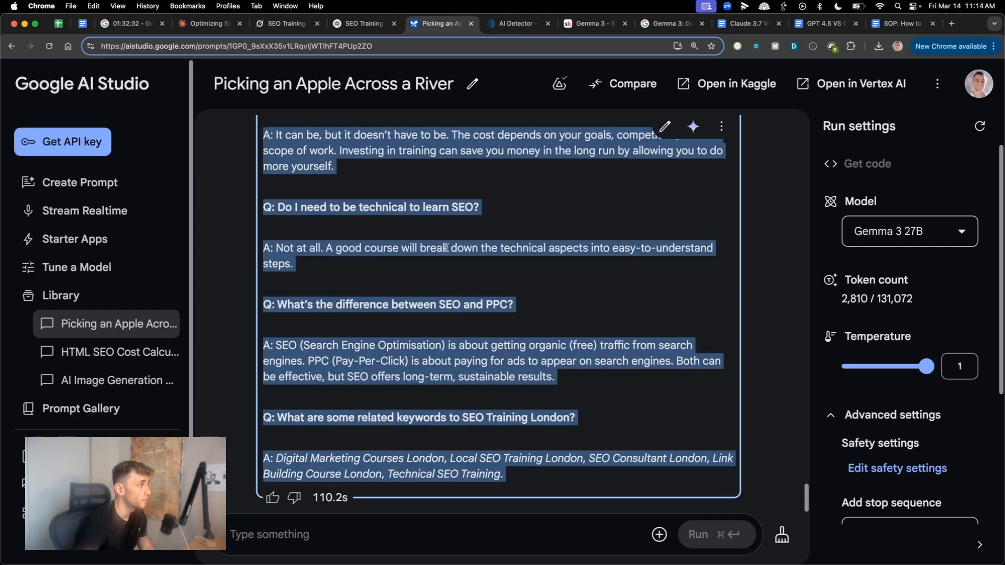
Check Gemma 3's article in ZeroGPT: likely human written, 39.39% AI
click(547, 318)
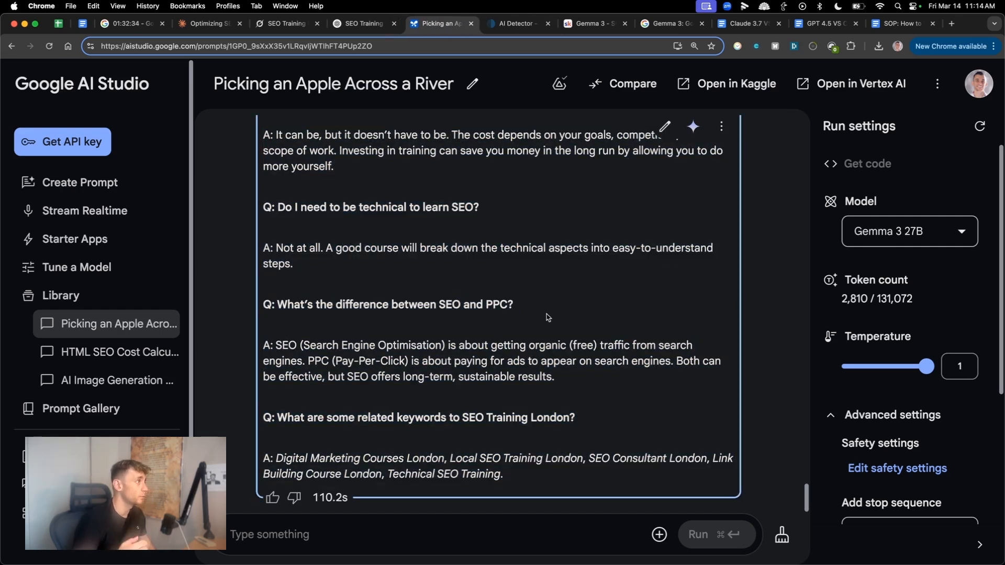
mouse_move(548, 304)
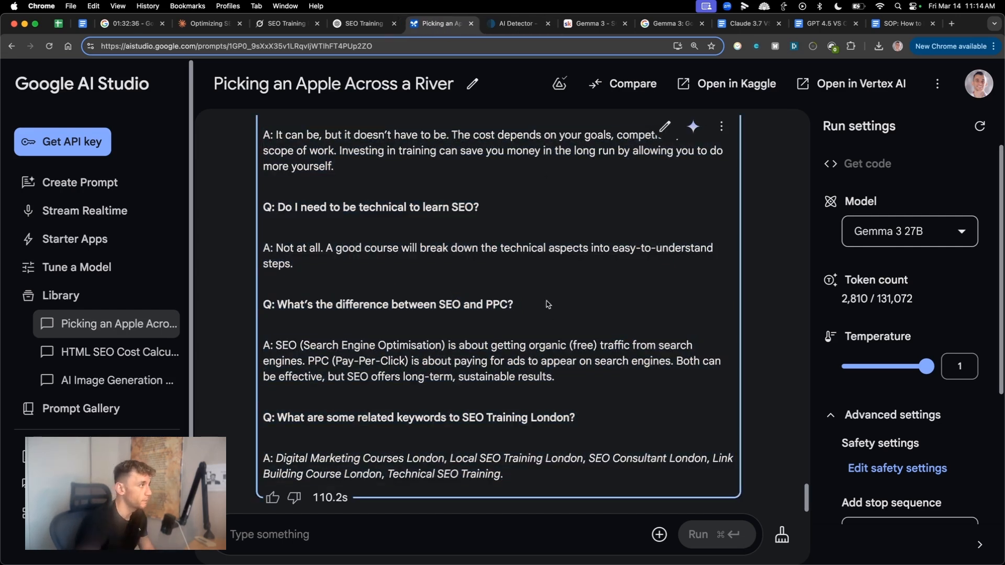
click(516, 24)
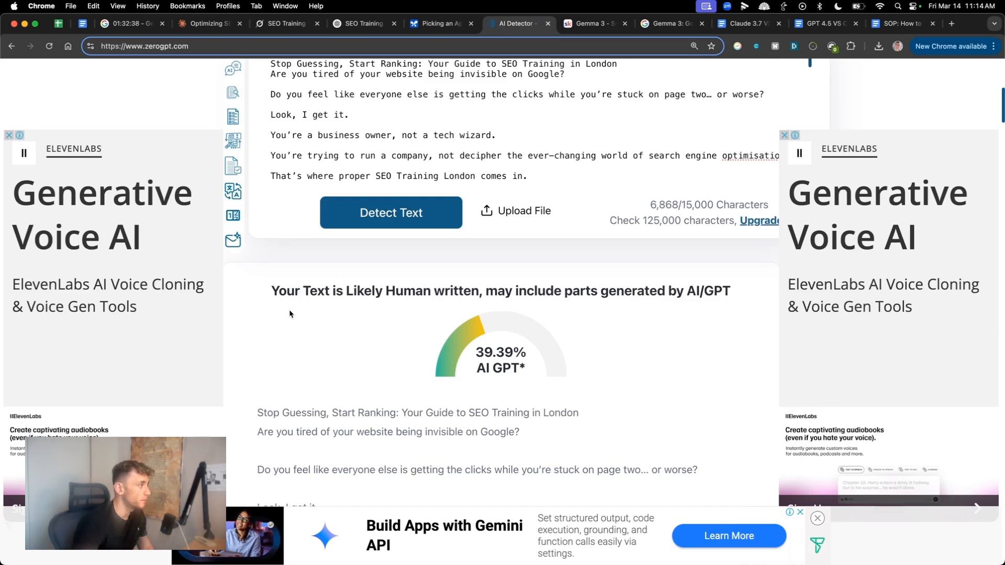
double_click(285, 291)
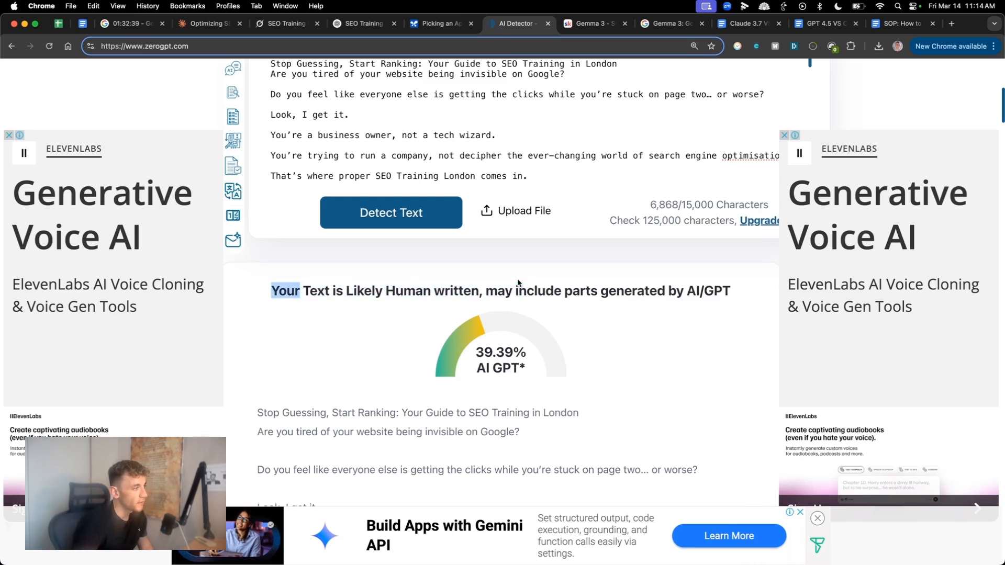
scroll(down, 3)
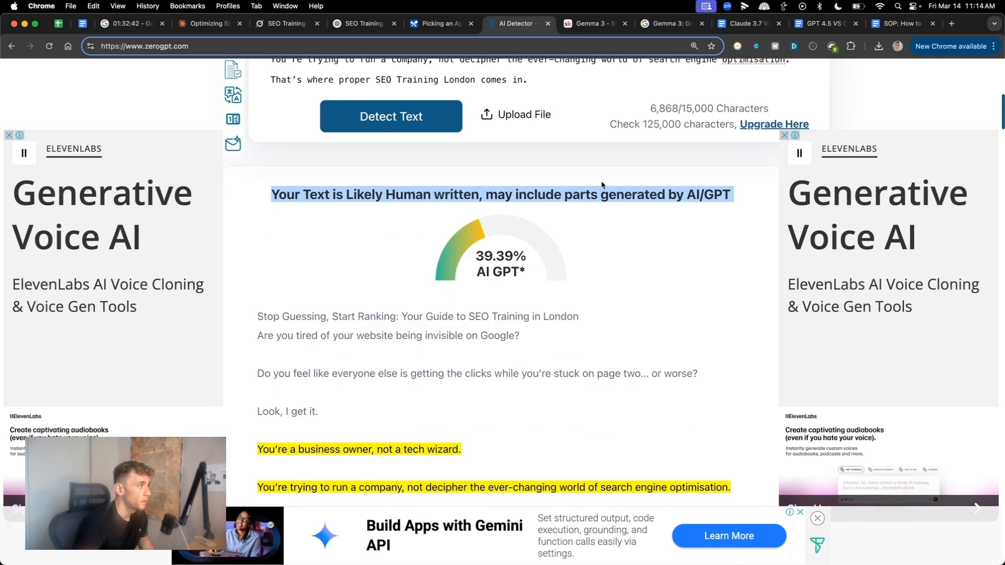
mouse_move(300, 191)
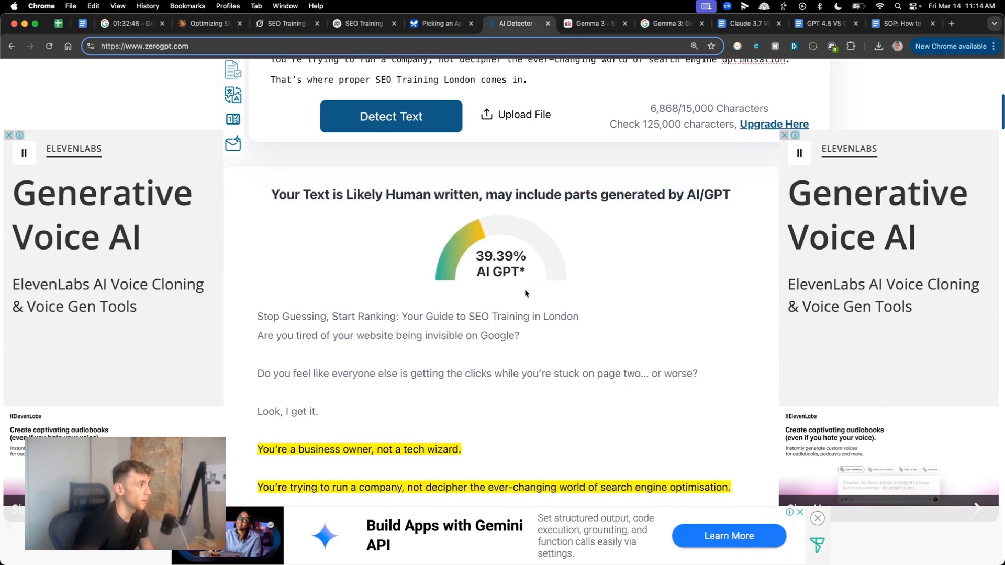
scroll(down, 3)
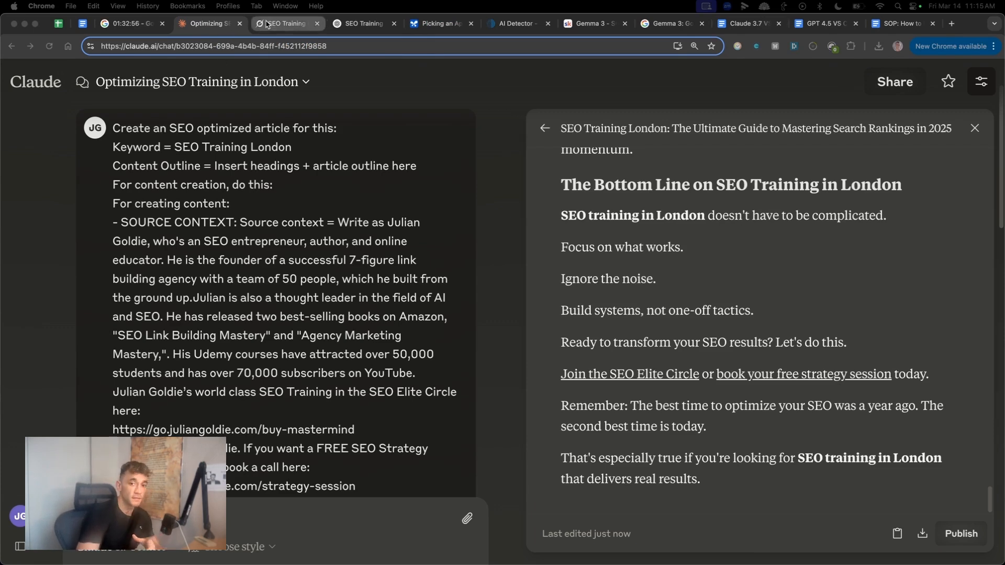
Compare Claude's SEO article with Grok's, ChatGPT's and Gemma 3's, then view the comparison doc
click(287, 23)
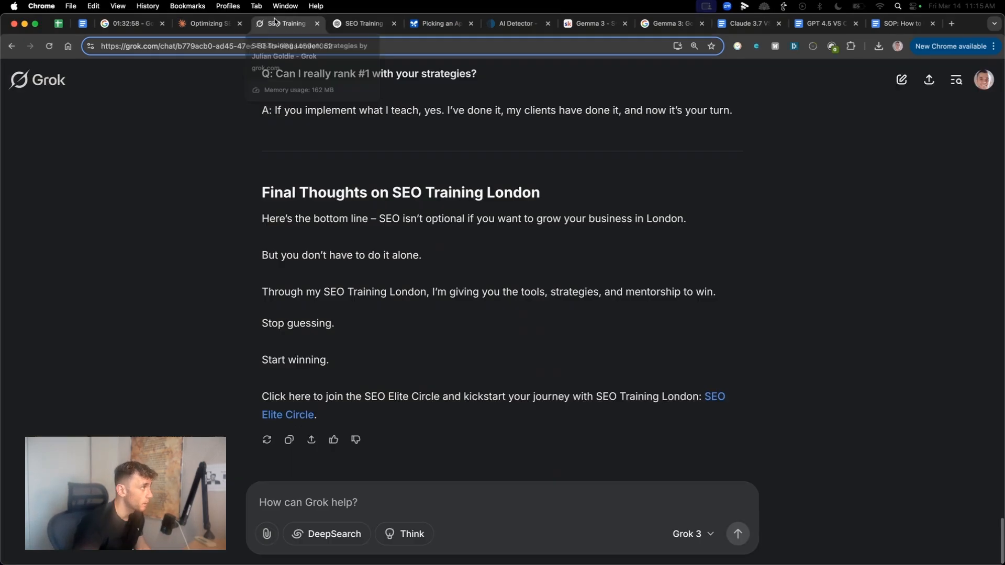
click(206, 24)
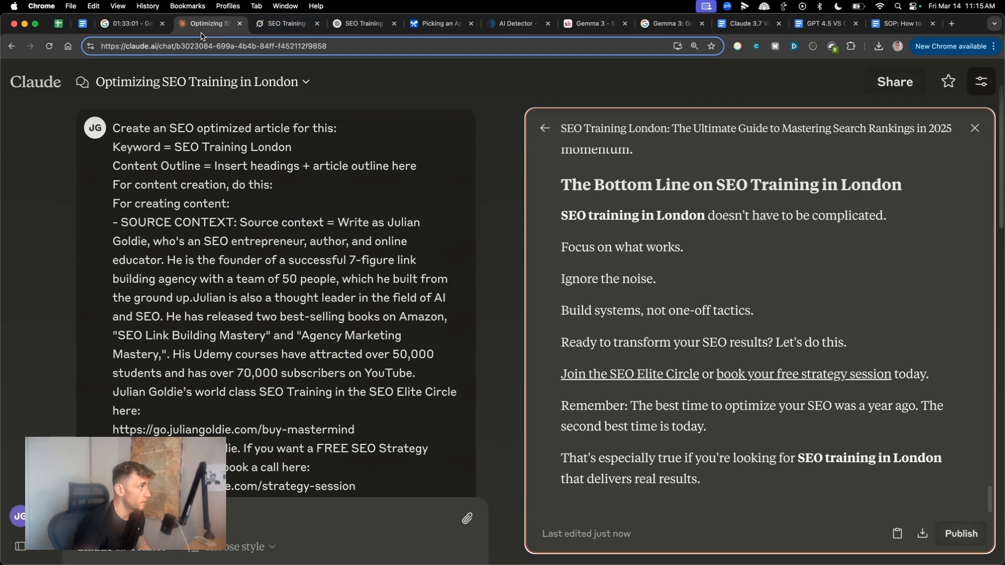
click(286, 24)
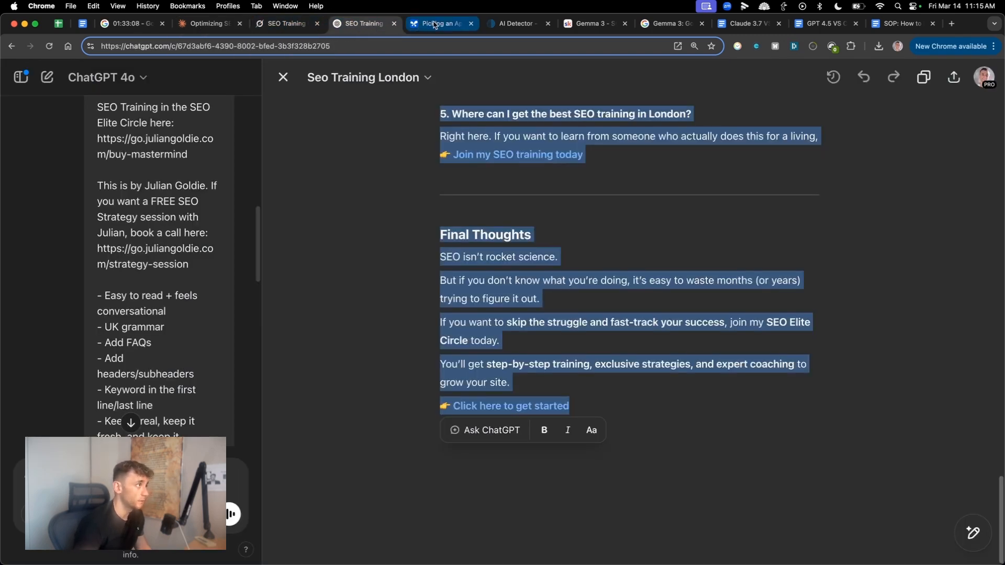
click(438, 23)
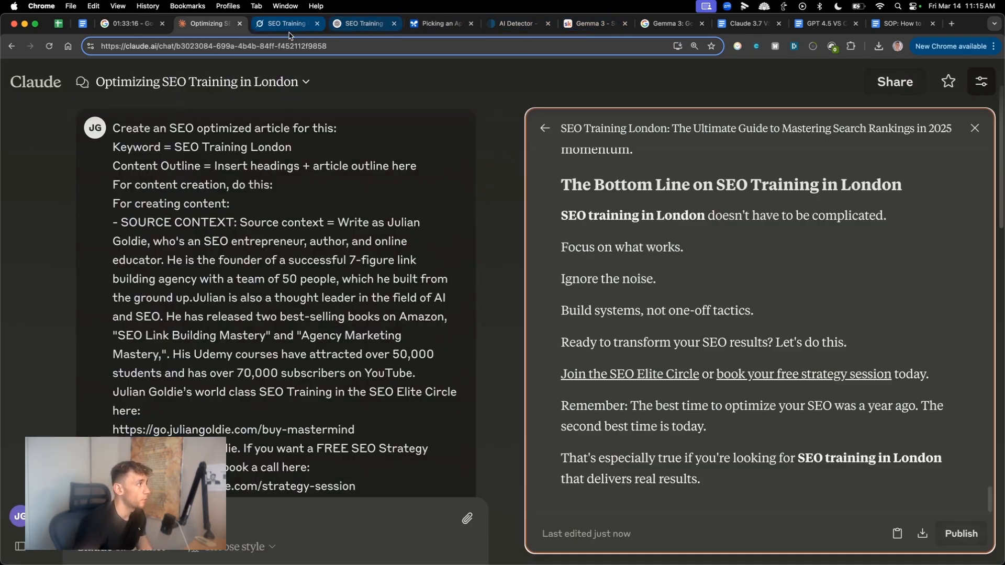
click(442, 24)
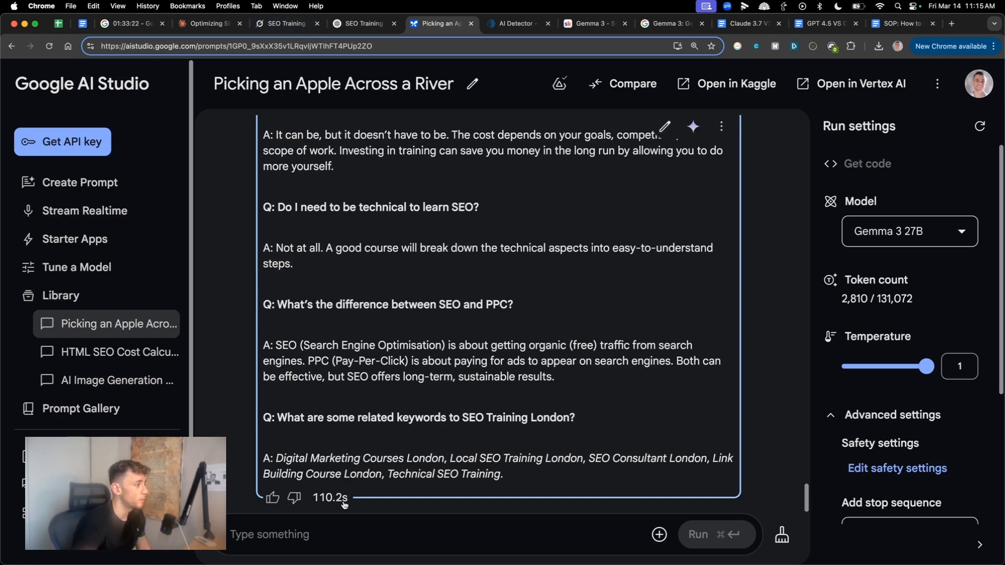
click(209, 24)
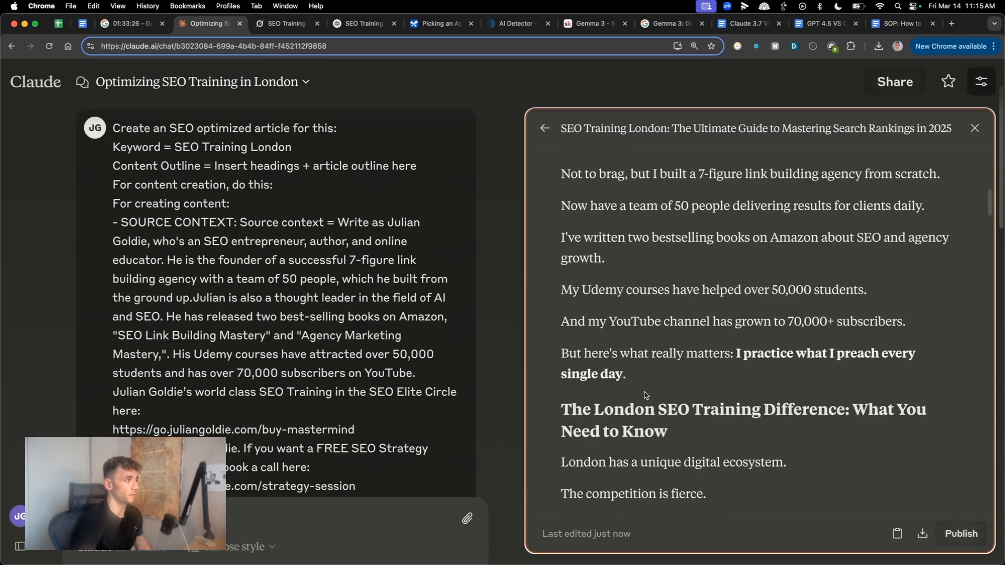
scroll(down, 3)
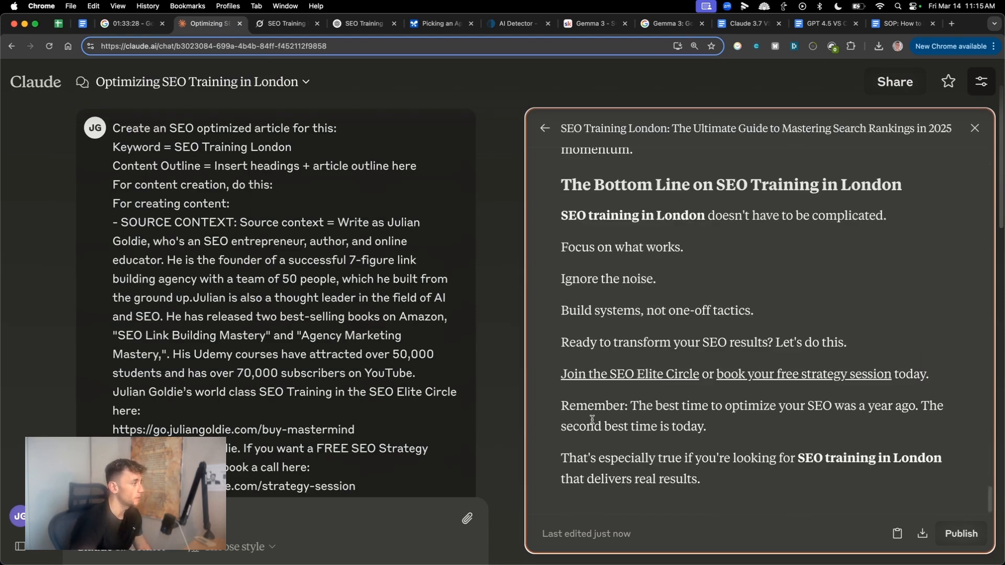
click(749, 24)
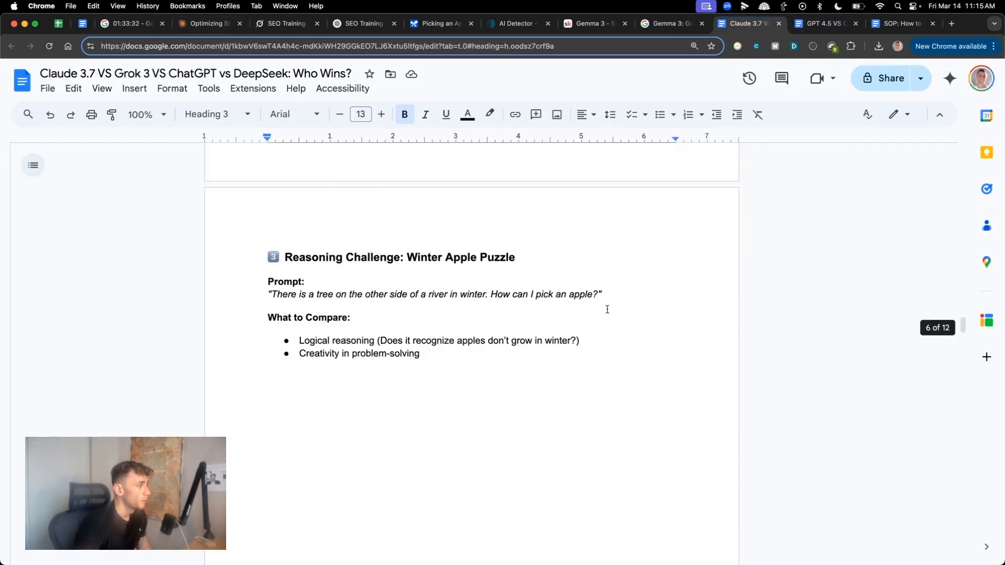
scroll(down, 3)
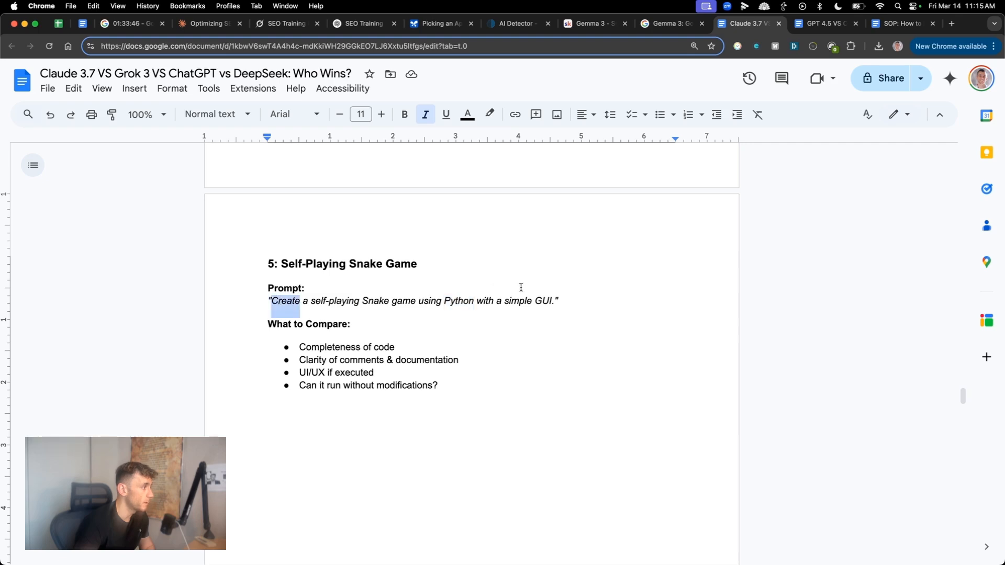
Replace 'Python' with 'html' in the Snake prompt and start new AI Studio and Claude chats
double_click(459, 301)
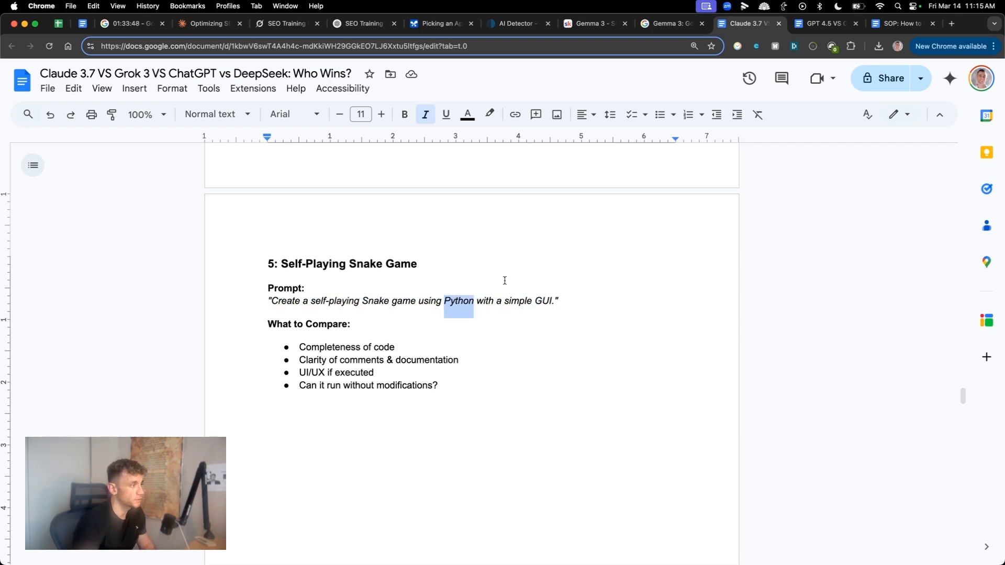
text(html)
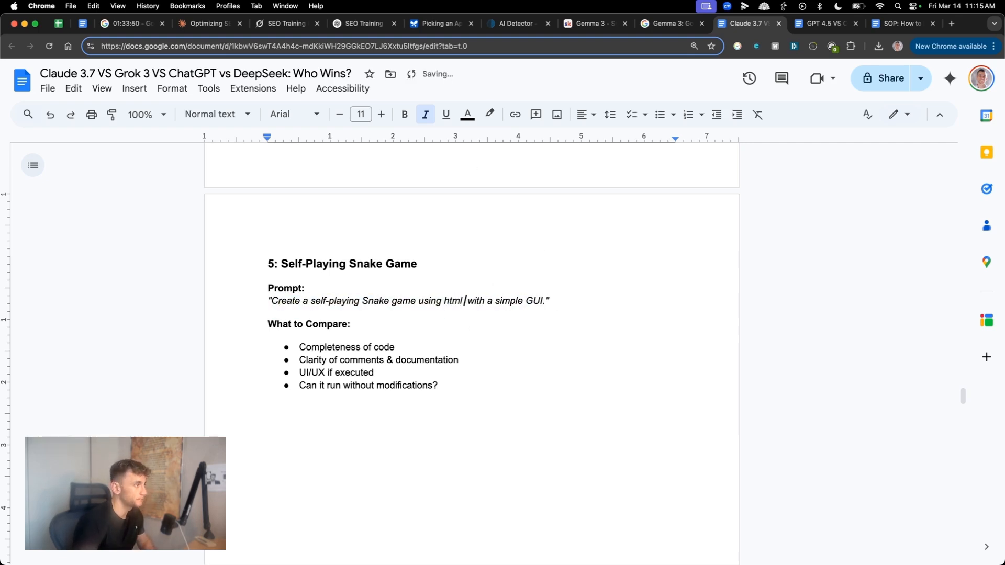
click(269, 23)
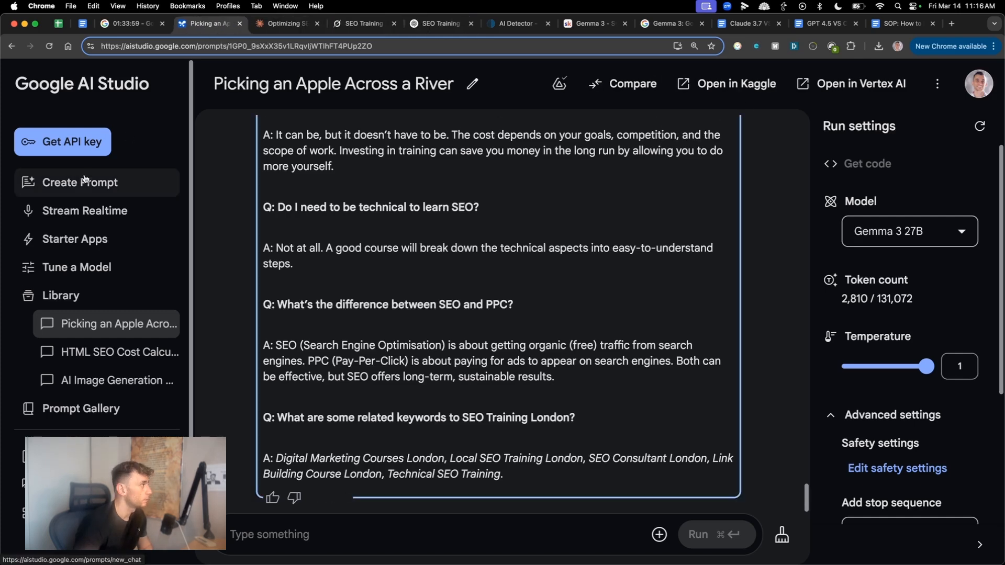
click(80, 183)
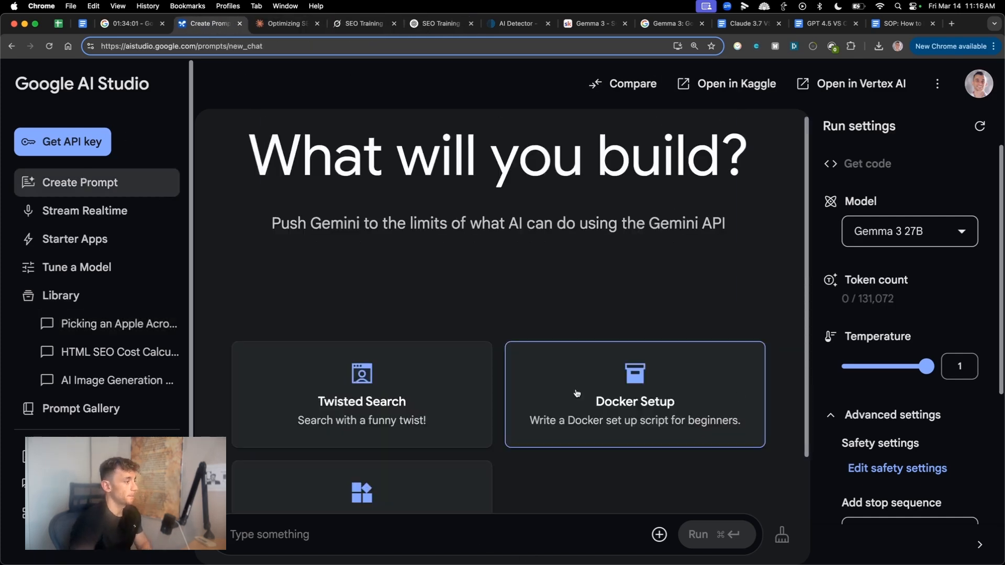
click(287, 23)
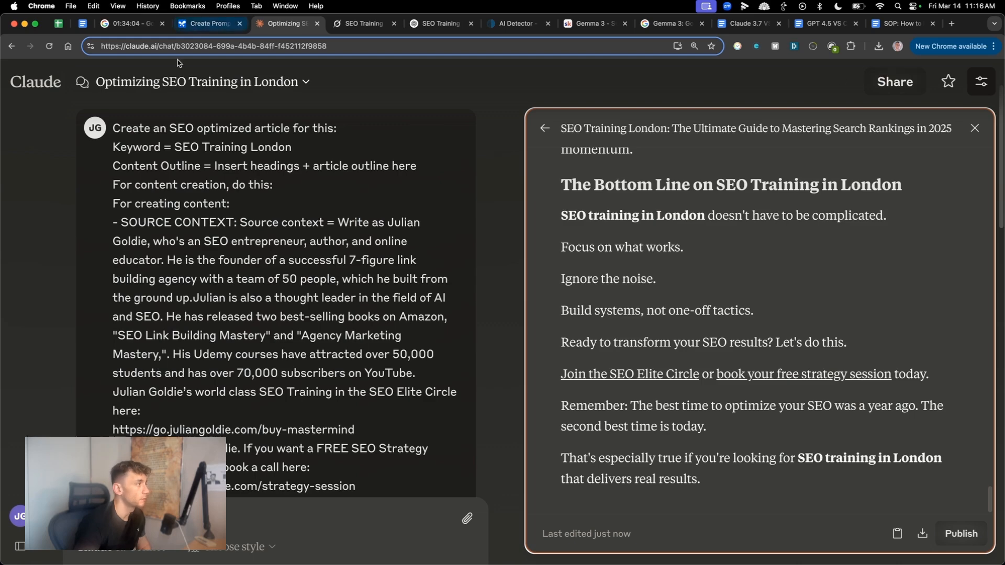
click(360, 24)
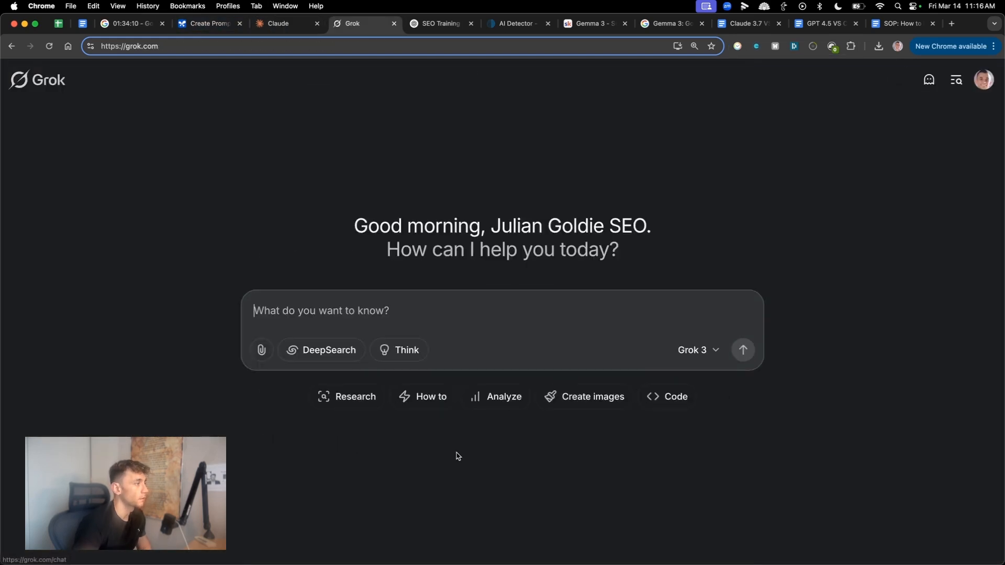
Submit the html Snake prompt and monitor Grok, Gemma 3, ChatGPT and Claude generating code
click(440, 23)
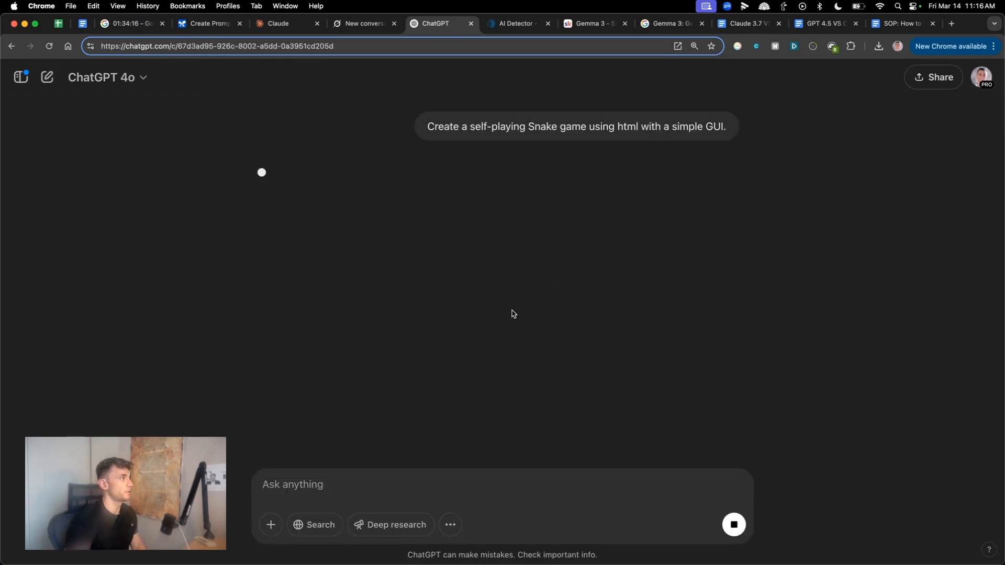
click(365, 23)
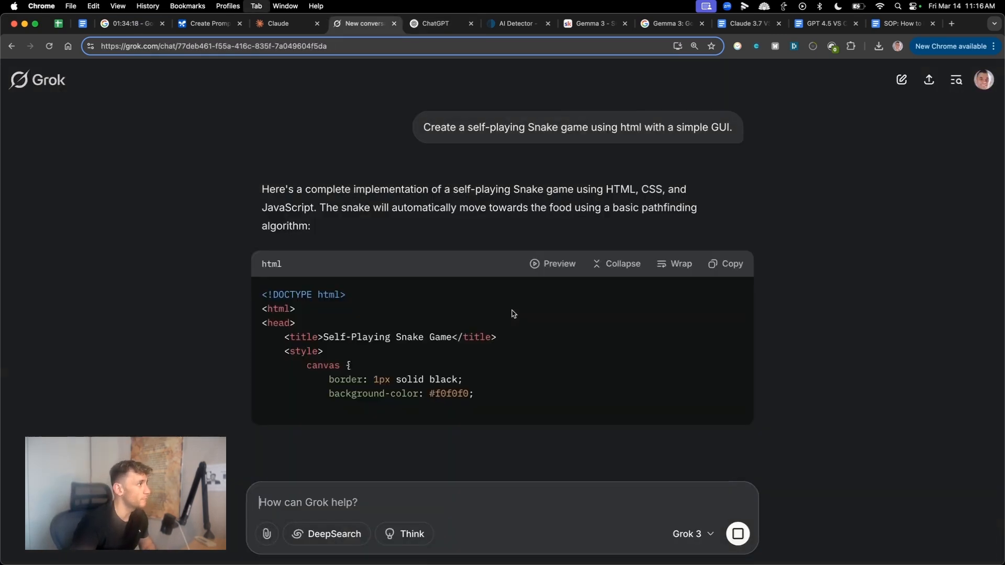
click(207, 23)
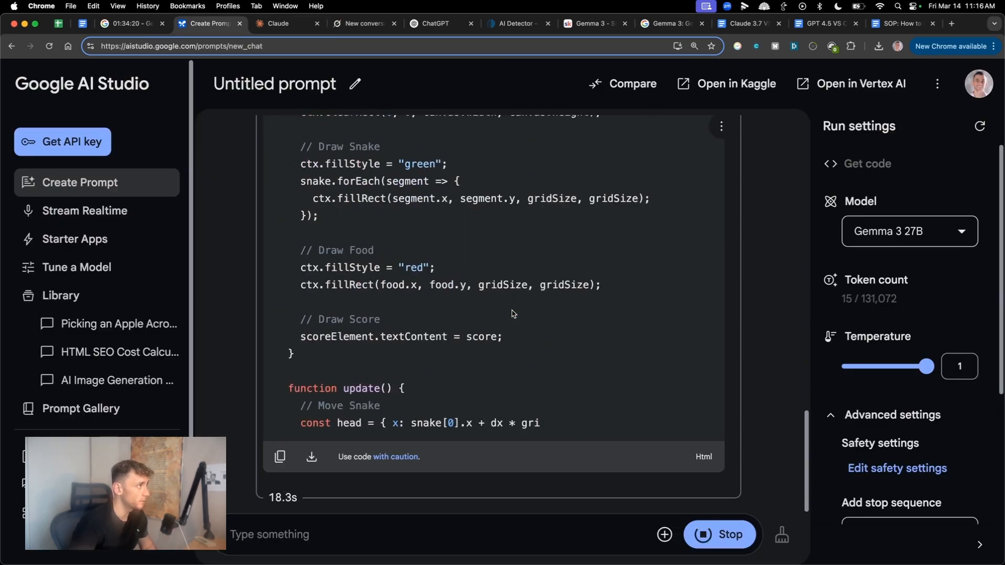
click(435, 23)
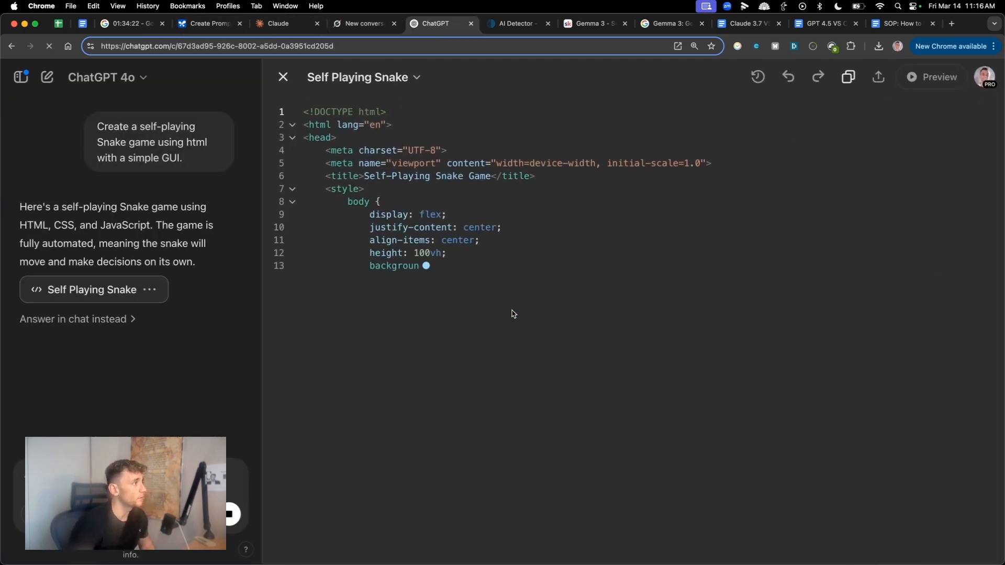
click(206, 24)
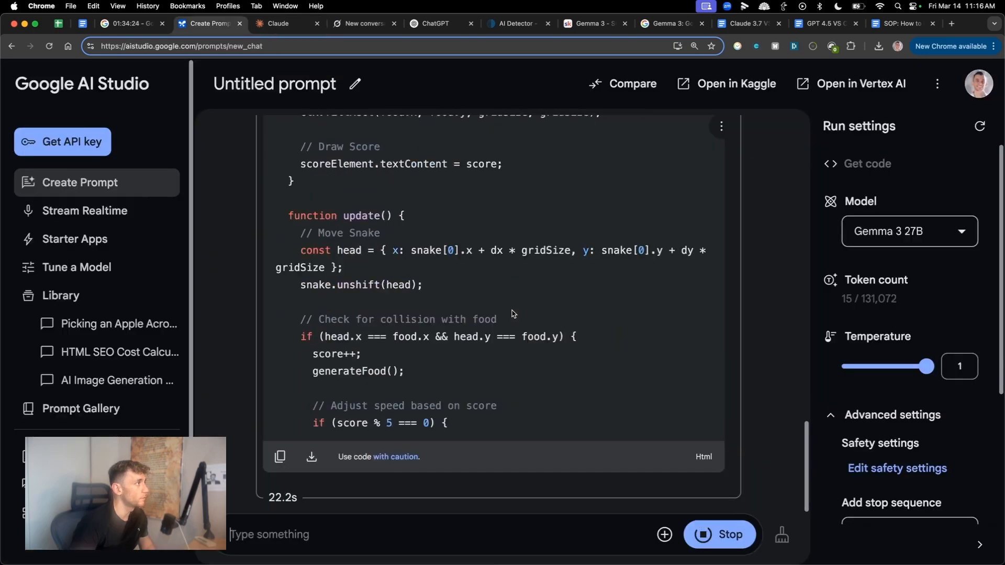
click(279, 24)
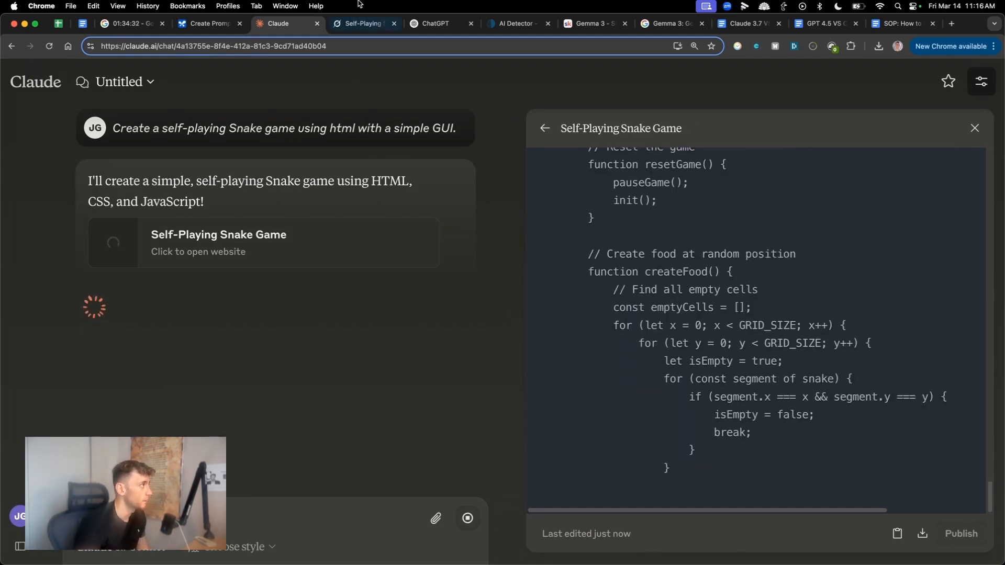
click(206, 24)
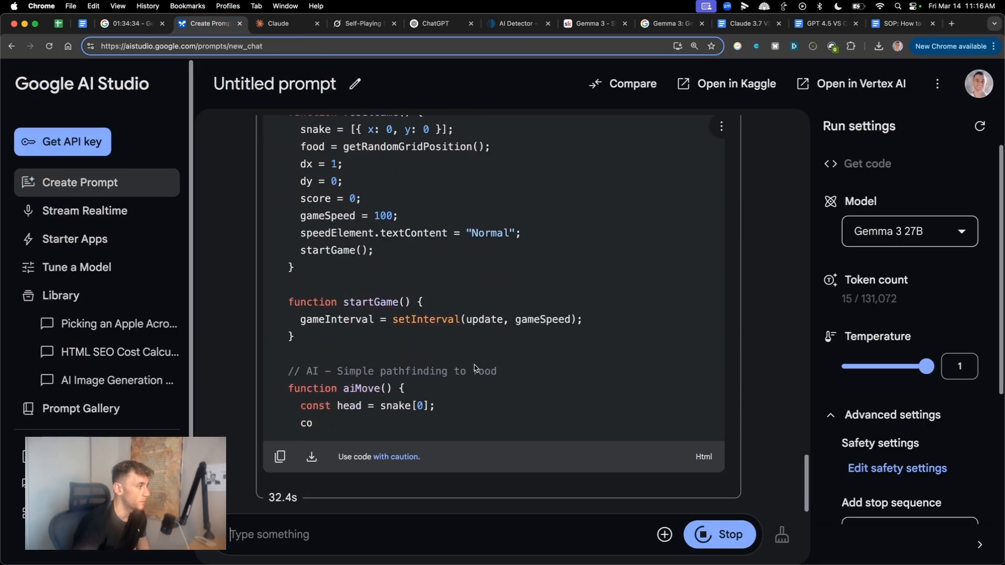
click(360, 23)
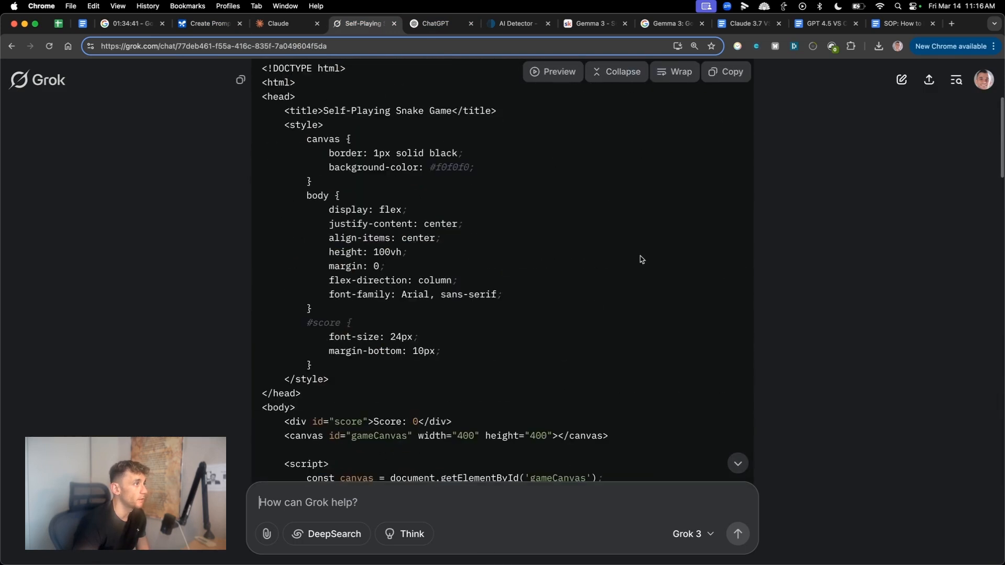
click(552, 71)
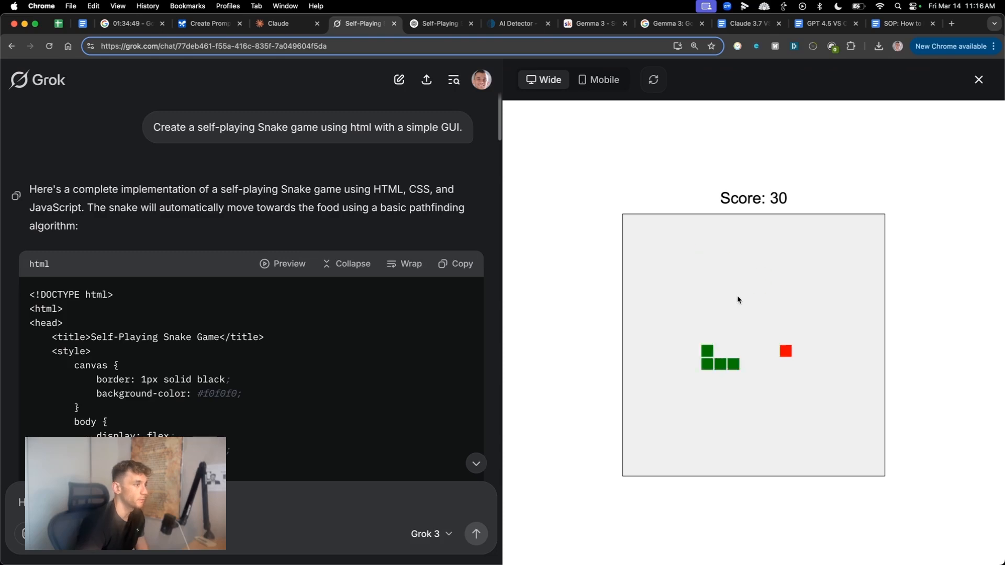
Check Claude's and Gemma 3's progress, revisit Grok's running game, then view ChatGPT's finished code
click(276, 24)
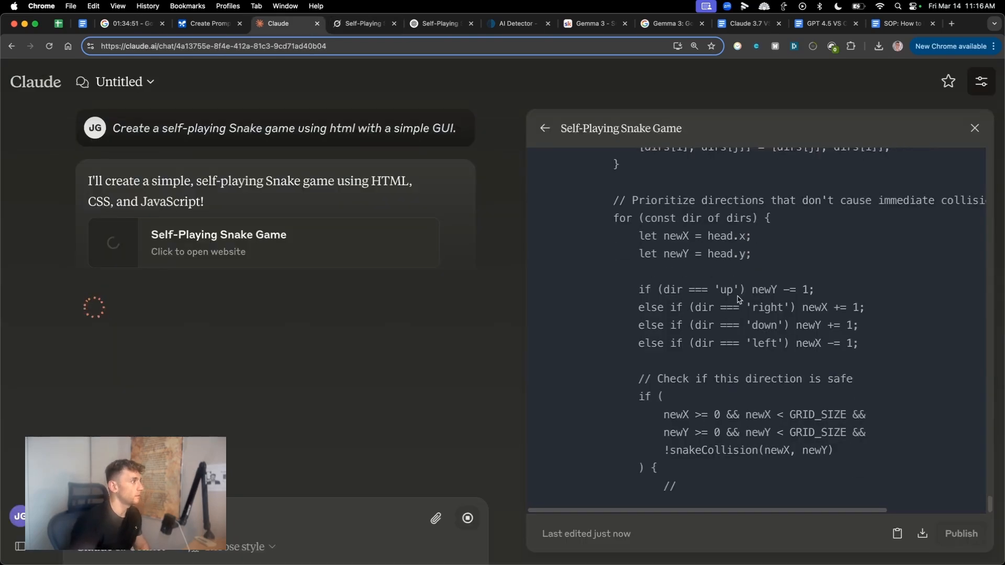
click(210, 24)
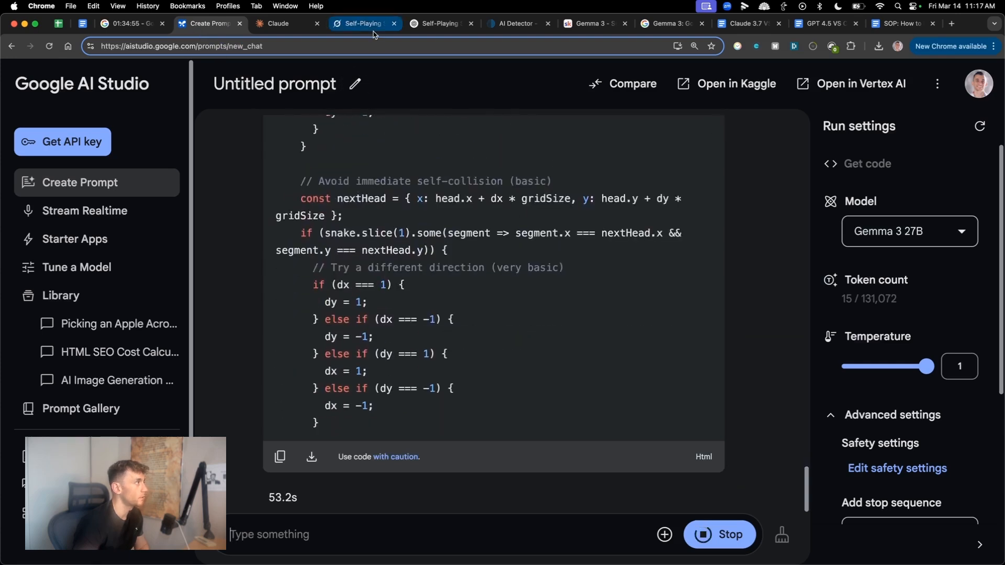
click(359, 24)
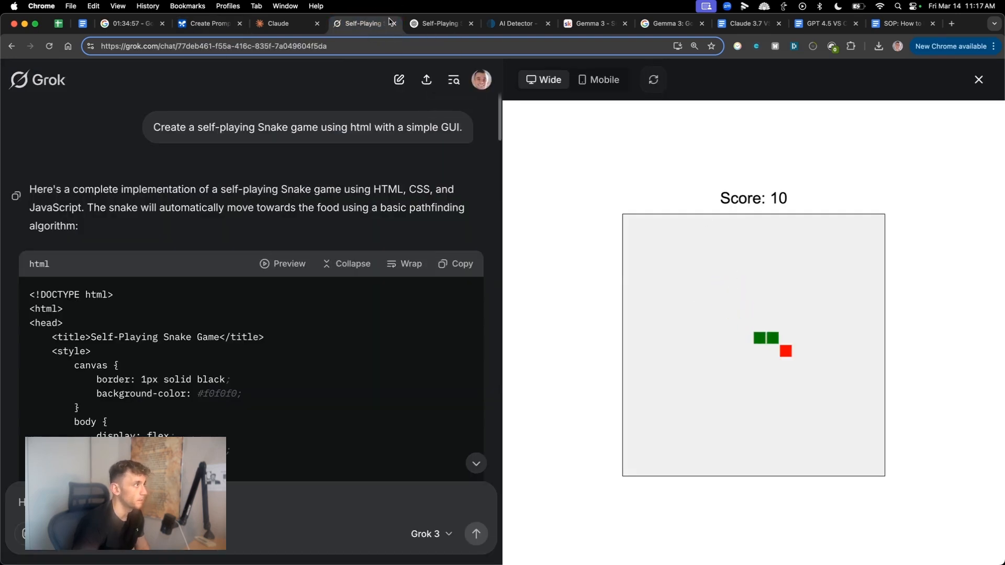
click(435, 23)
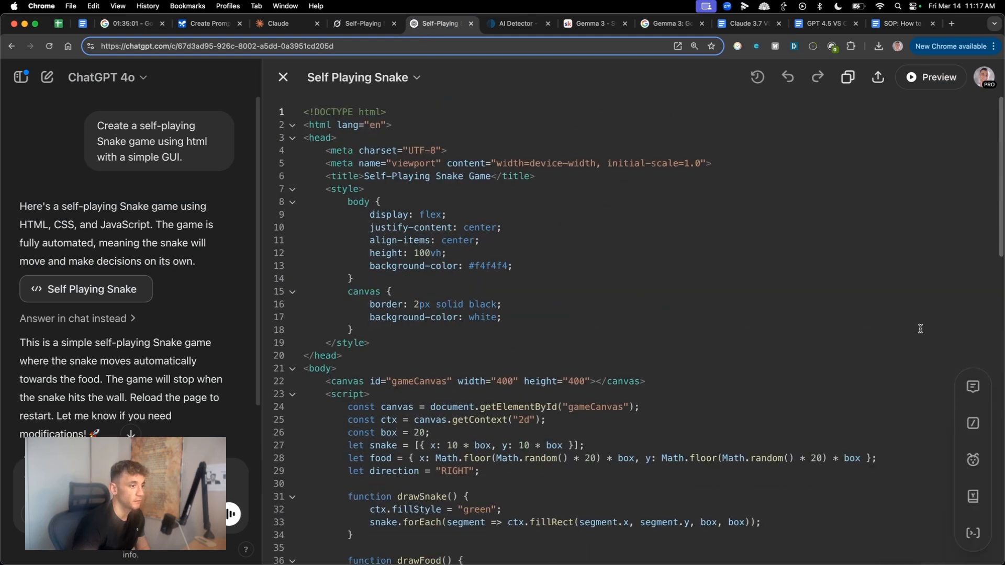
Preview ChatGPT's Self Playing Snake game, answer the network access dialog, then view Claude's game
click(930, 77)
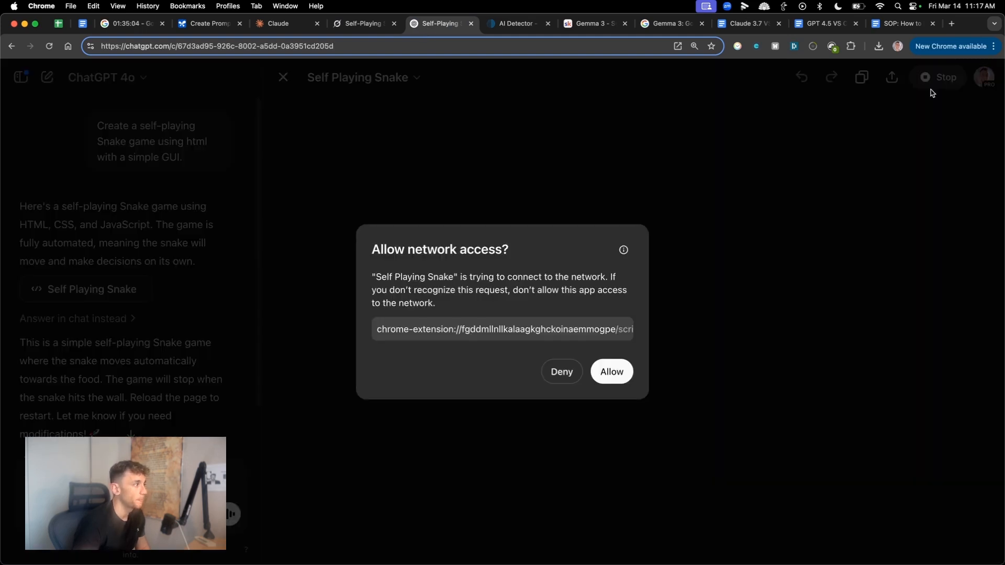
click(612, 371)
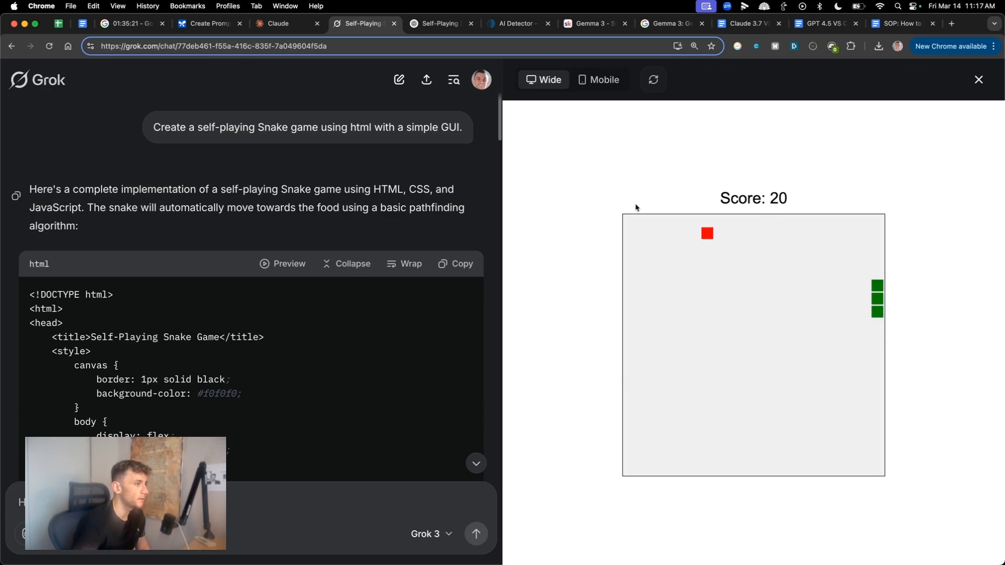
click(278, 23)
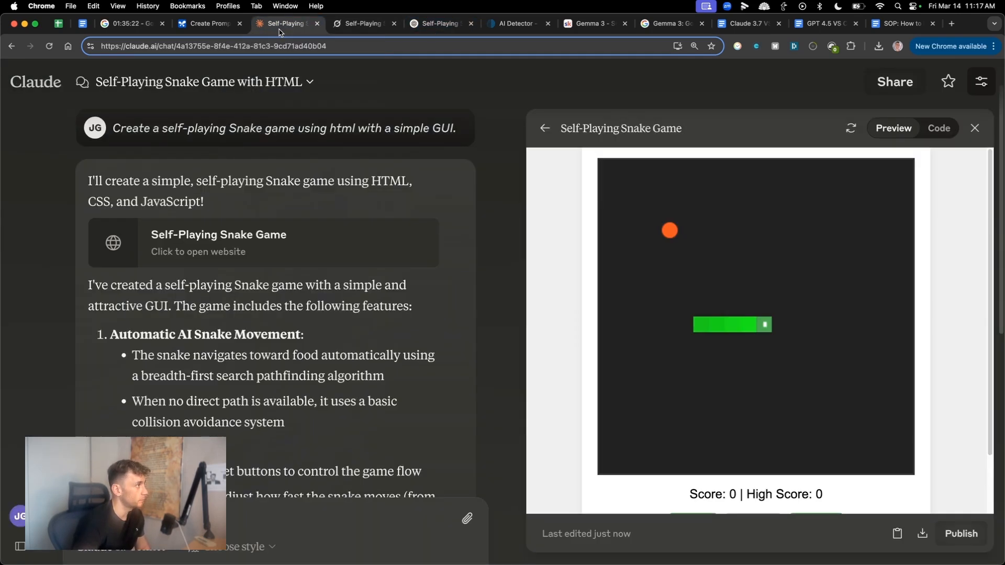
Set Claude's snake speed slider back to 10 and start the self-playing game
scroll(down, 3)
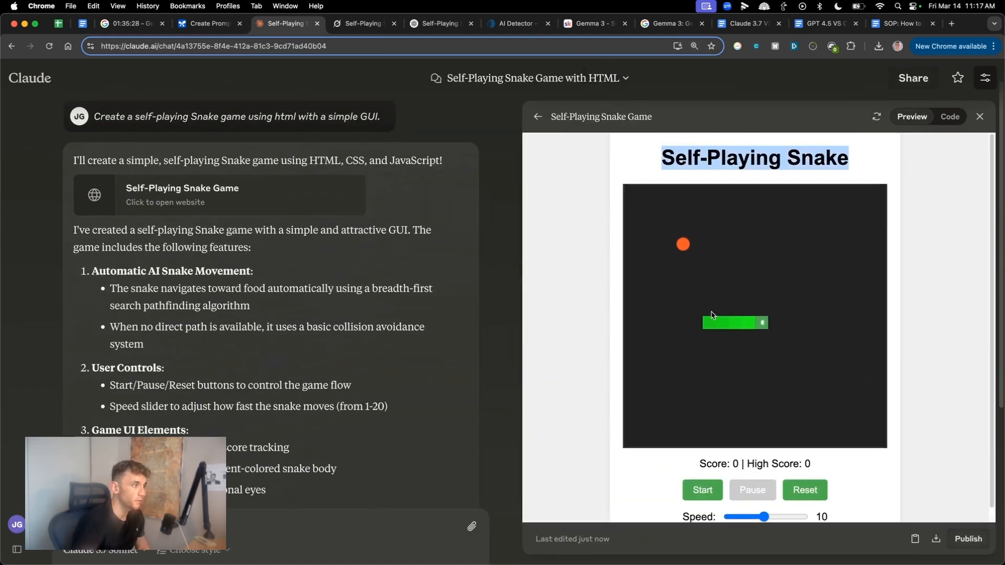
mouse_move(721, 317)
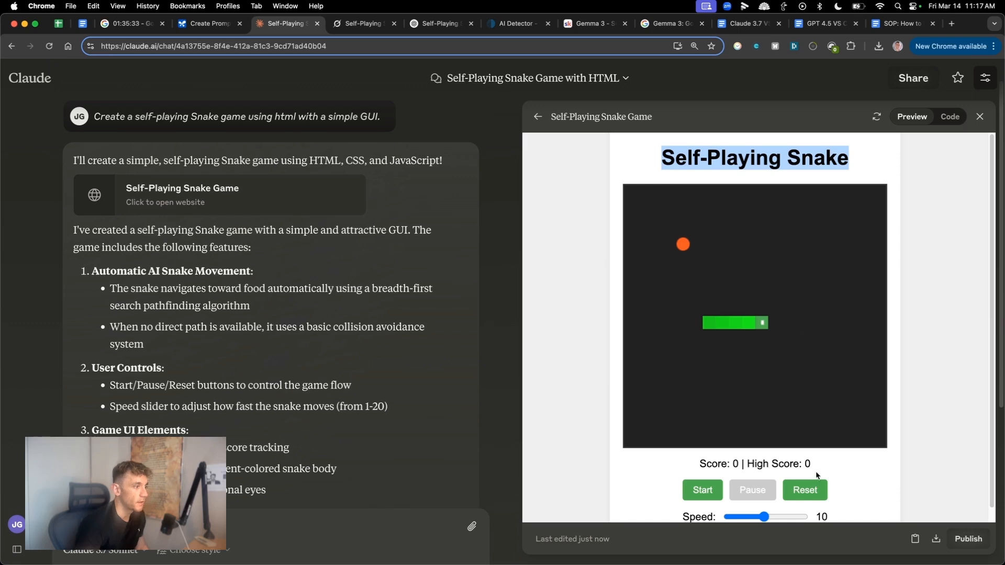
drag(763, 517, 796, 503)
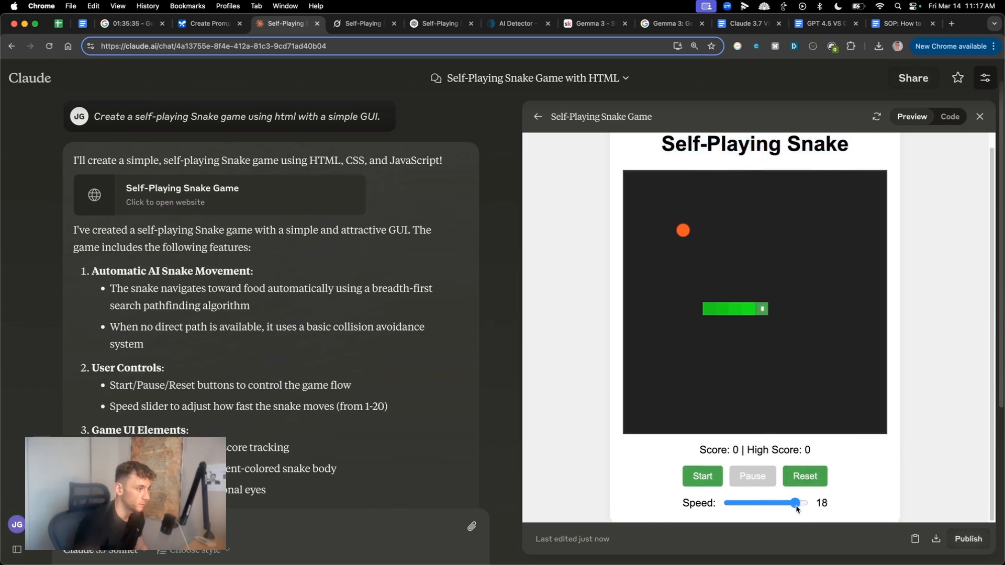
drag(796, 503, 764, 503)
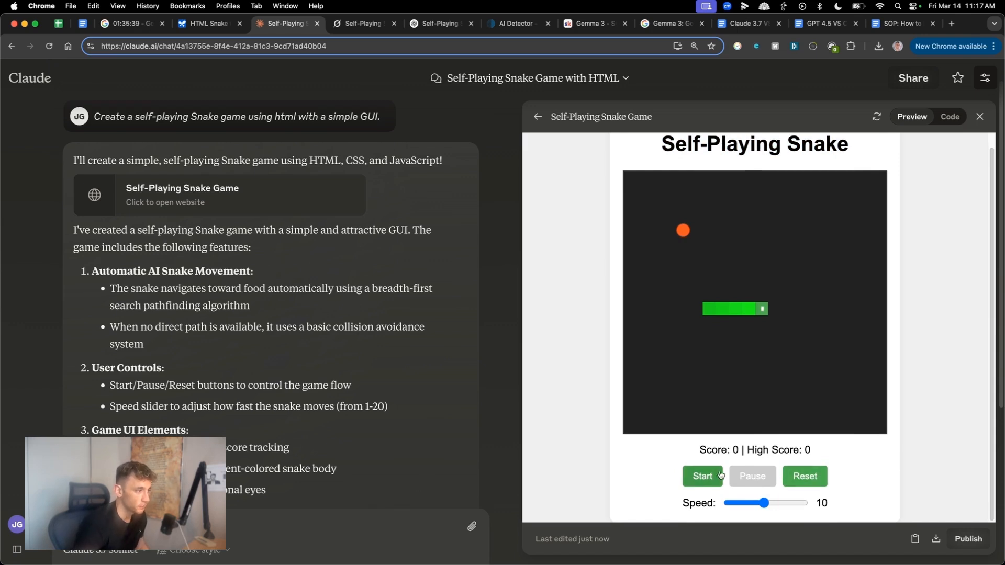
click(703, 476)
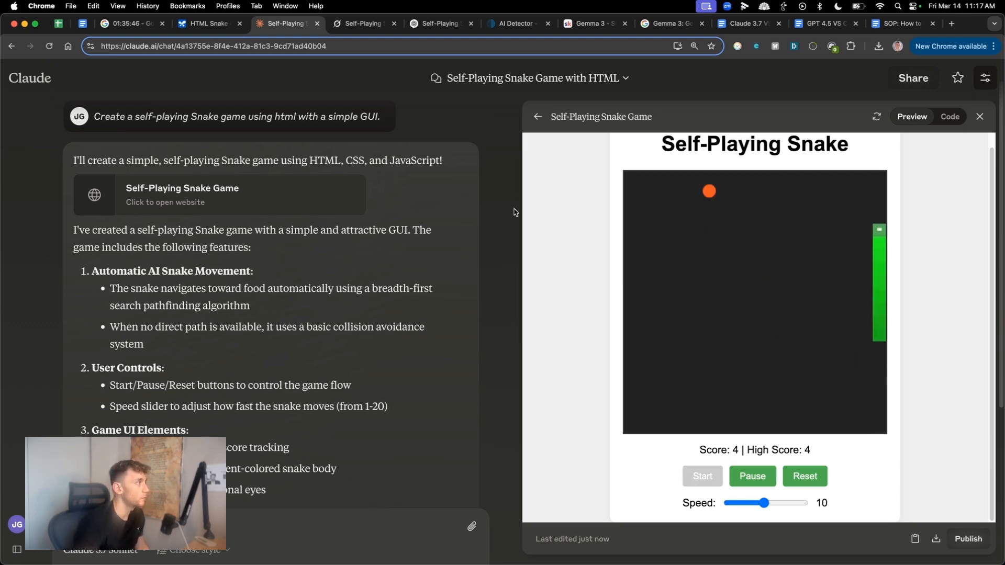
click(209, 23)
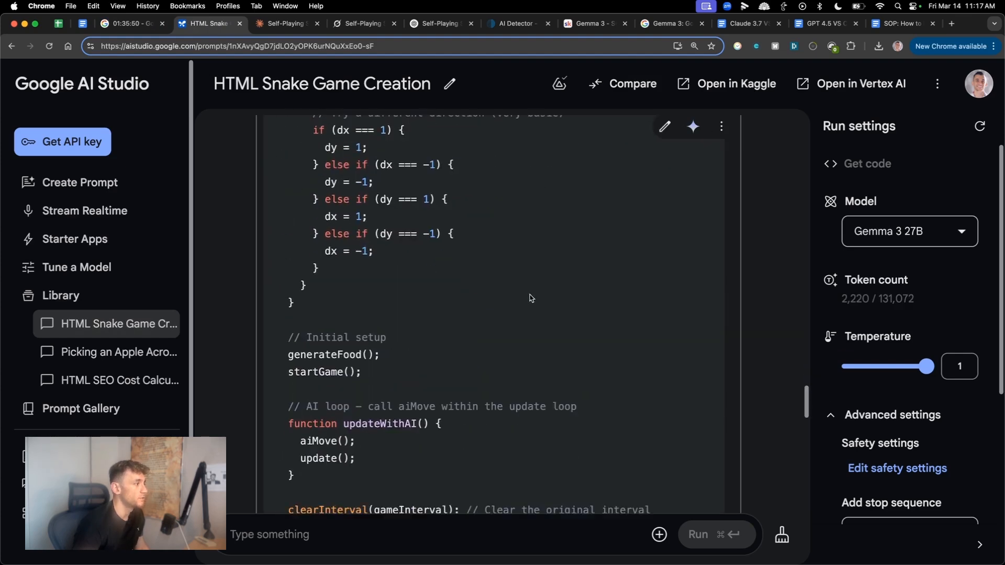
Scroll to the end of Gemma 3 27B's snake game code block and copy the HTML
scroll(down, 3)
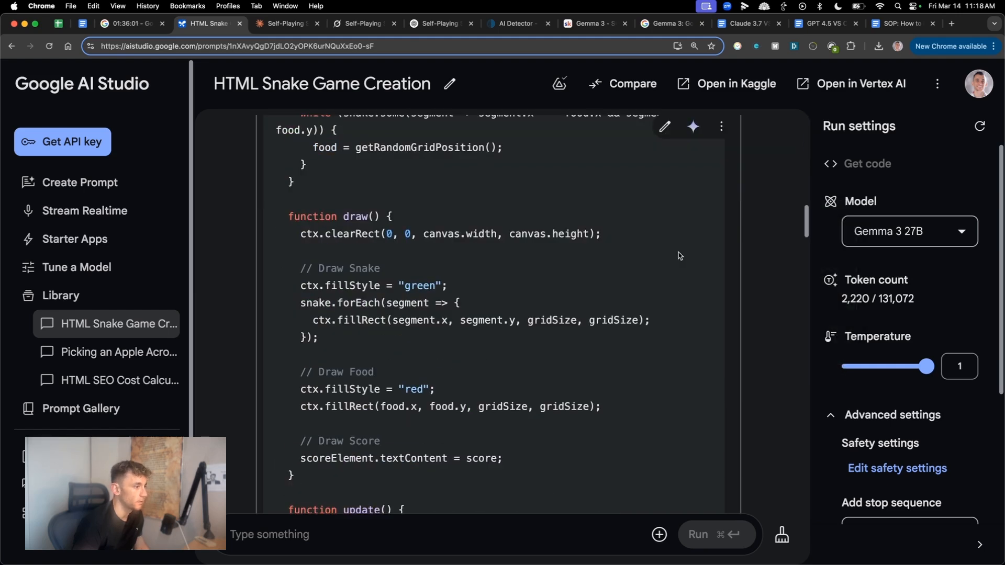
scroll(down, 3)
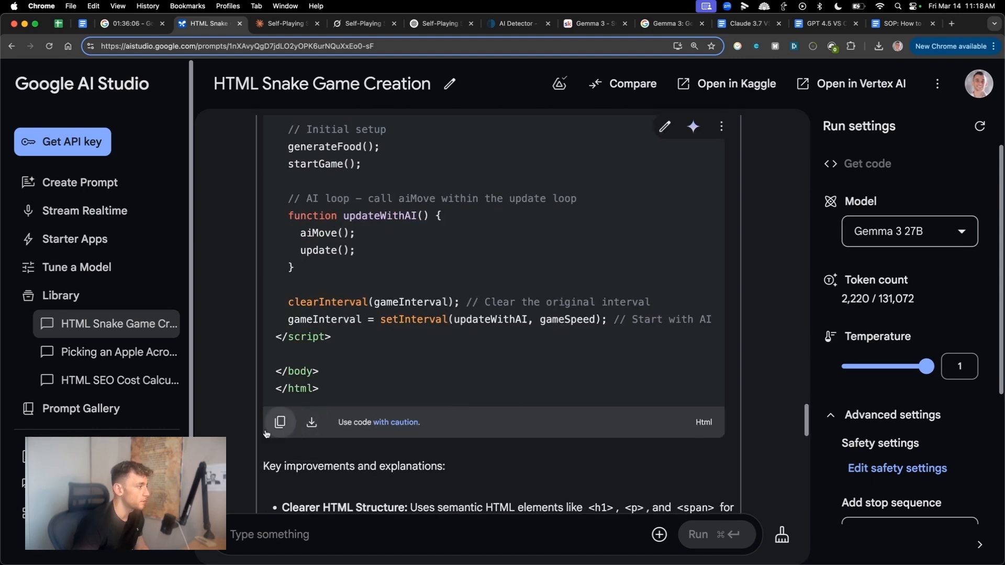
click(950, 24)
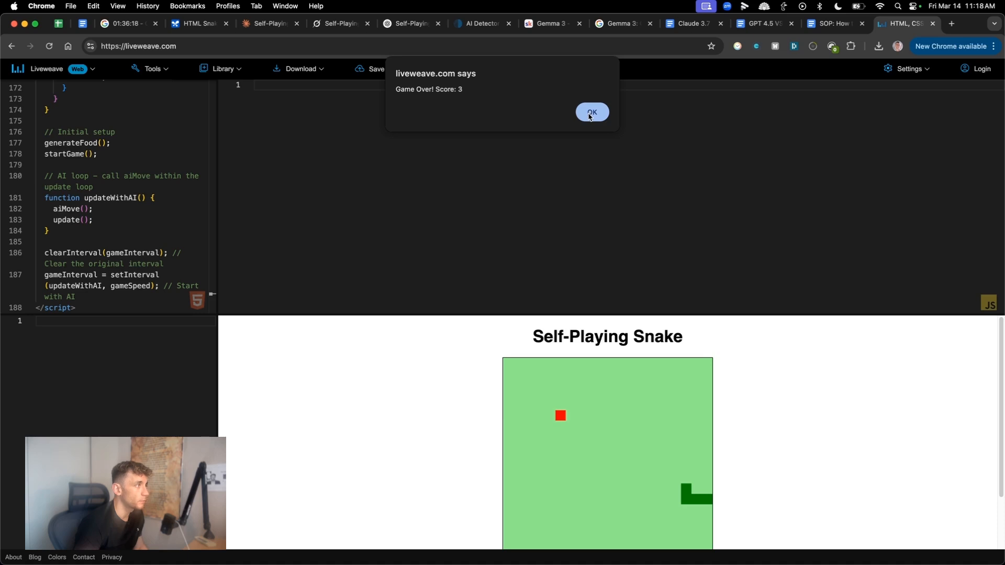
mouse_move(586, 127)
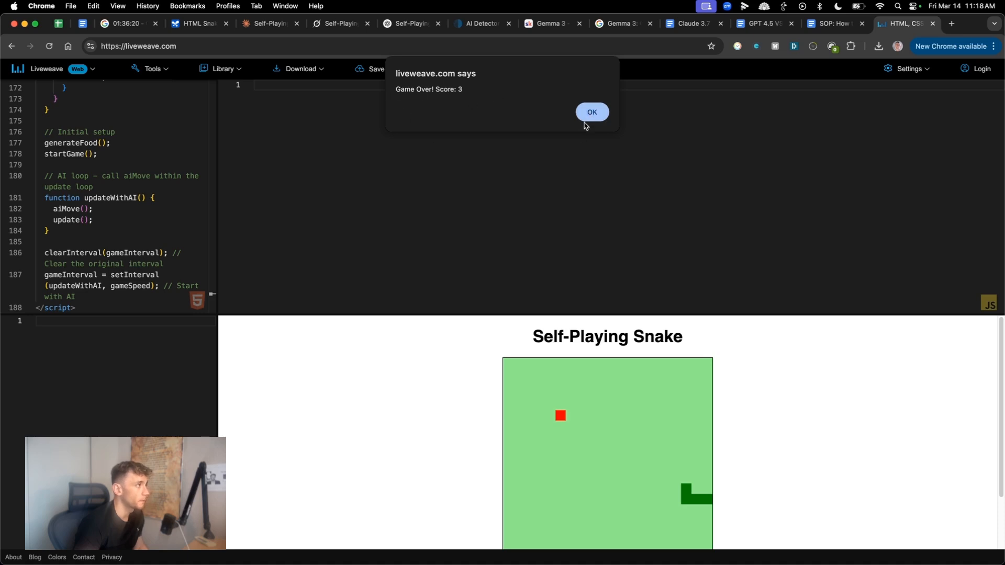
Dismiss the repeated Game Over alerts as Gemma's Liveweave snake scores 3, then 0
click(592, 112)
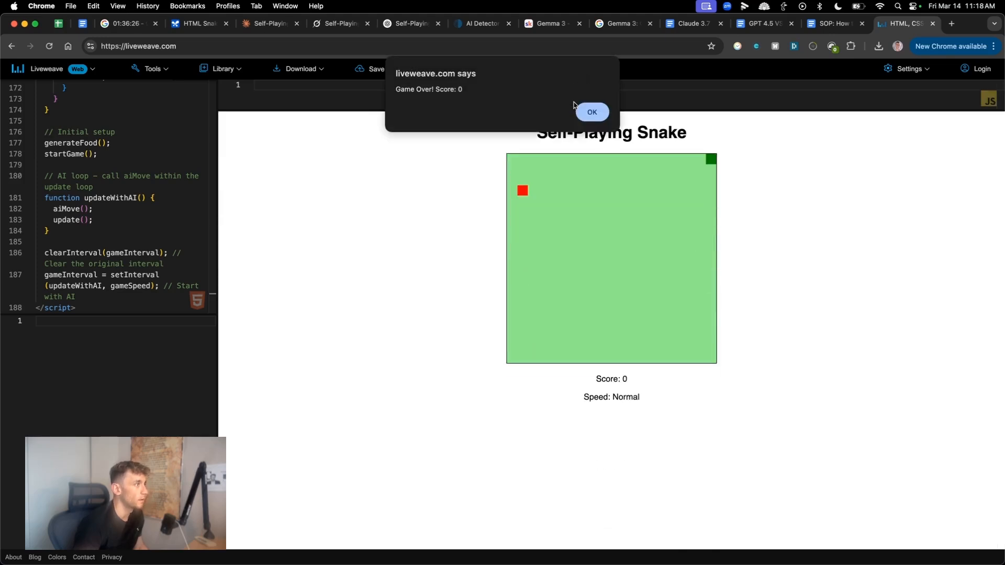
click(591, 112)
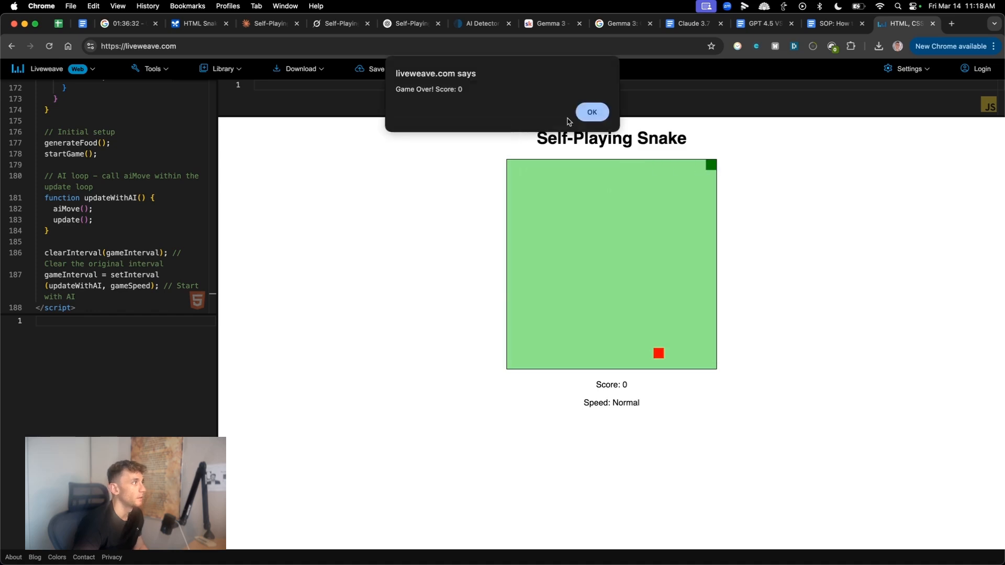
click(198, 24)
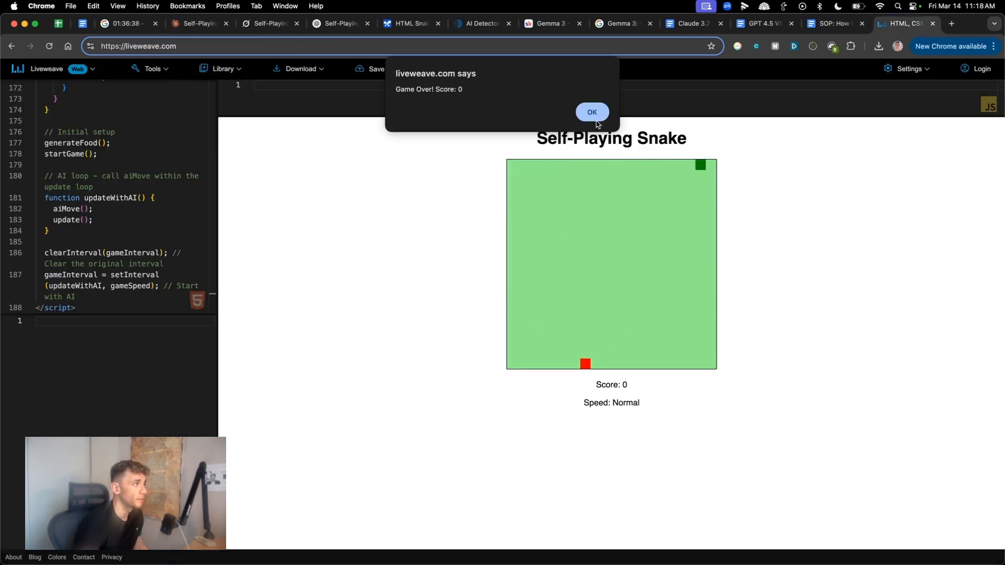
click(591, 113)
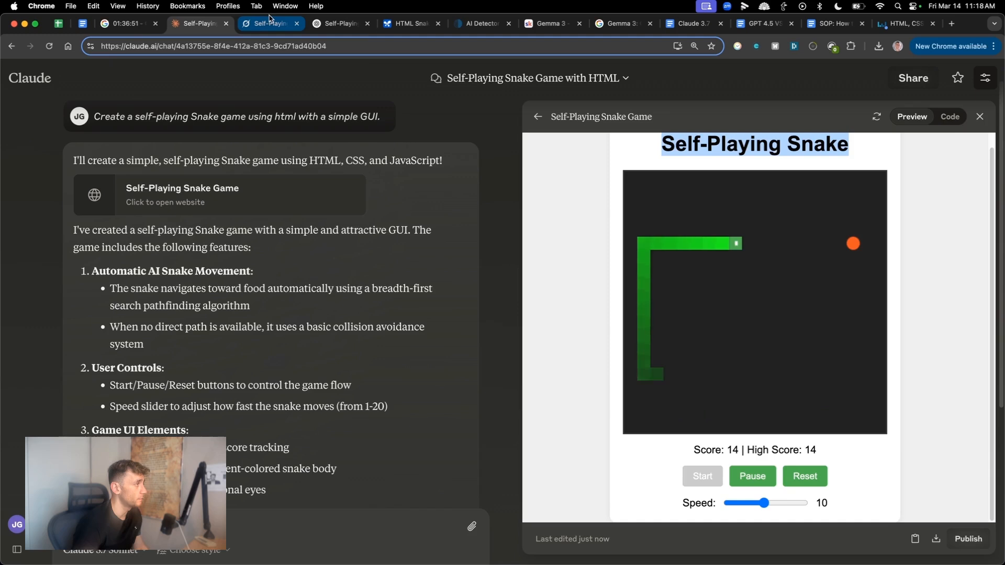
Recheck Grok's and ChatGPT's snake previews and dismiss Gemma's Liveweave Game Over alerts
click(269, 24)
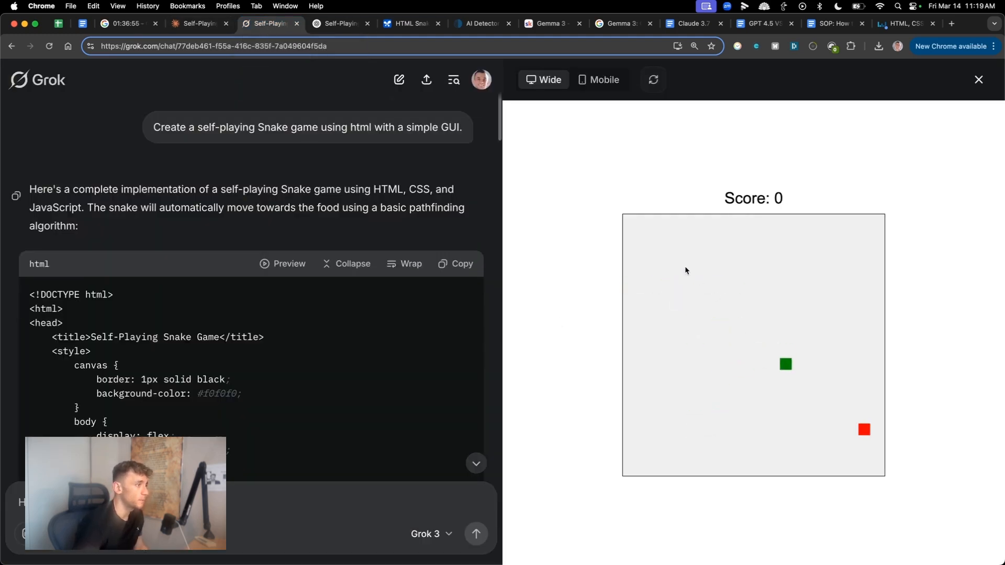
click(338, 24)
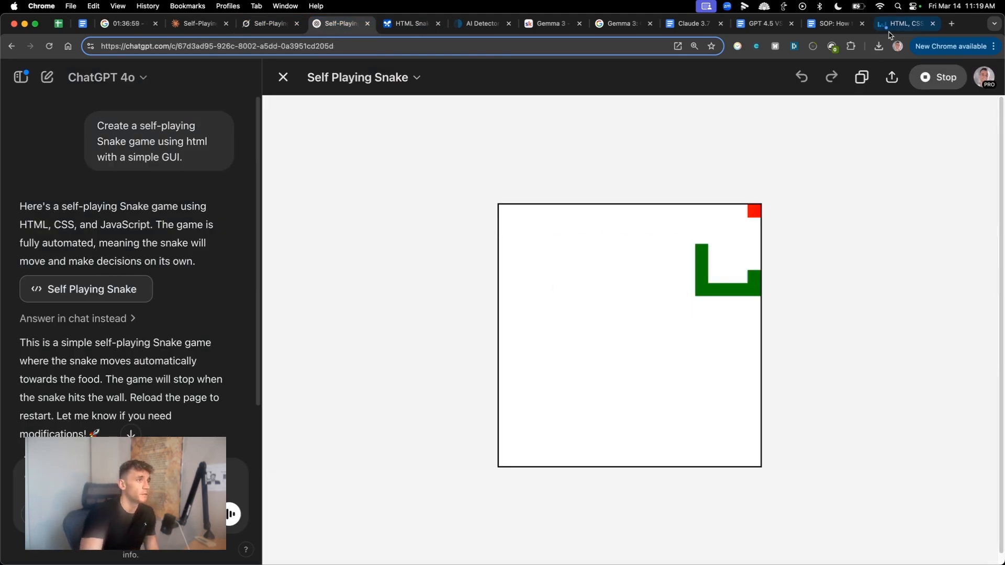
click(449, 24)
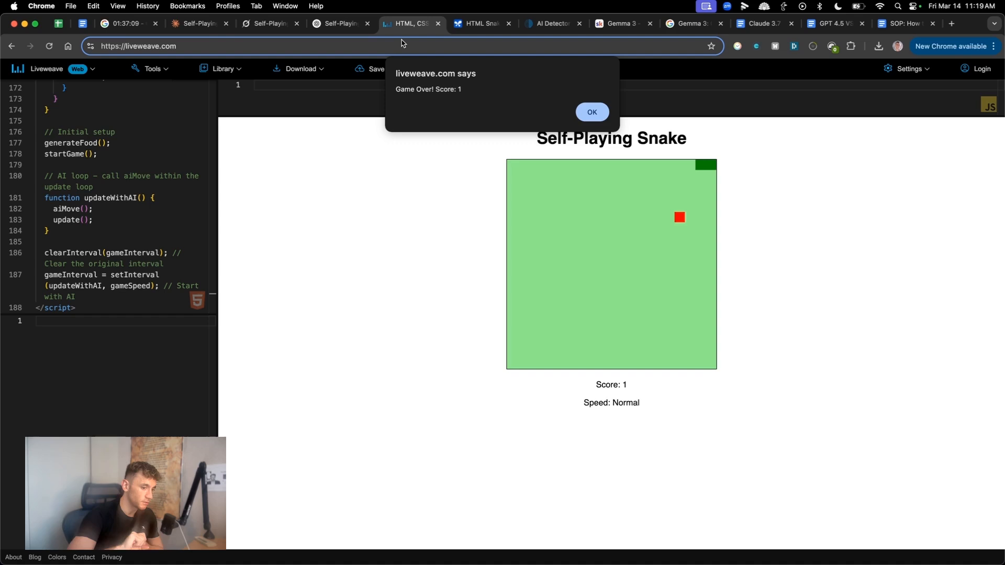
mouse_move(464, 57)
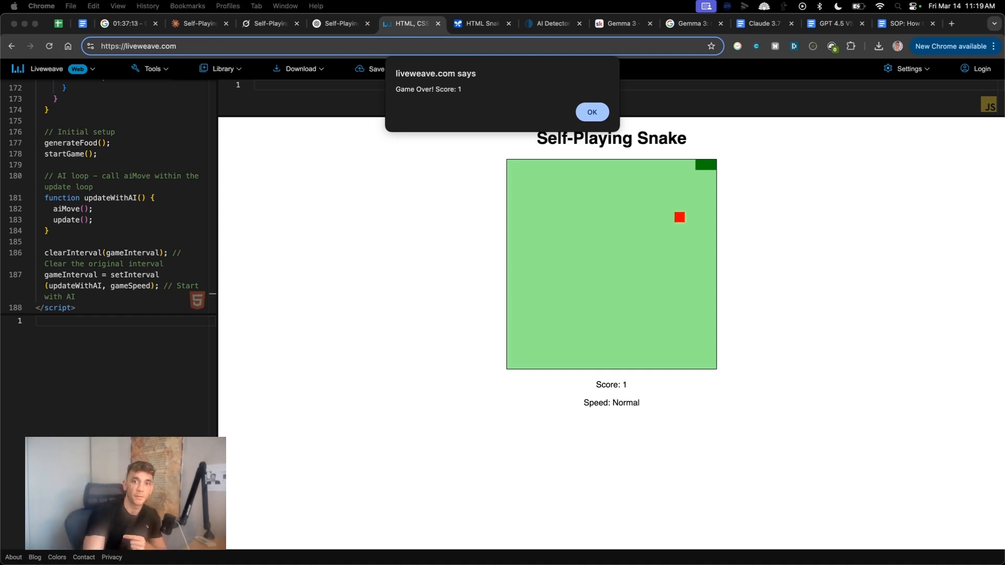
click(592, 113)
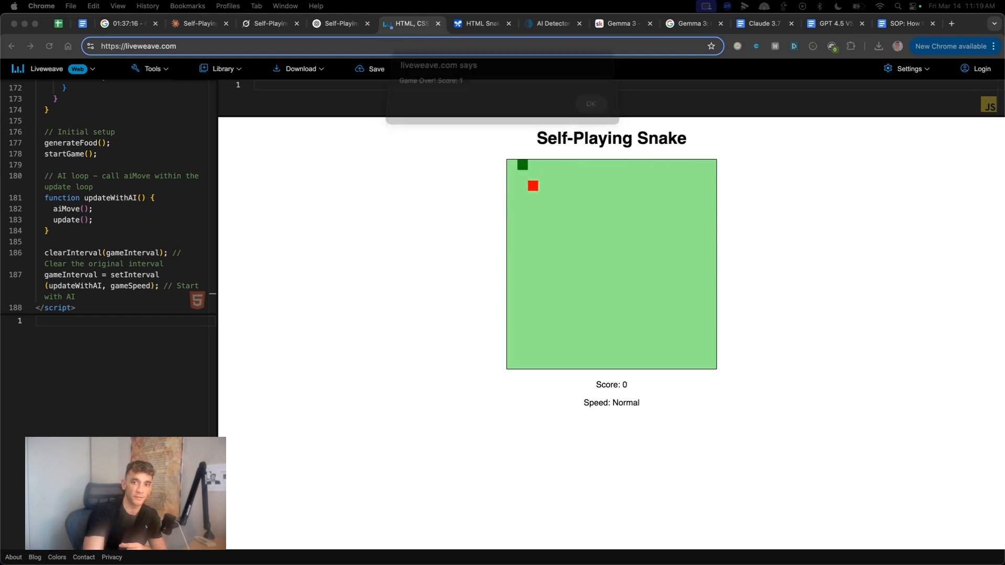
click(591, 104)
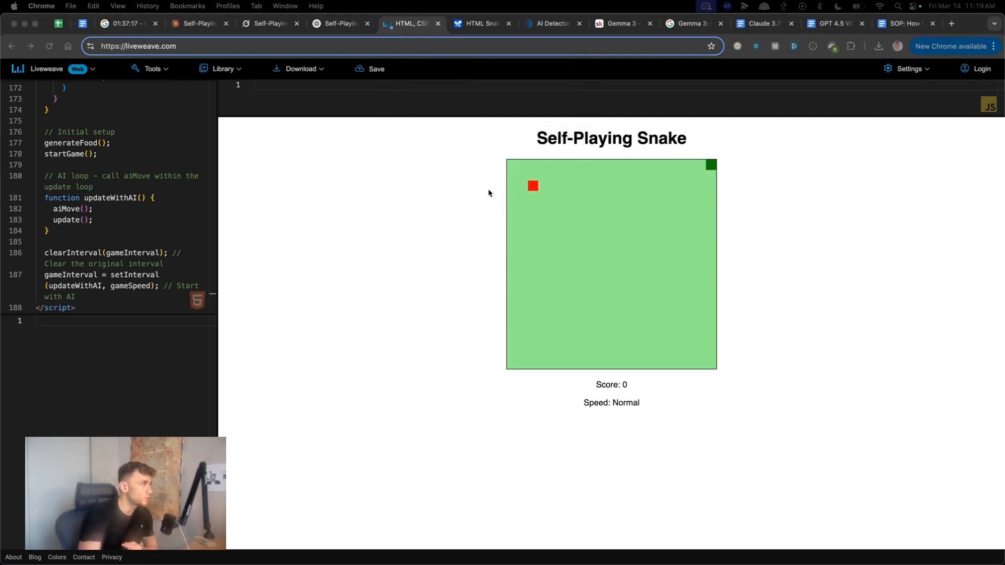
click(196, 24)
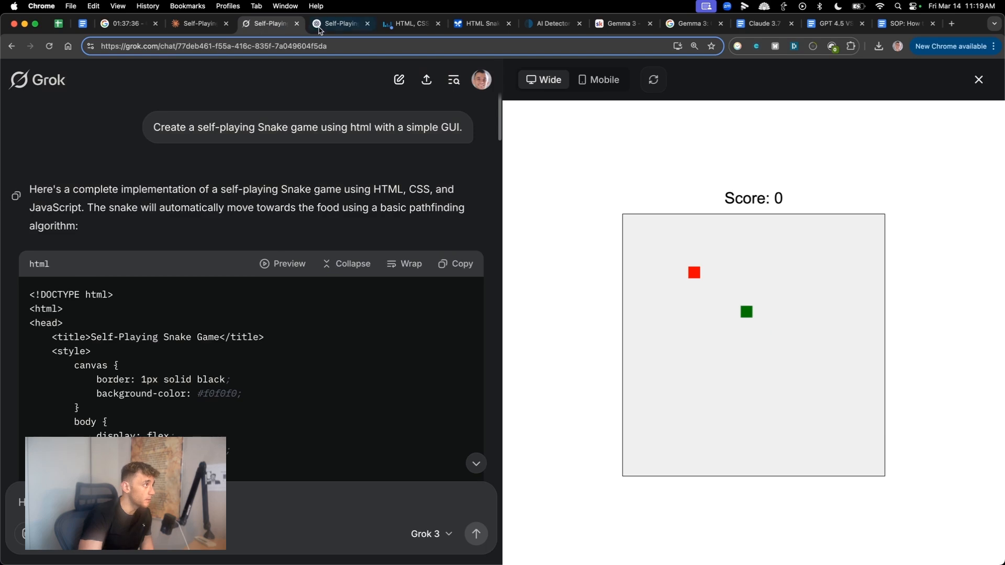
click(339, 24)
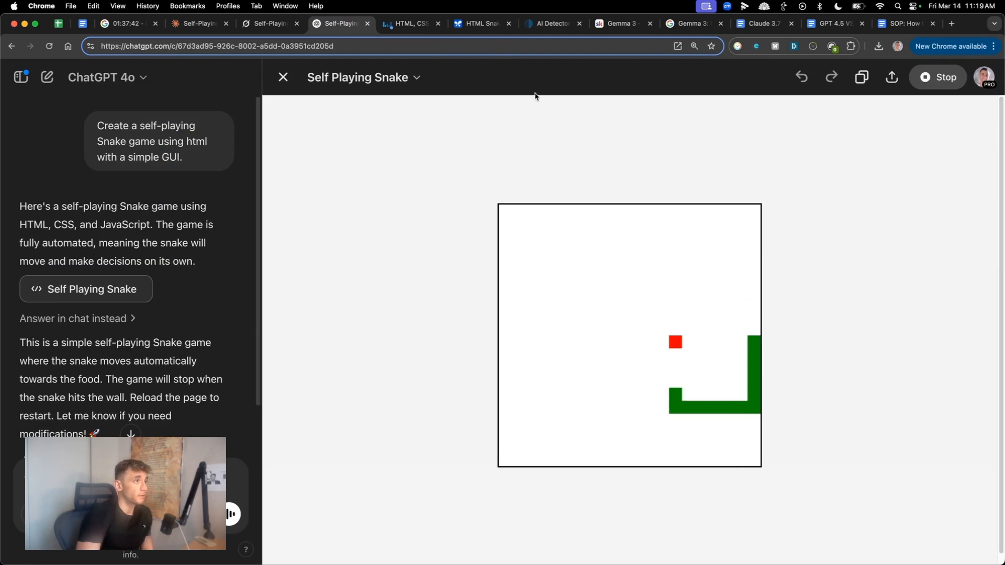
click(952, 24)
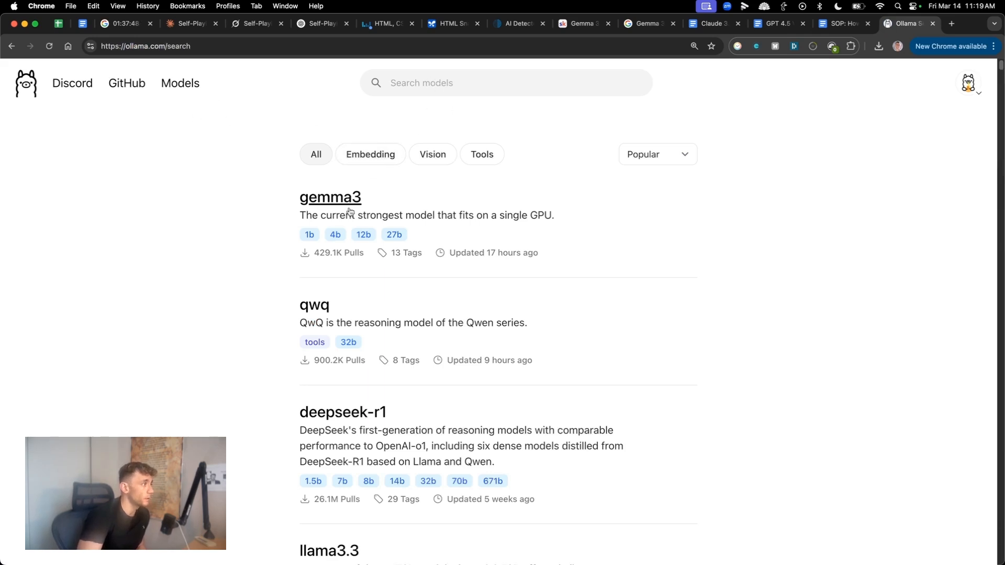
Open Ollama's gemma3 model page and copy the 'ollama run gemma3:1b' command
click(330, 198)
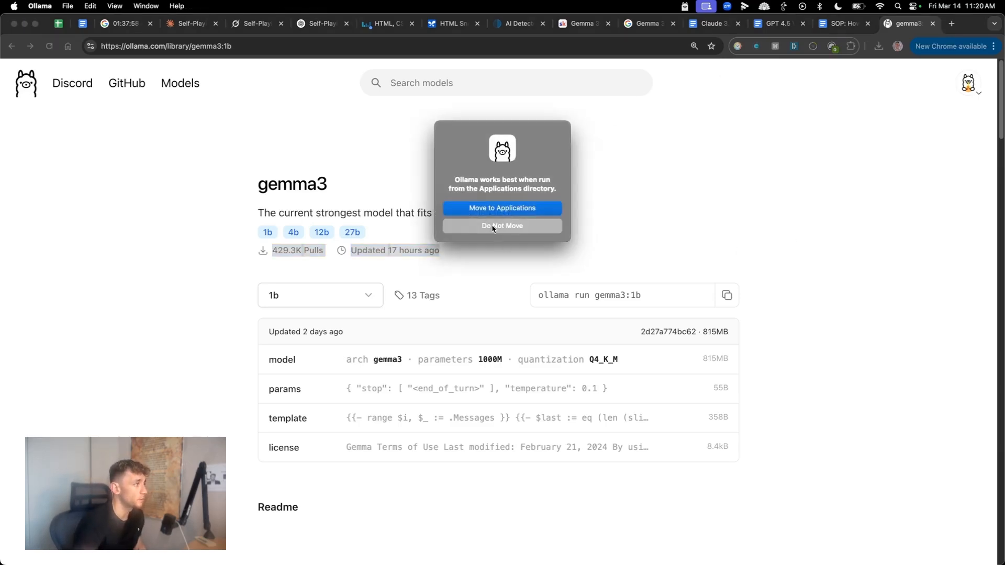
click(502, 226)
text(t)
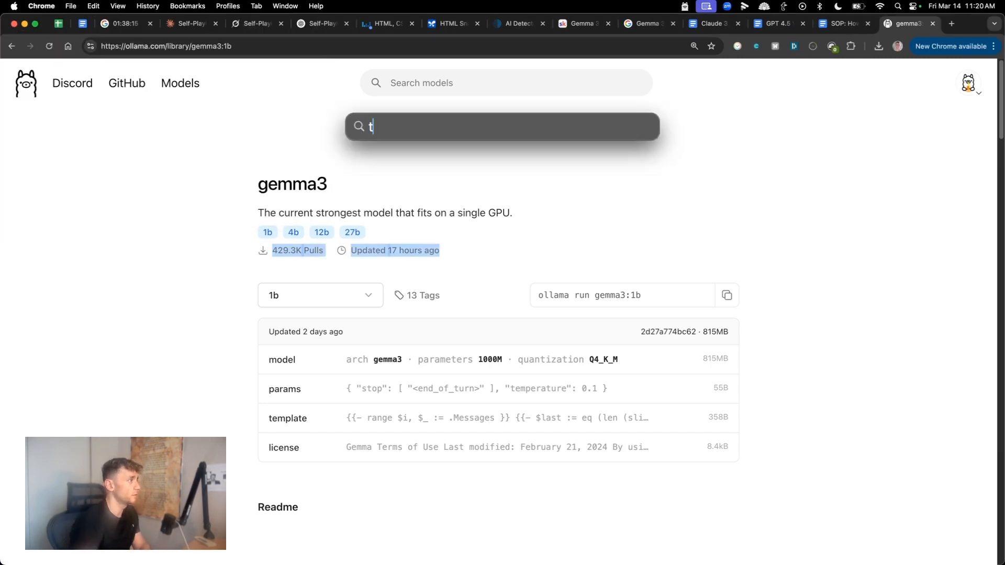
text(ollama 3)
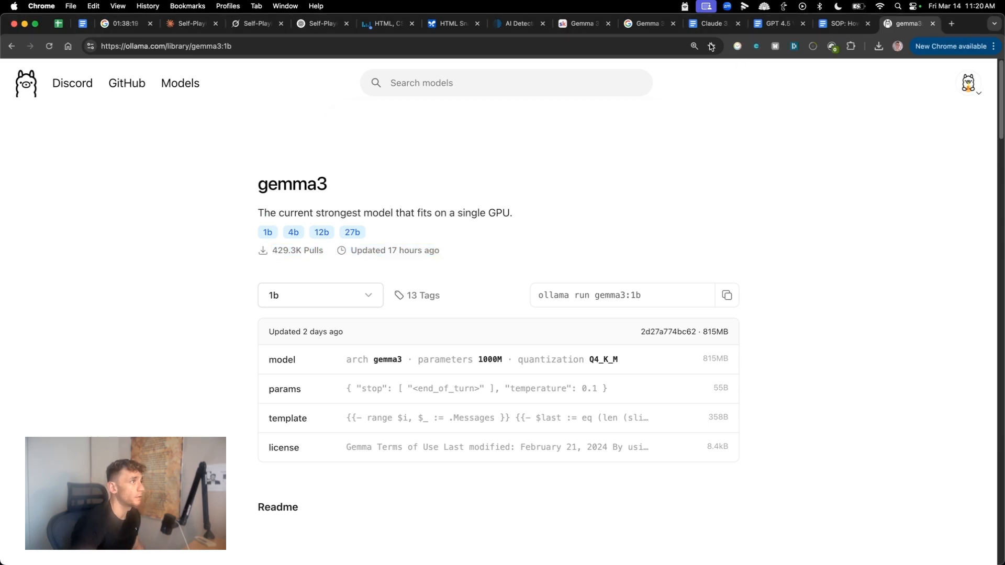
click(726, 295)
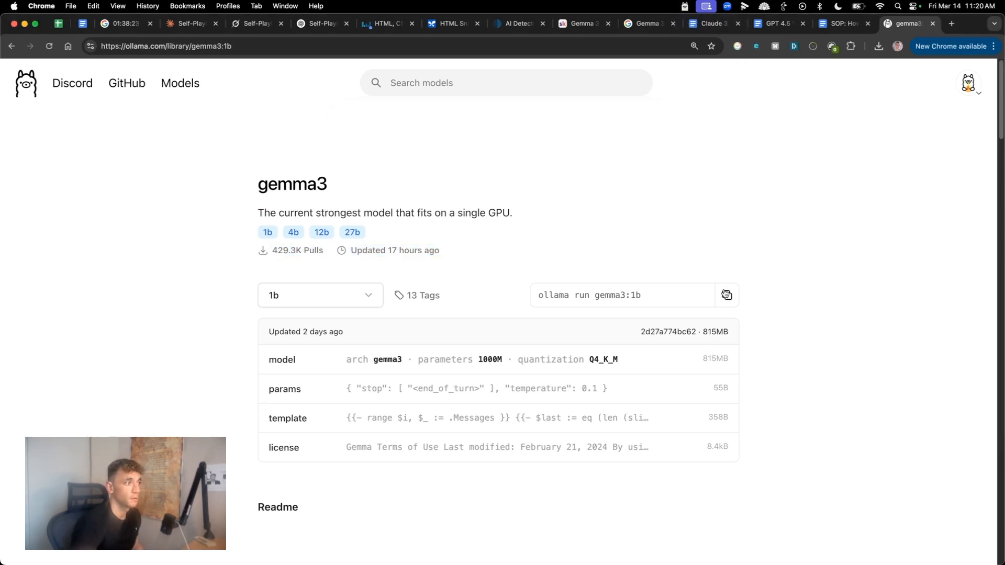
text(ter)
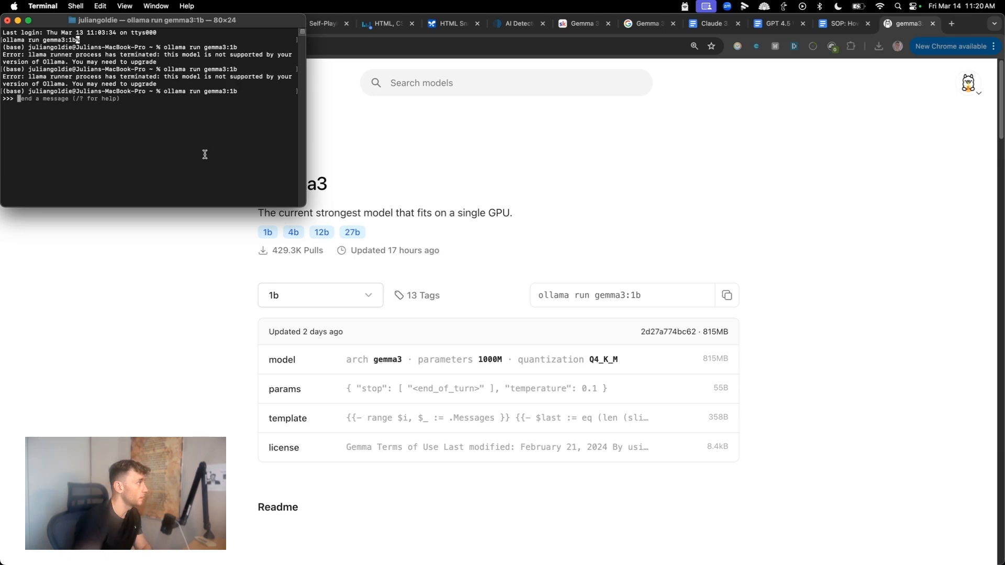
Ask local gemma3:1b 'what model are you?', highlight its reply, then terminate the session
text(what model are you?)
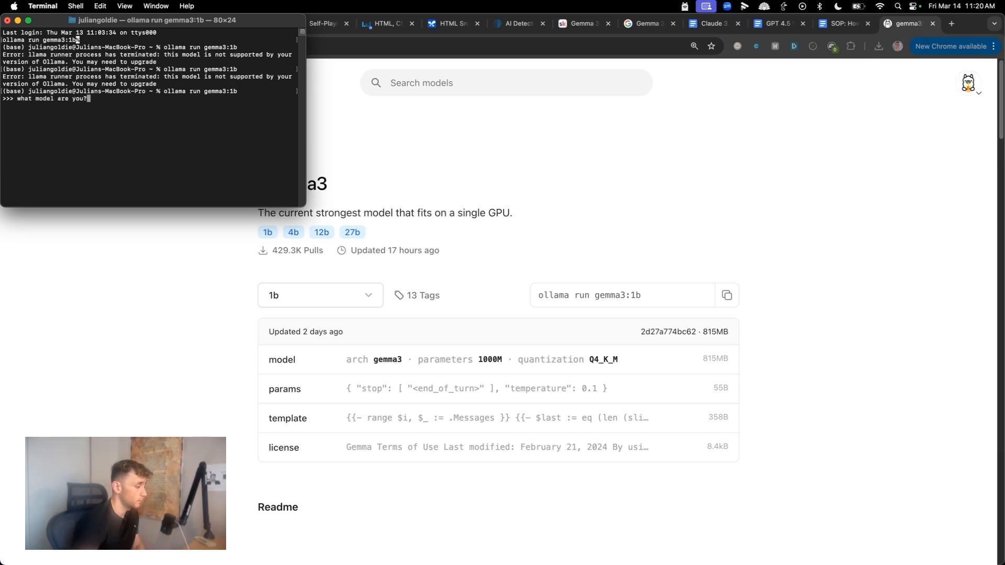
key(Enter)
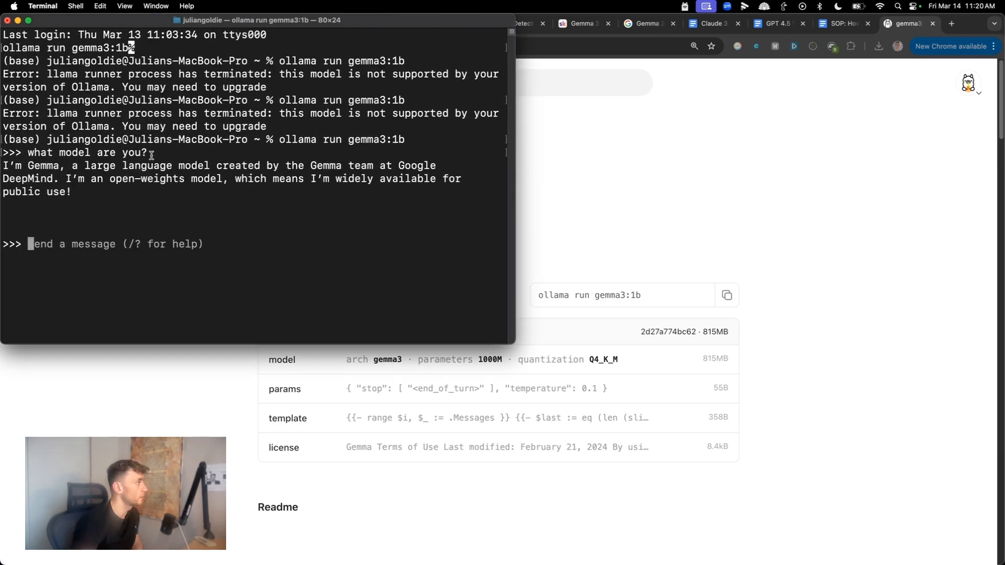
drag(210, 165, 190, 178)
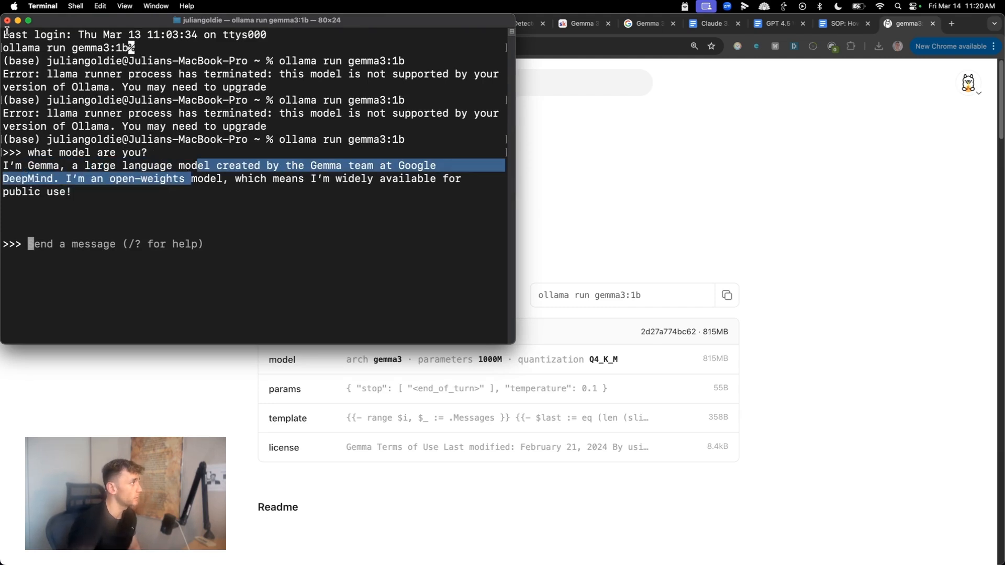
click(9, 20)
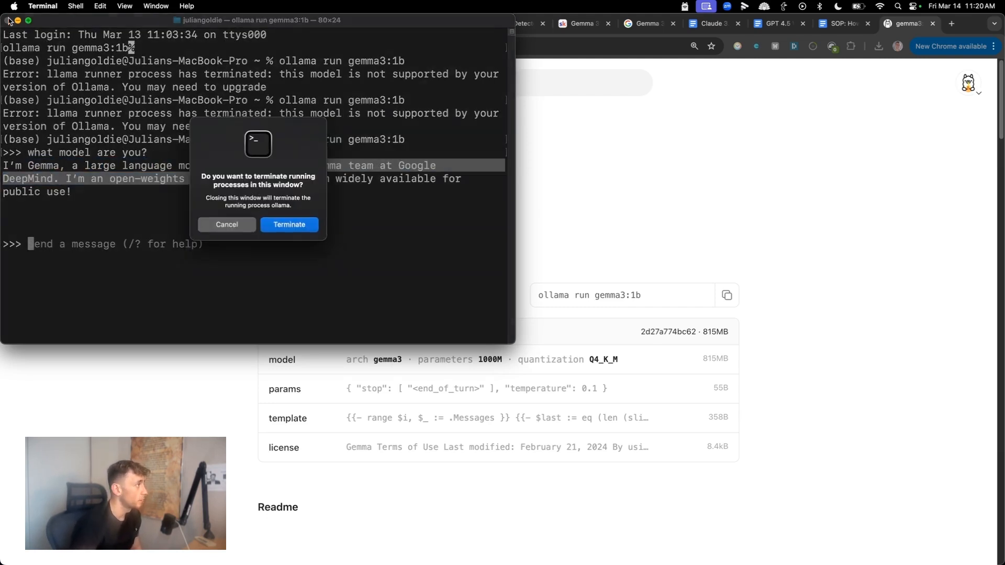
click(289, 224)
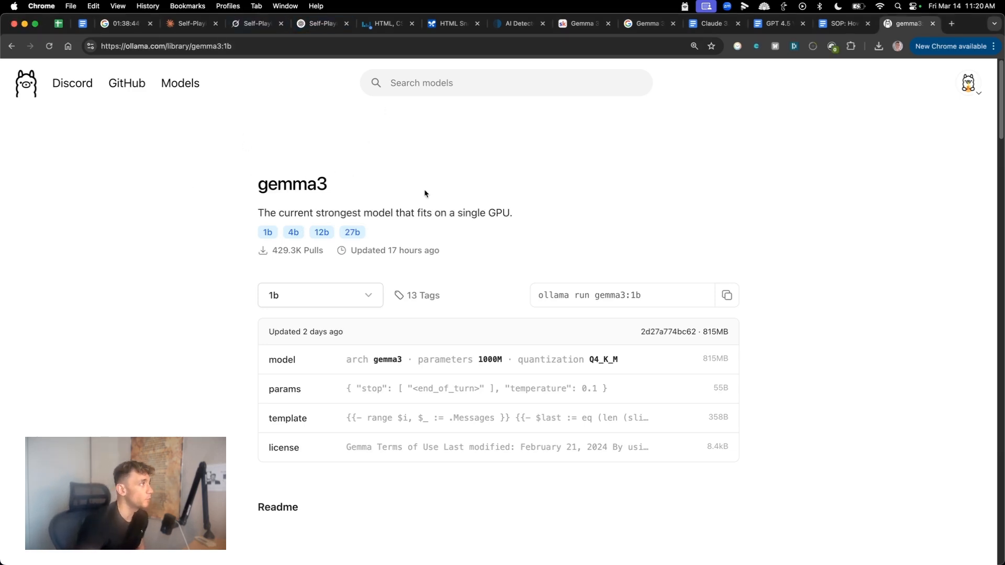
Search OpenRouter models for 'gemma 3' and open the free Gemma 3 4B listing
click(190, 24)
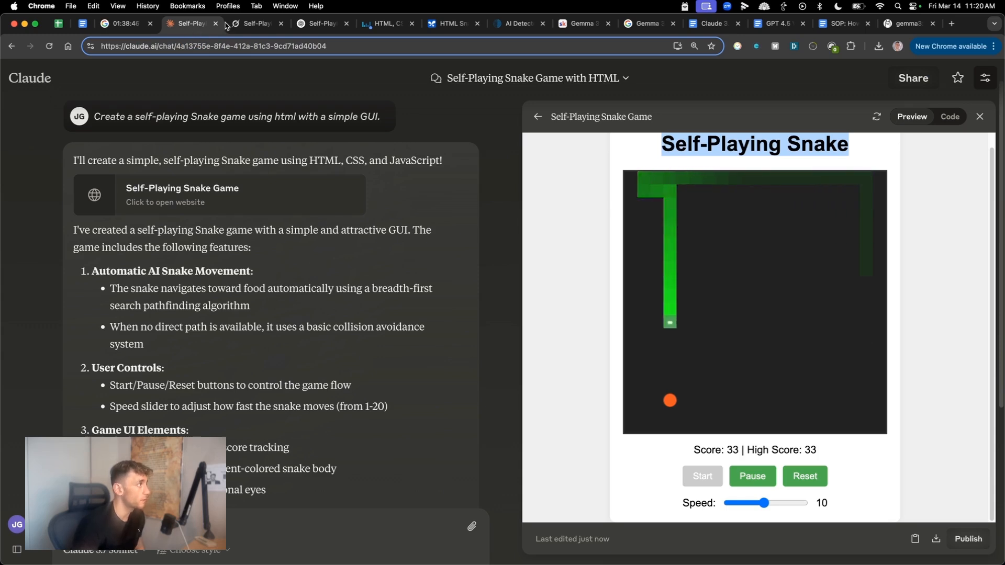
click(321, 24)
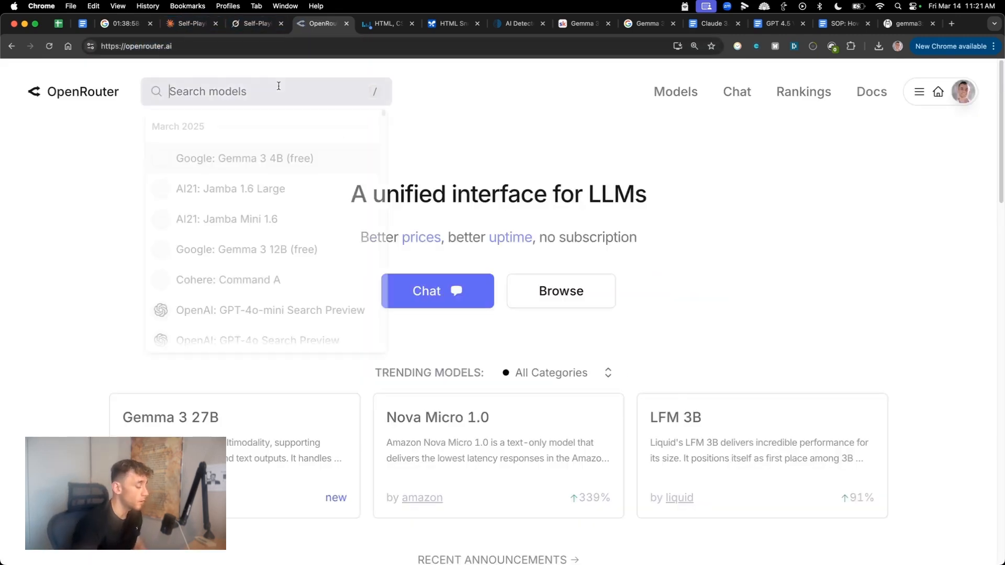
text(gemma)
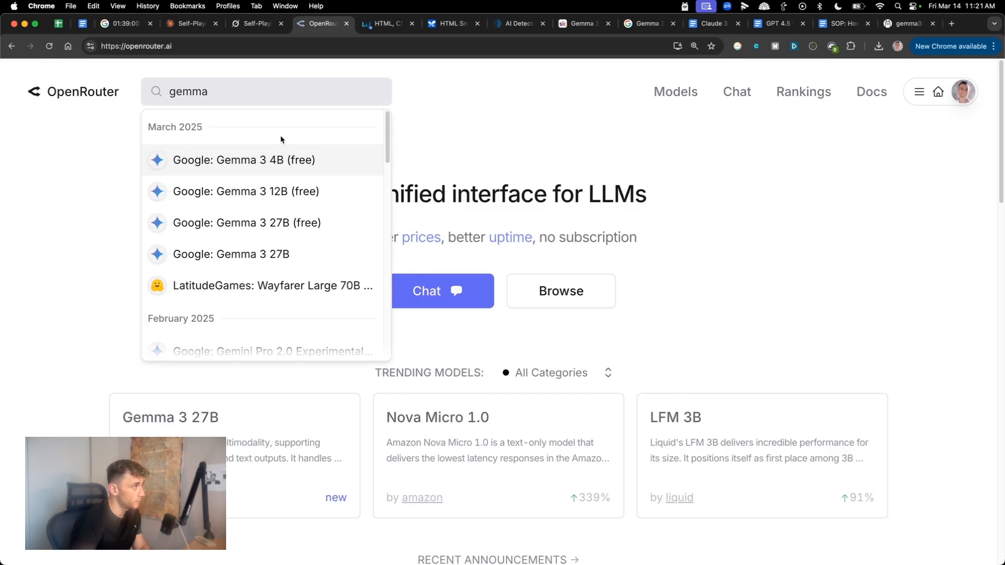
text(3)
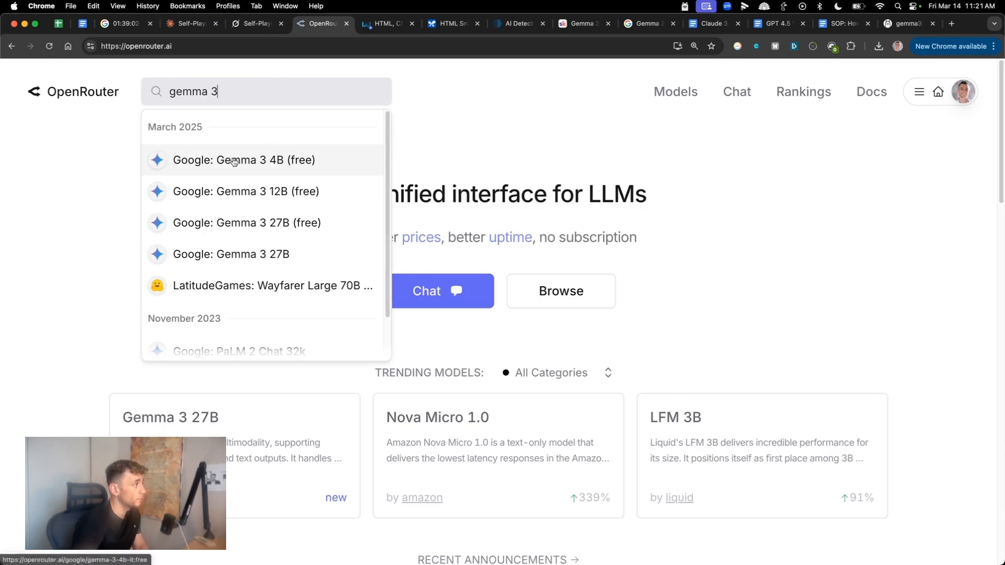
click(237, 160)
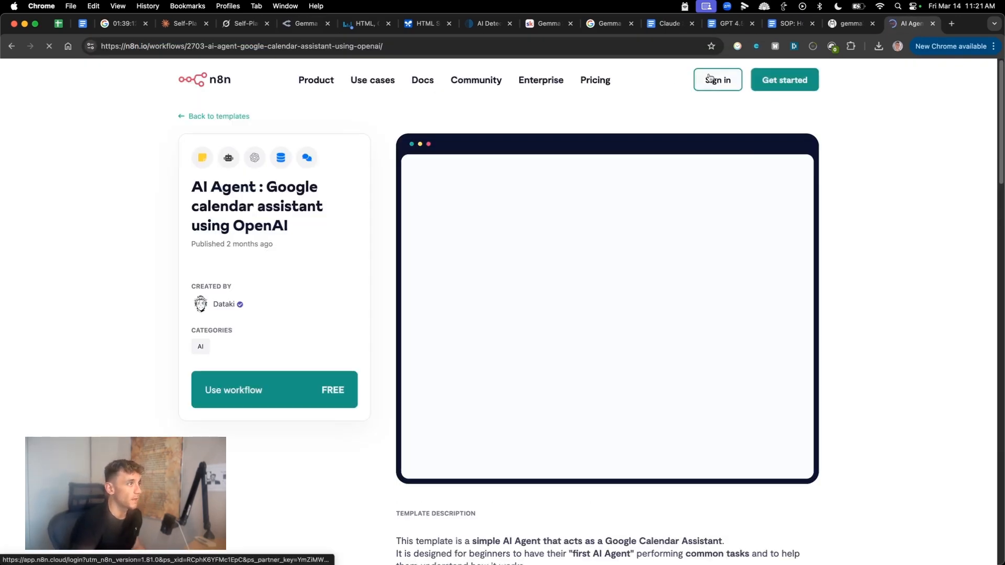
Sign in to n8n cloud, then briefly view the Skool 7 N8N AI Agents lesson
click(718, 80)
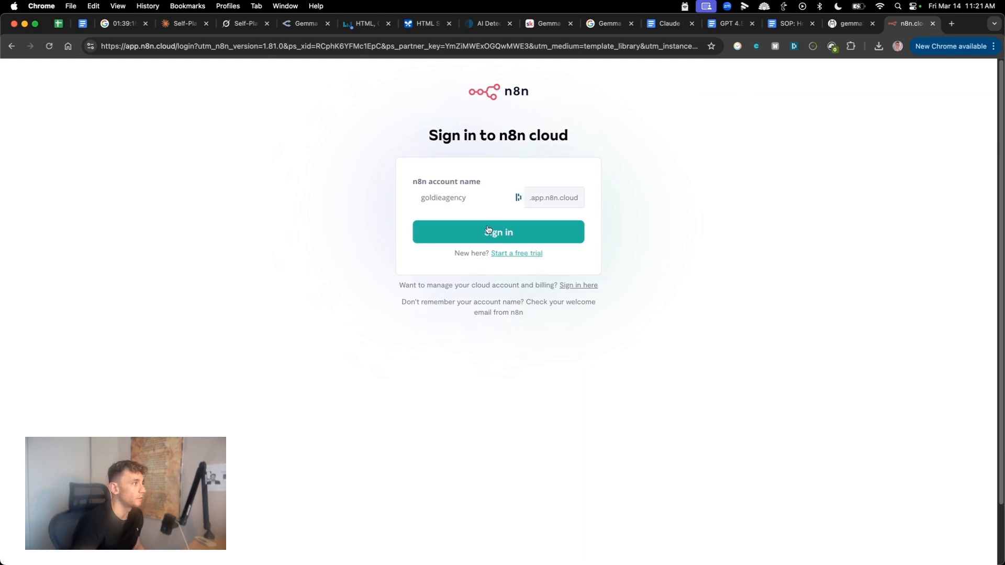
click(497, 232)
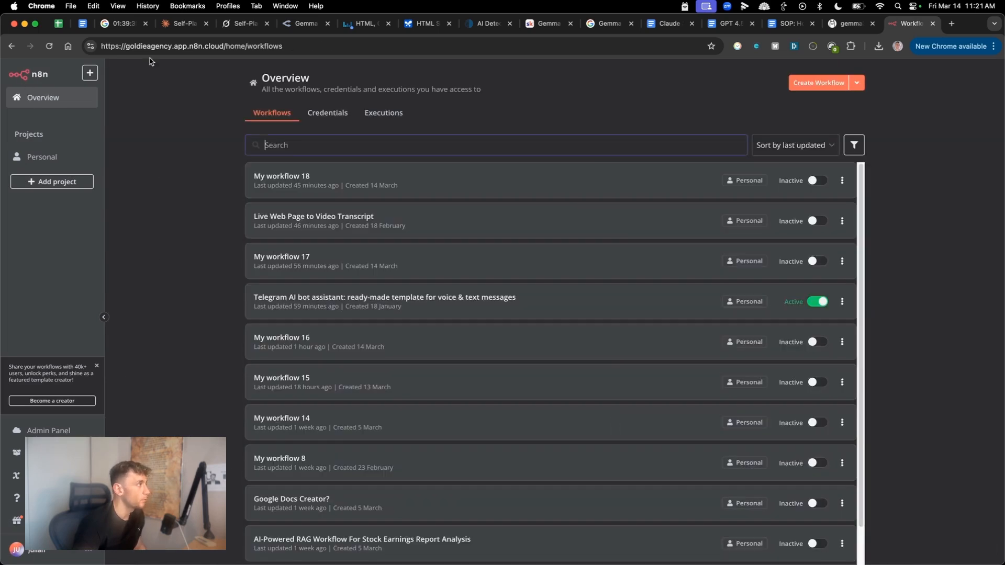
click(549, 24)
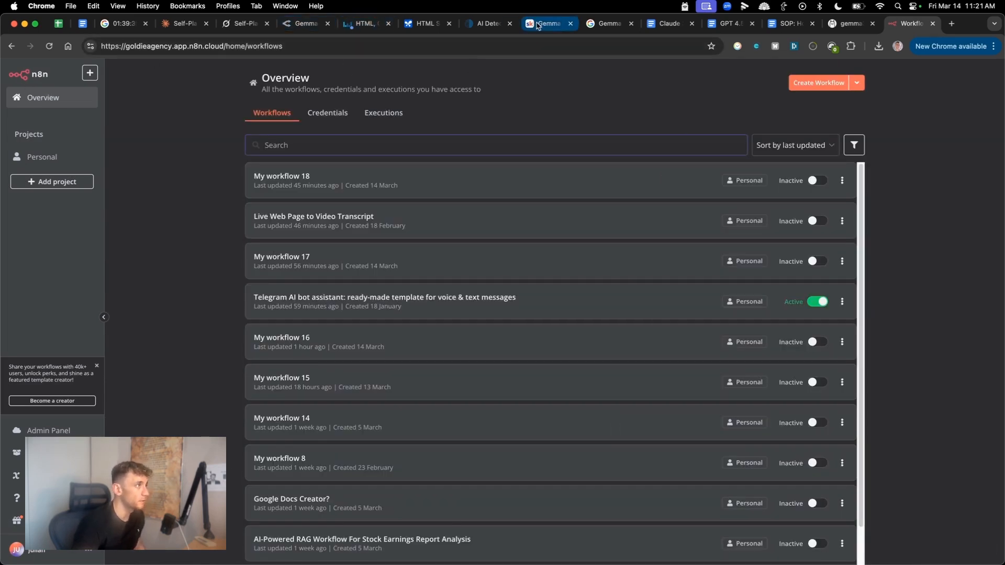
click(546, 24)
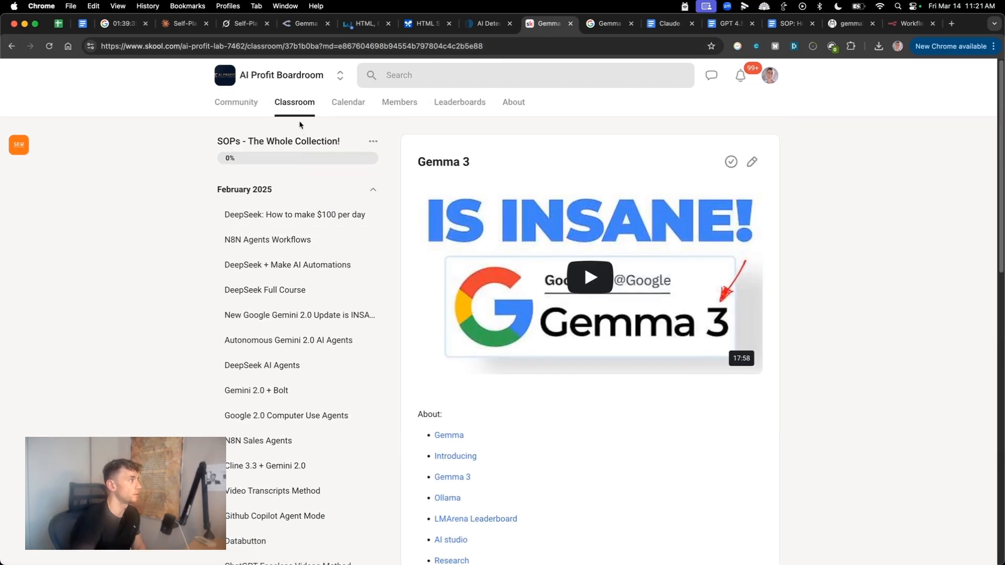
click(294, 102)
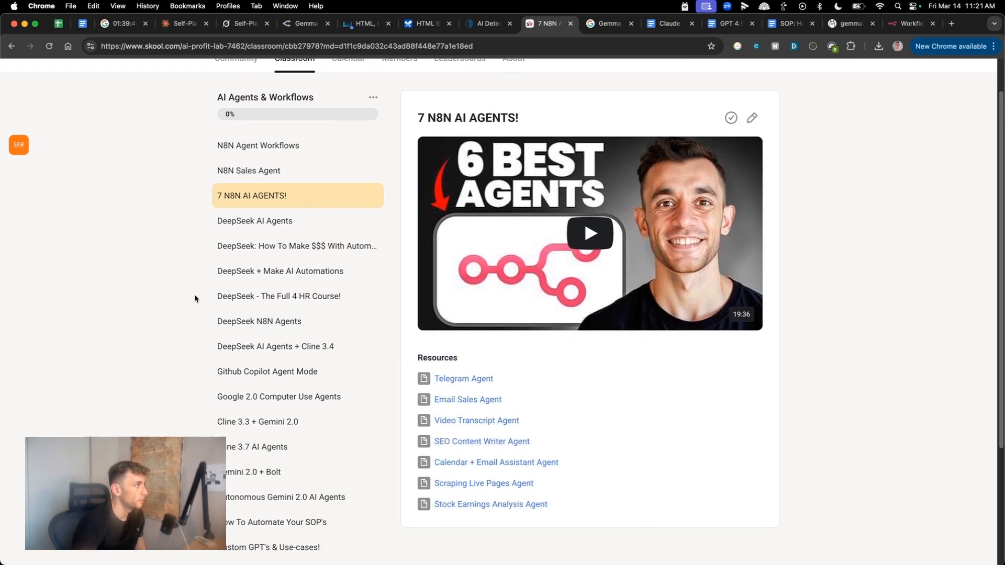
scroll(down, 3)
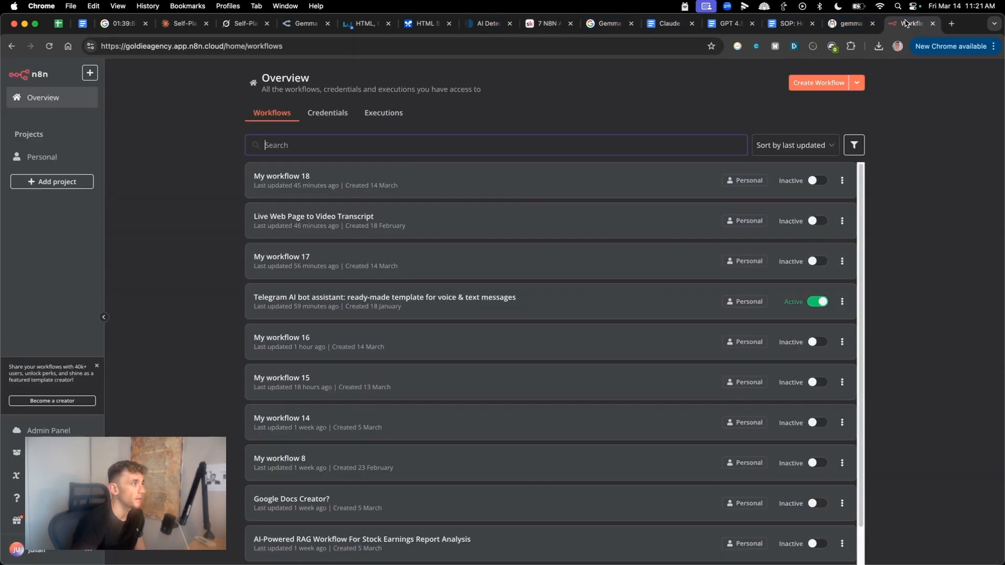
Start a new workflow with an On chat message trigger feeding an AI Agent
click(819, 83)
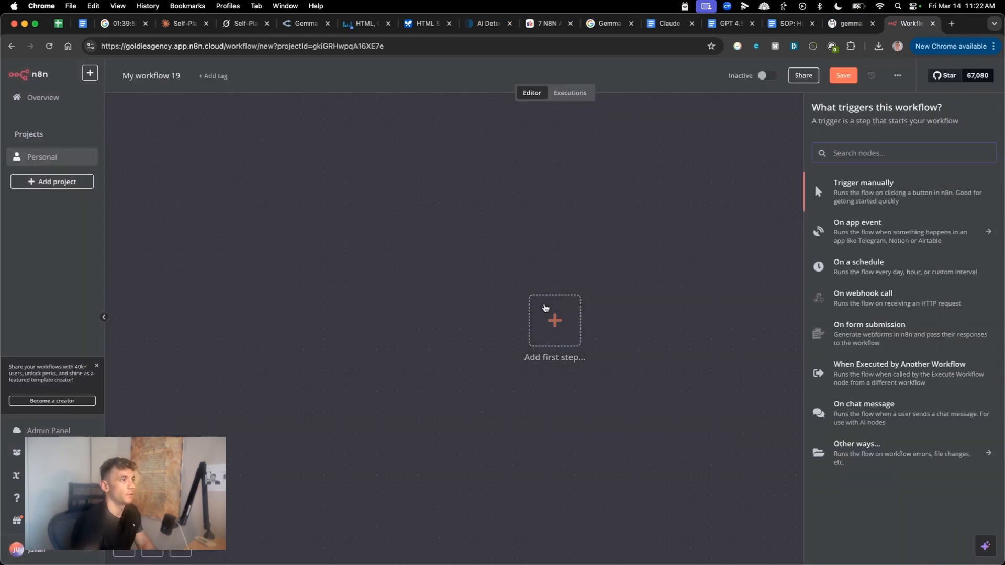
click(864, 405)
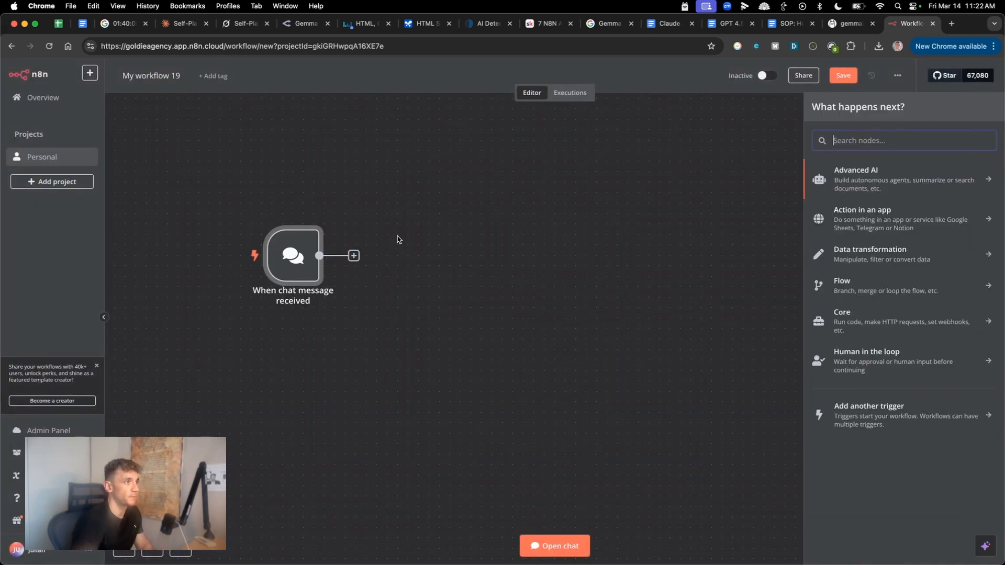
click(856, 180)
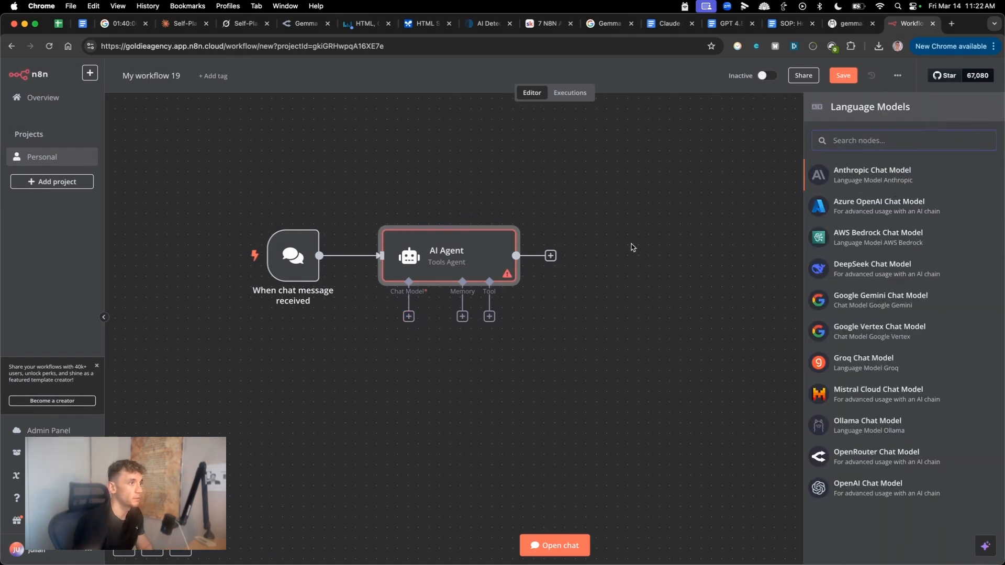
Give the agent an OpenRouter Chat Model set to google/gemma-3-27b-it
text(open)
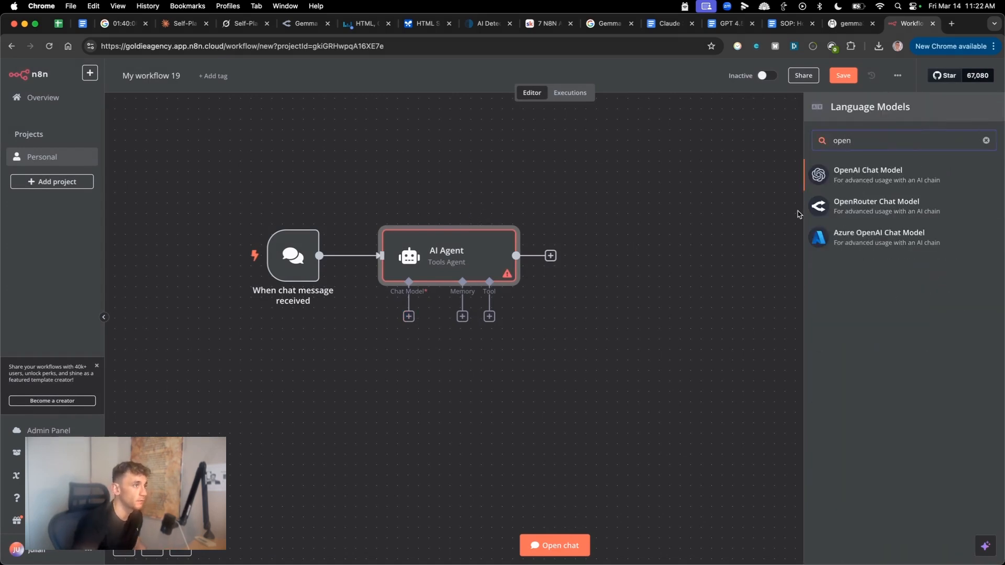
click(877, 206)
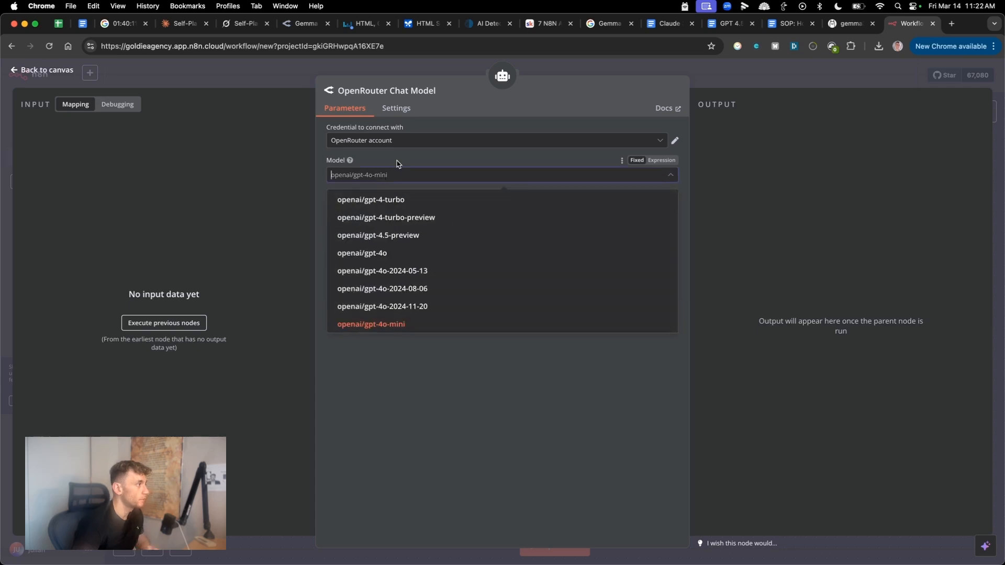
text(gemma)
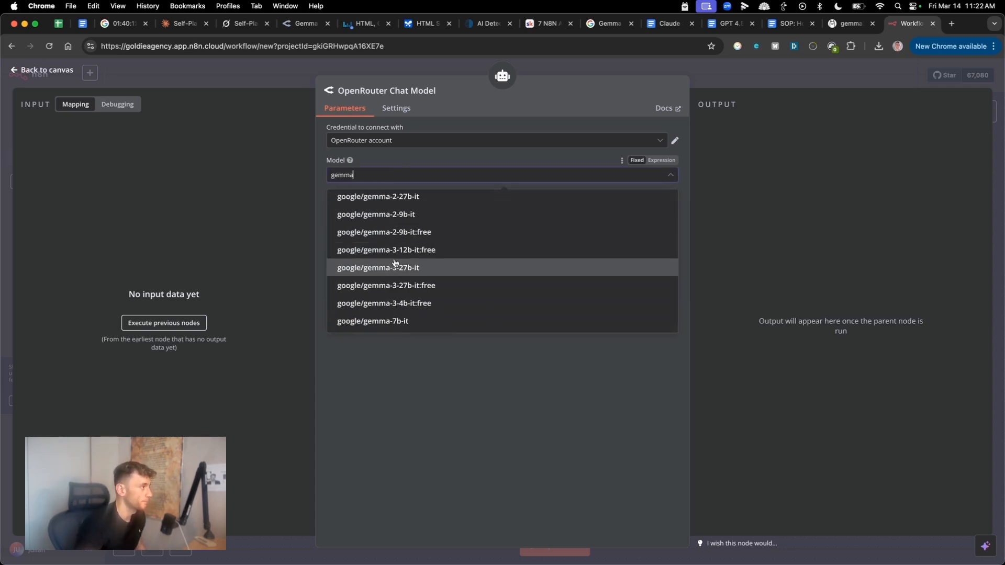
click(377, 267)
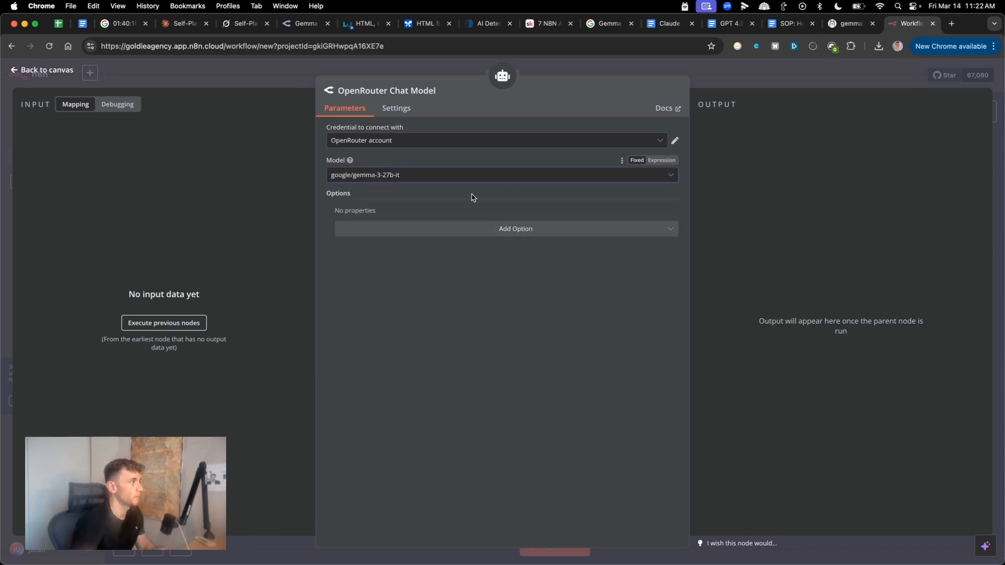
click(502, 175)
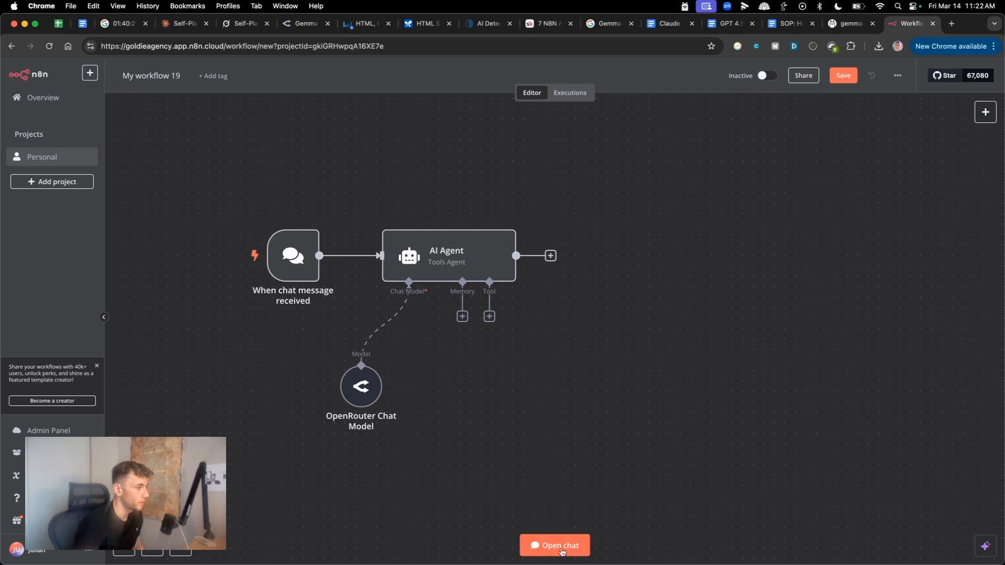
Test the agent with 'are you working?' and select its Gemma 3 reply, glancing at Grok
click(555, 559)
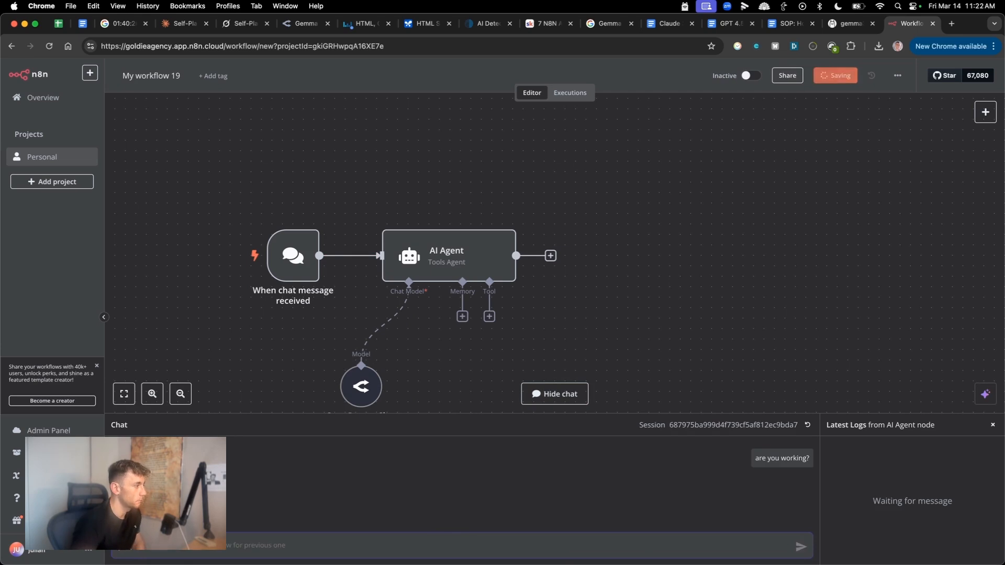
click(800, 546)
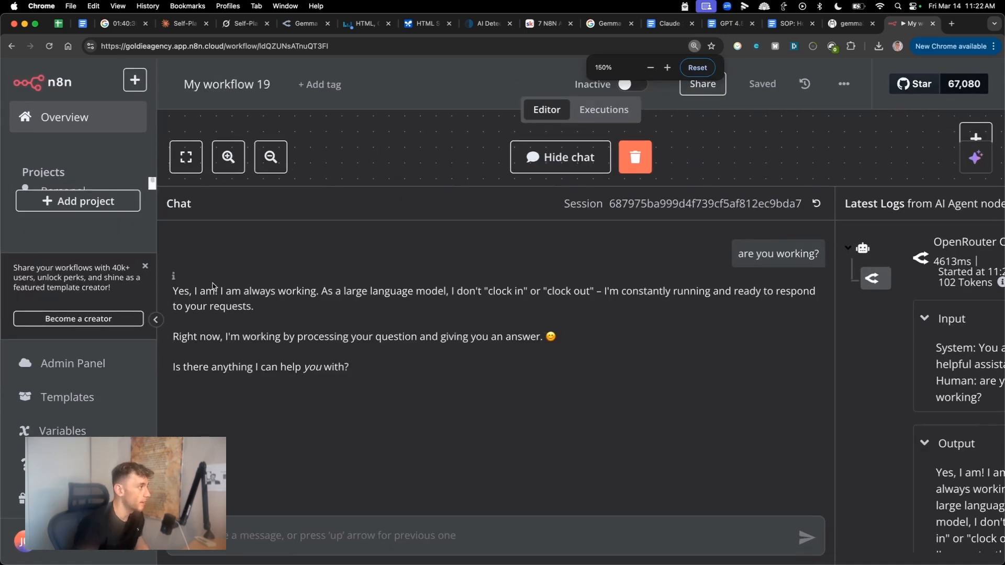
drag(208, 291, 484, 290)
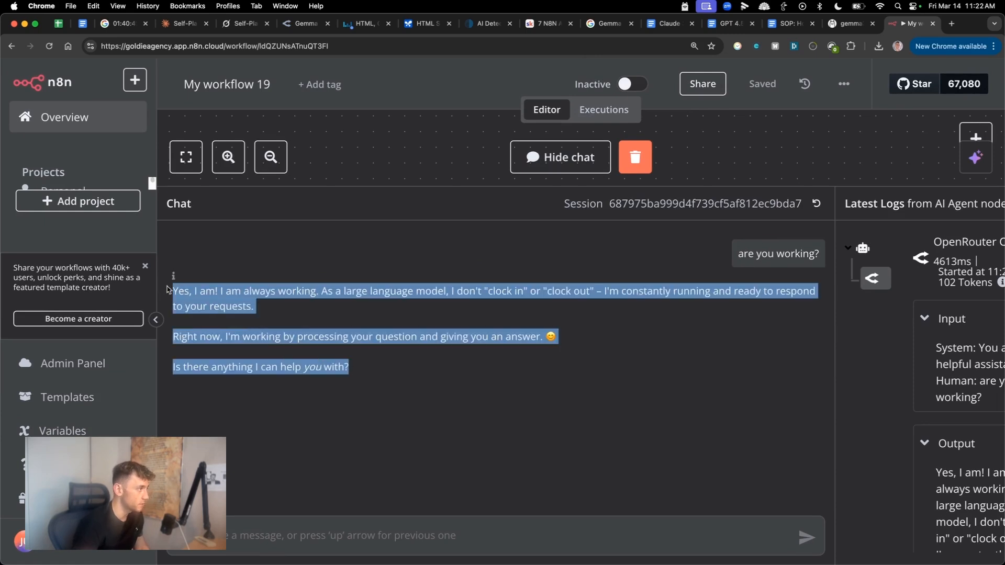
click(325, 154)
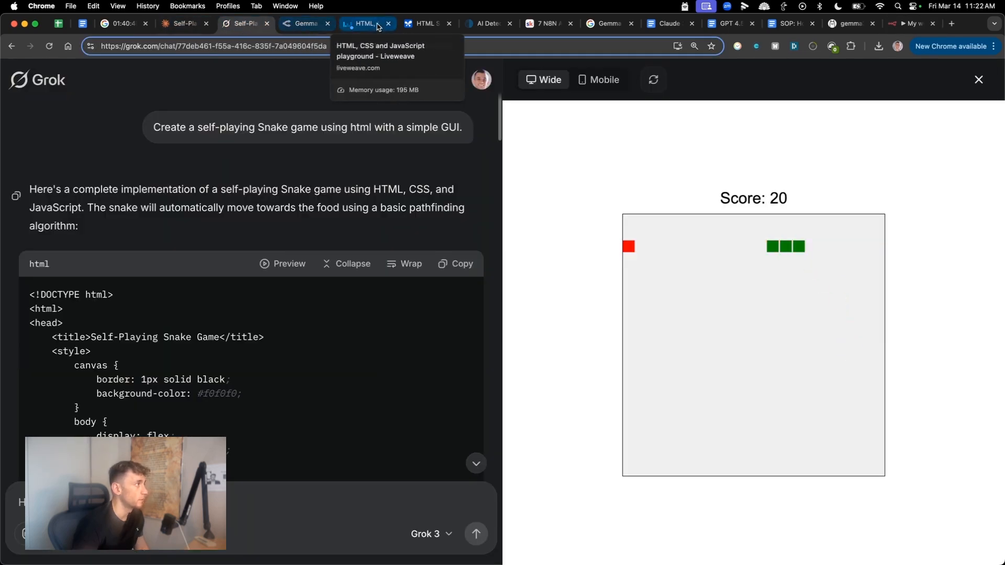
click(911, 23)
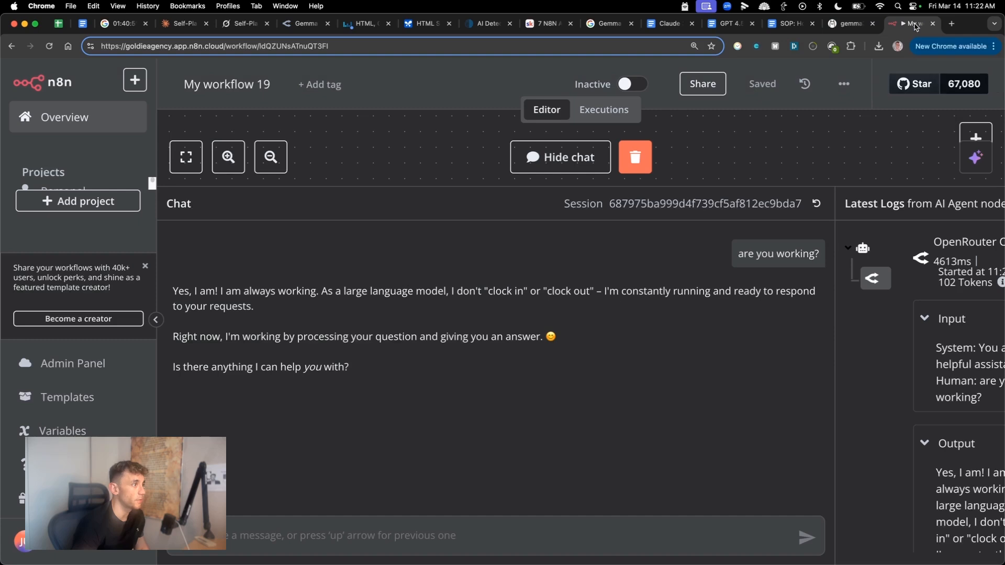
drag(172, 290, 253, 306)
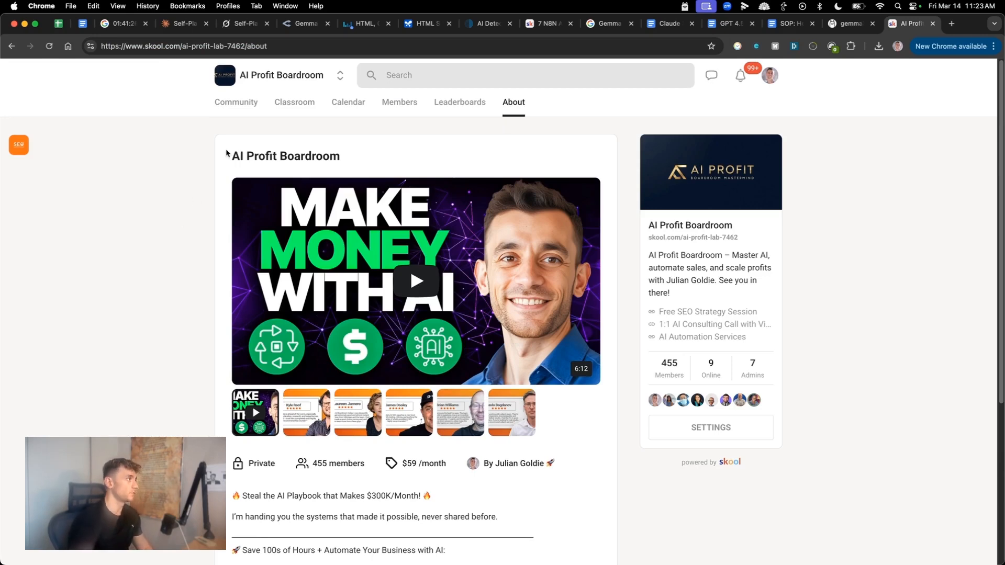
Browse the AI Profit Boardroom classroom's course list
scroll(down, 3)
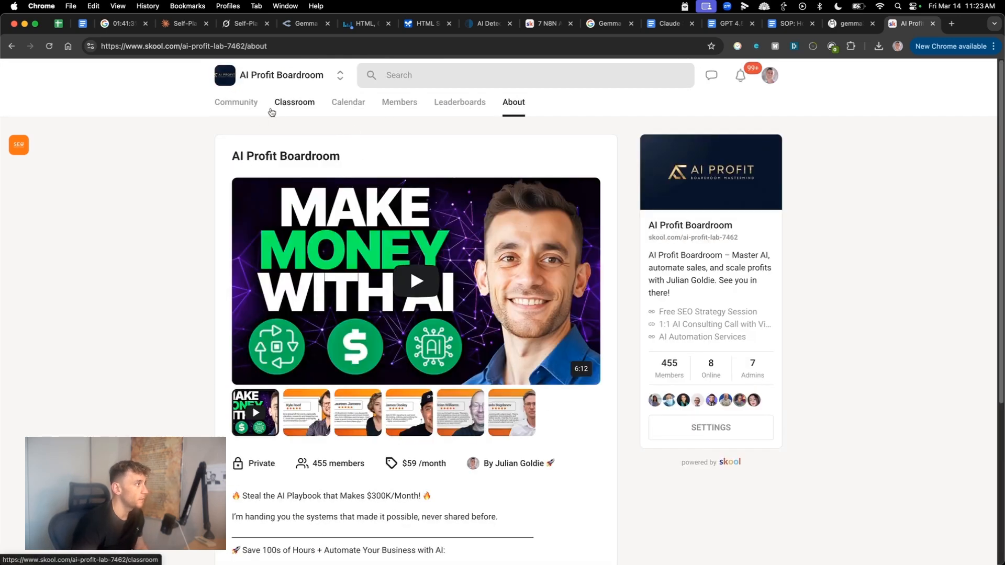
click(295, 103)
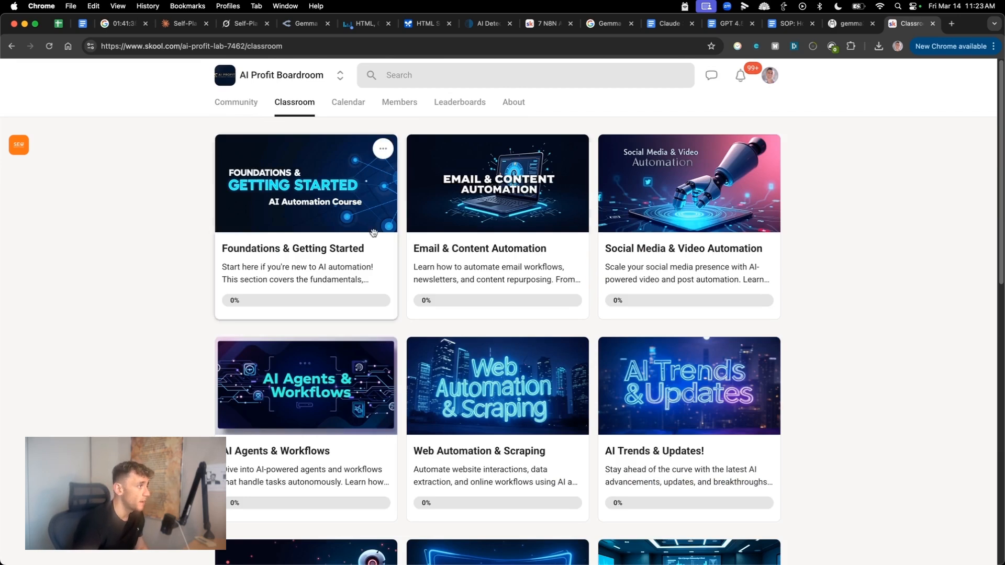
mouse_move(433, 237)
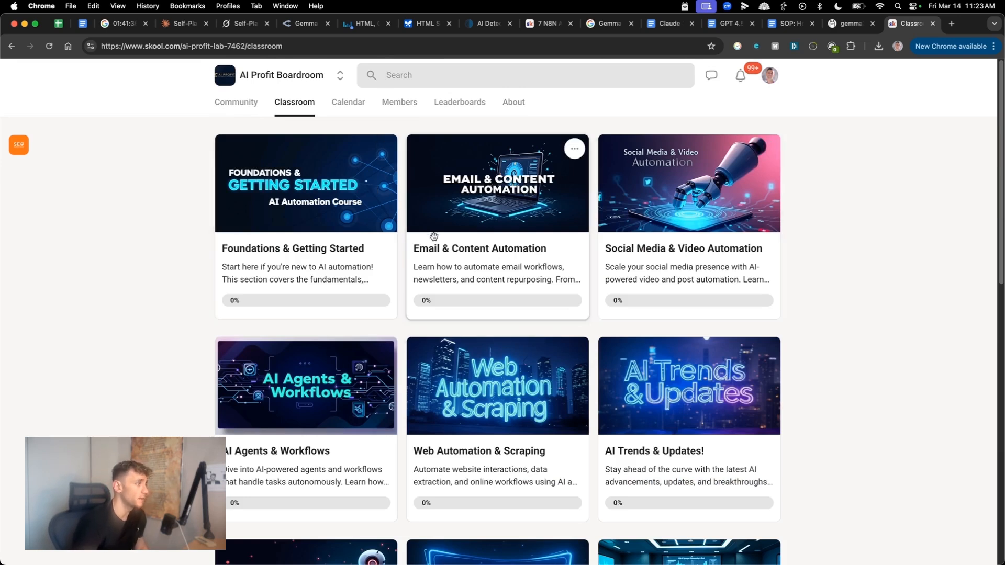
scroll(down, 3)
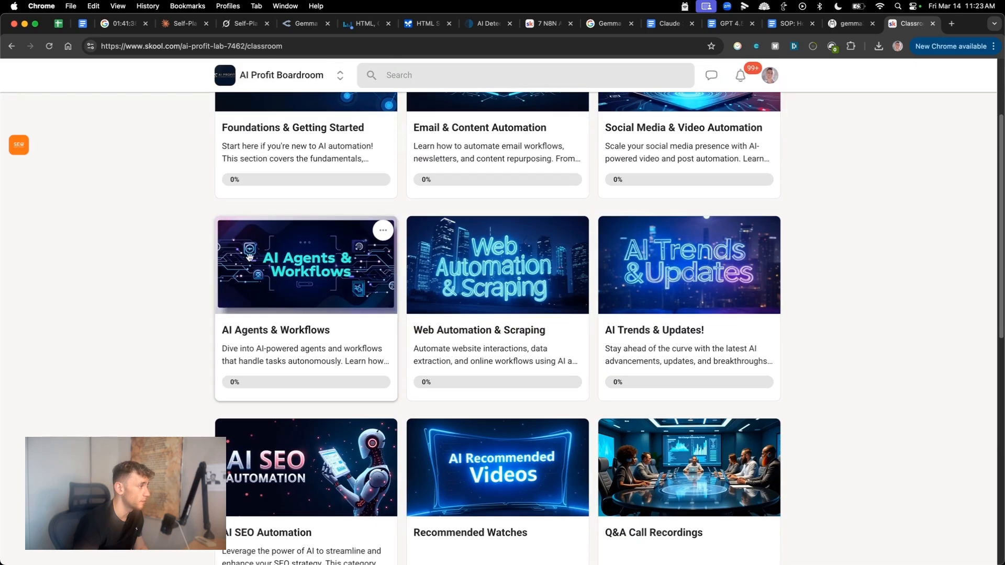
scroll(down, 3)
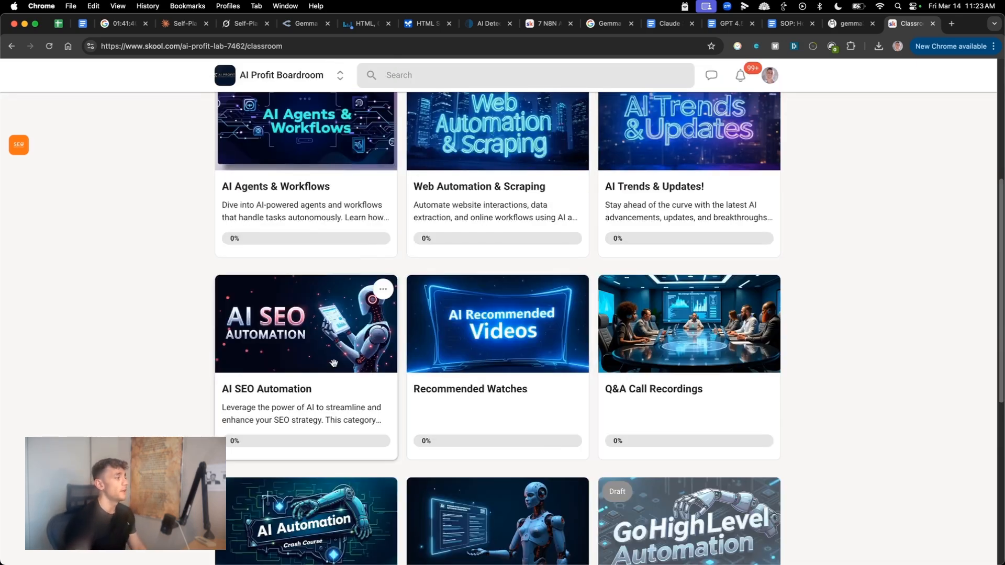
scroll(down, 3)
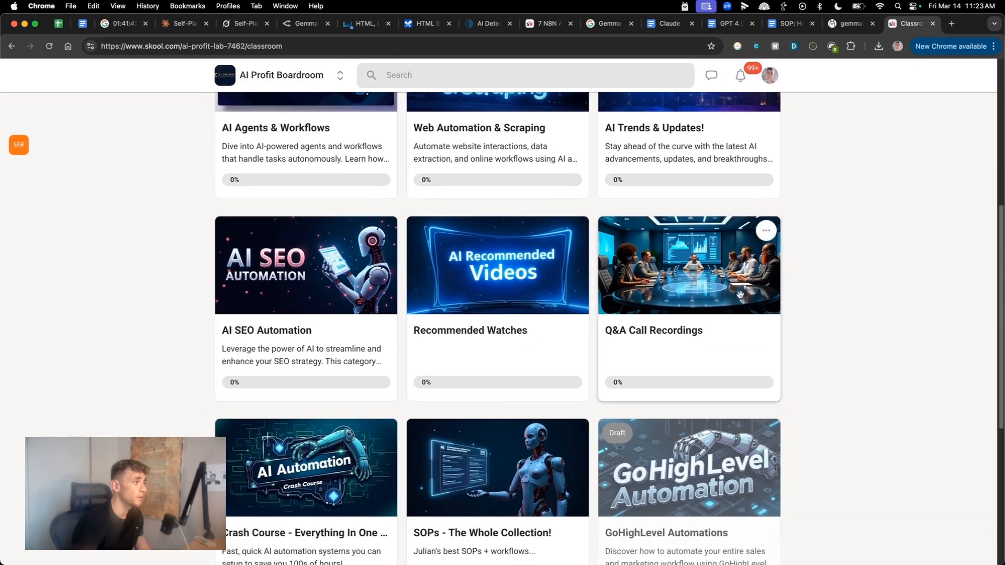
scroll(down, 3)
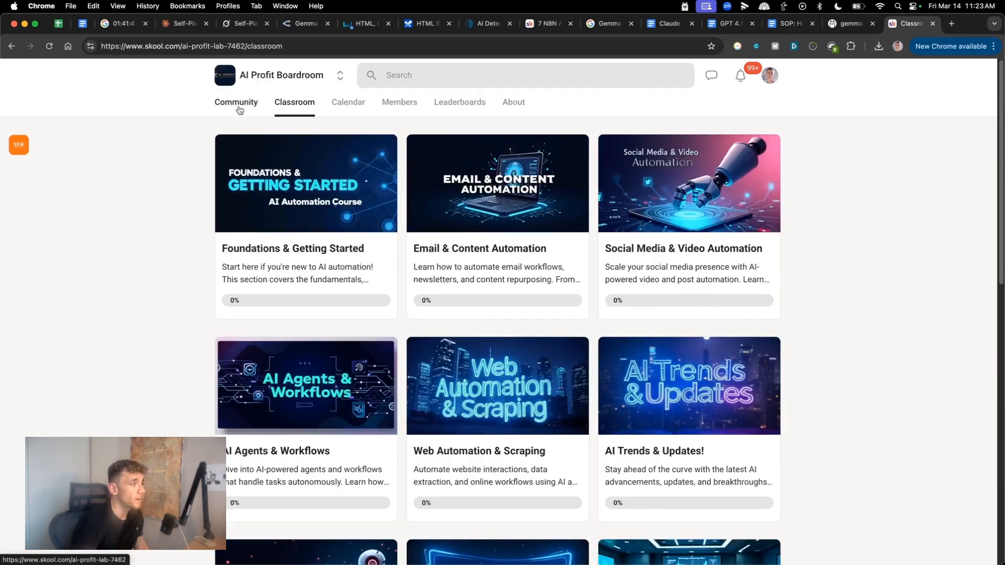
Check the community feed and event calendar, then open the free SEO strategy session page
click(237, 102)
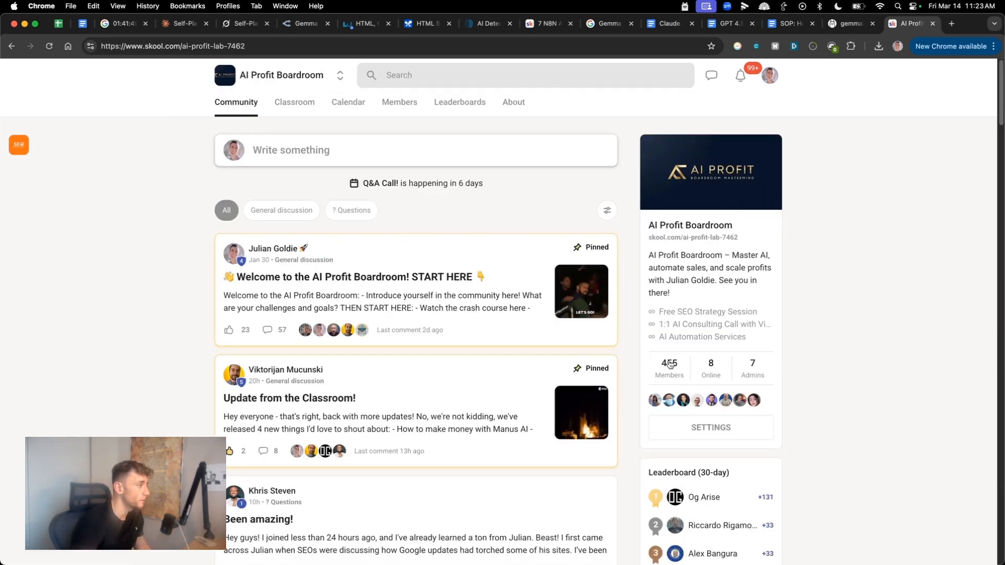
scroll(down, 3)
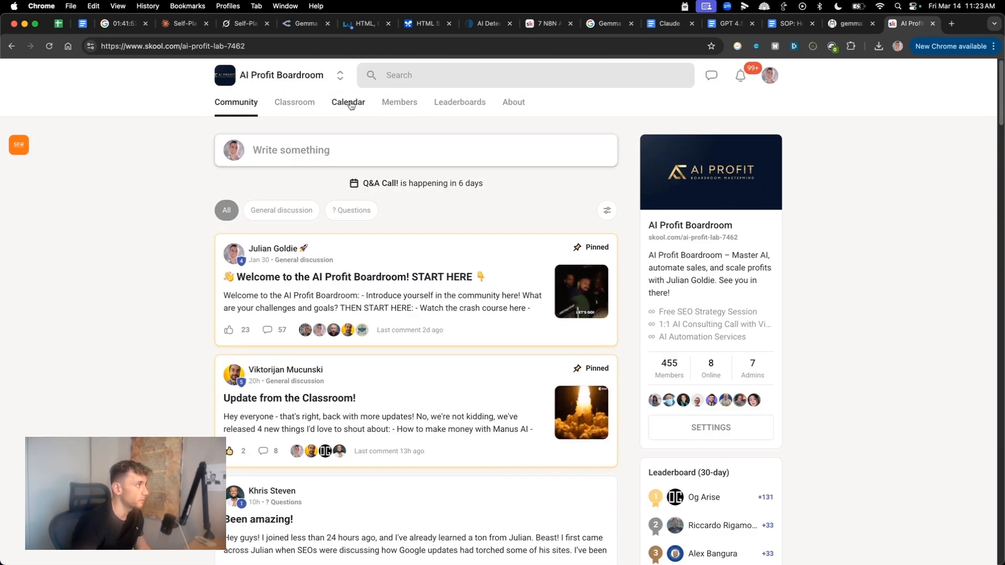
click(348, 103)
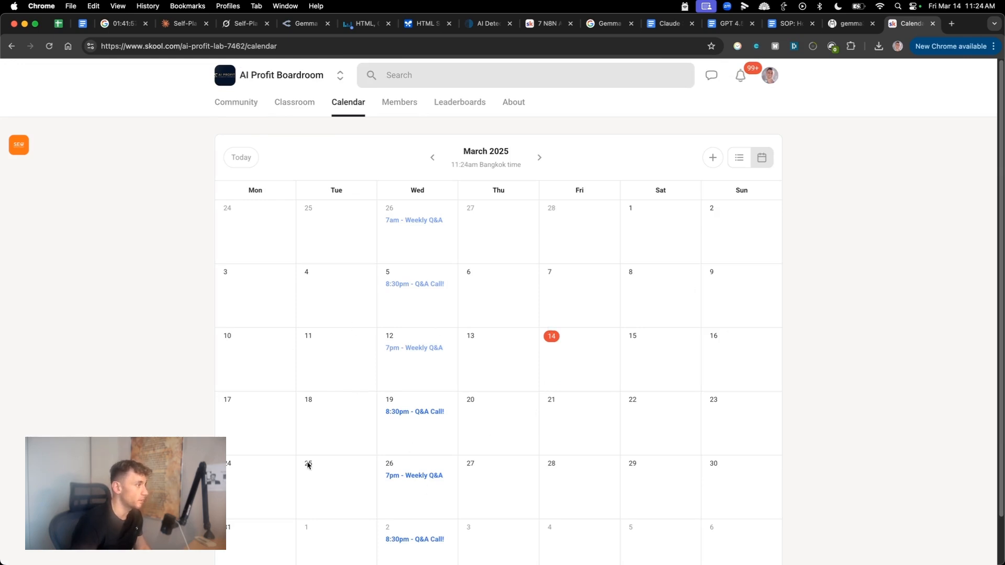
mouse_move(303, 123)
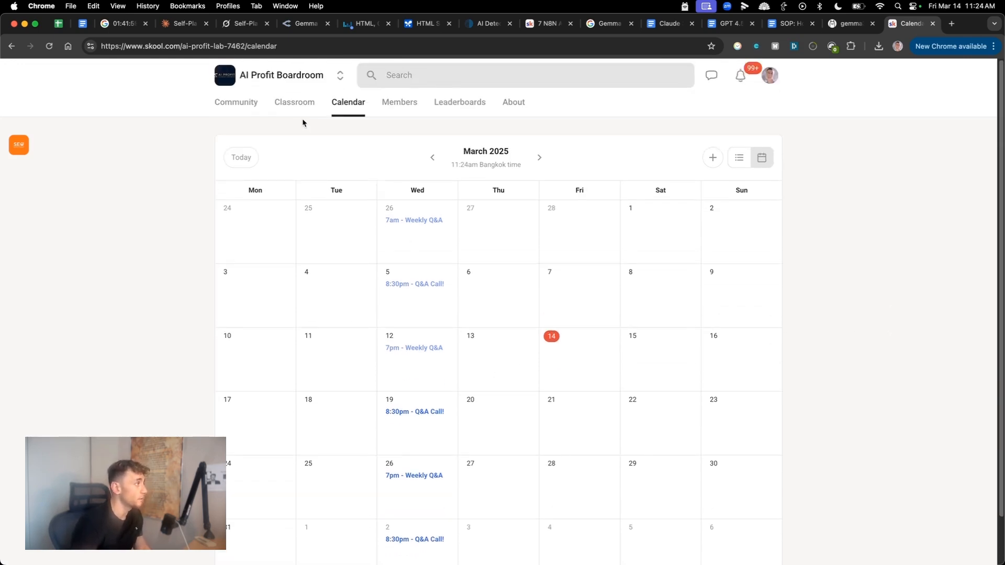
click(294, 103)
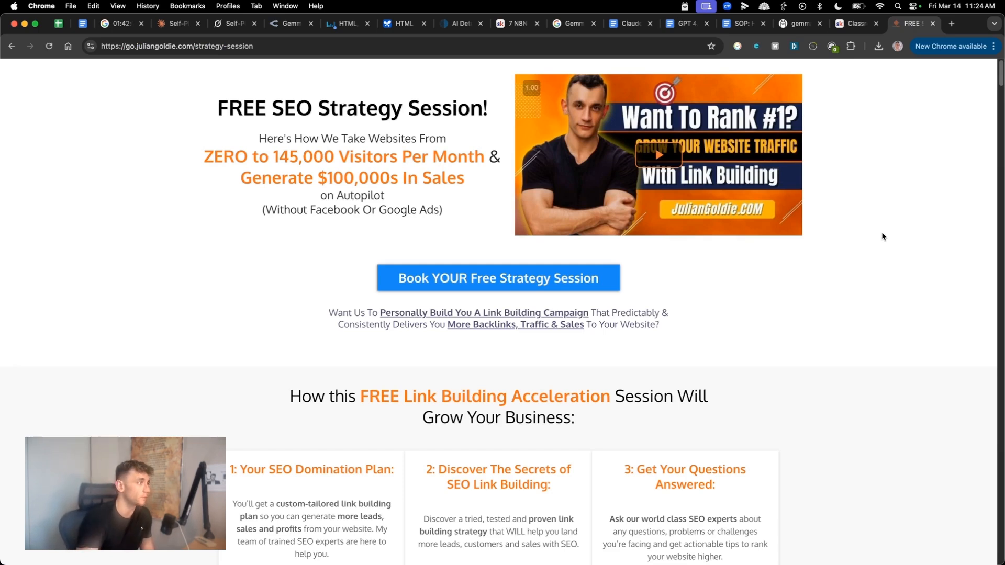
scroll(down, 3)
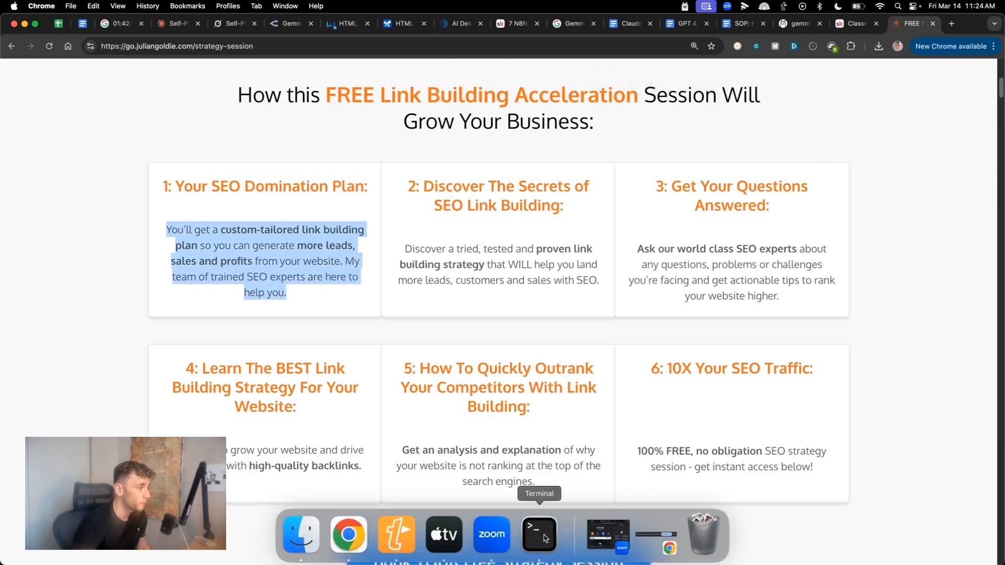
right_click(538, 534)
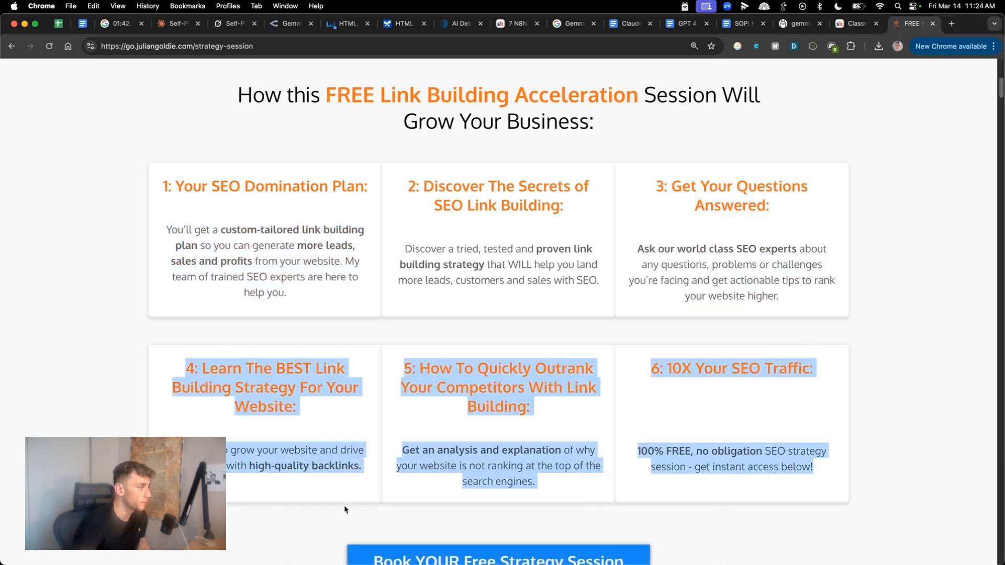
scroll(down, 3)
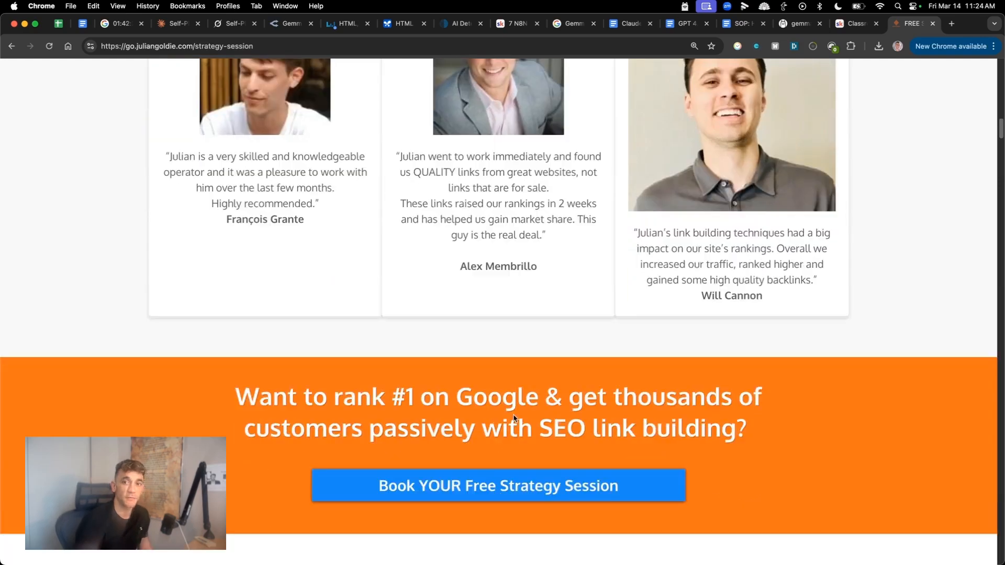
scroll(down, 3)
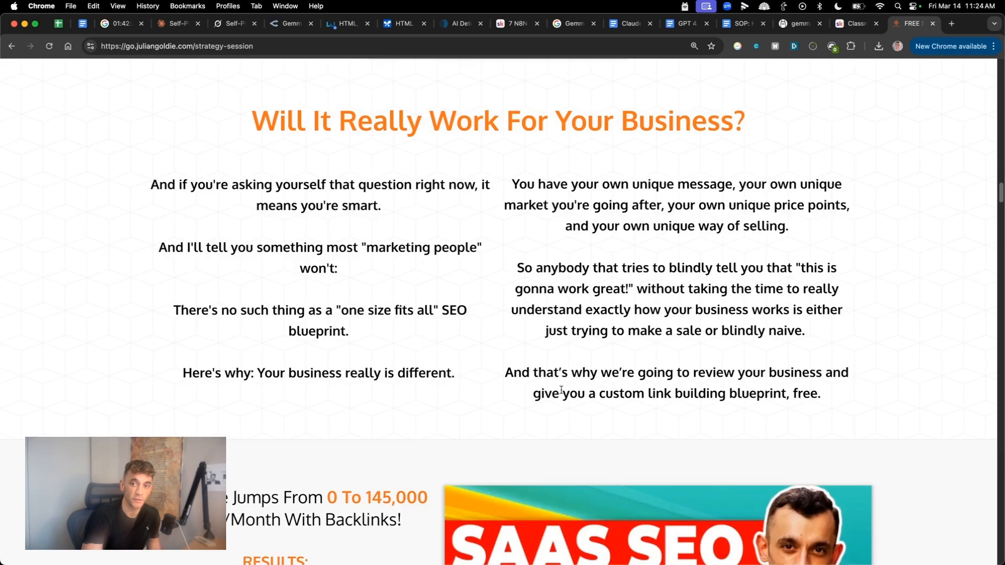
scroll(down, 3)
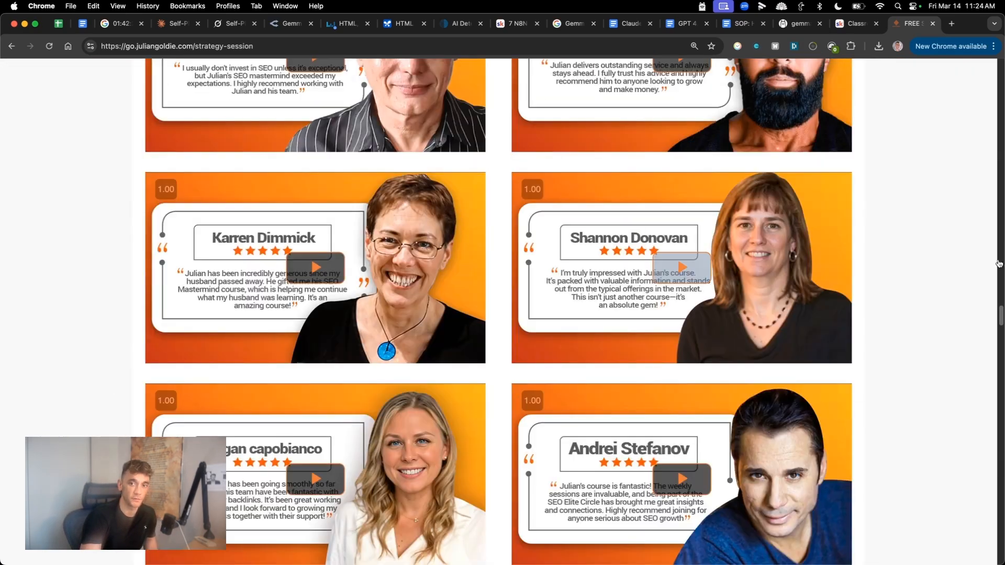